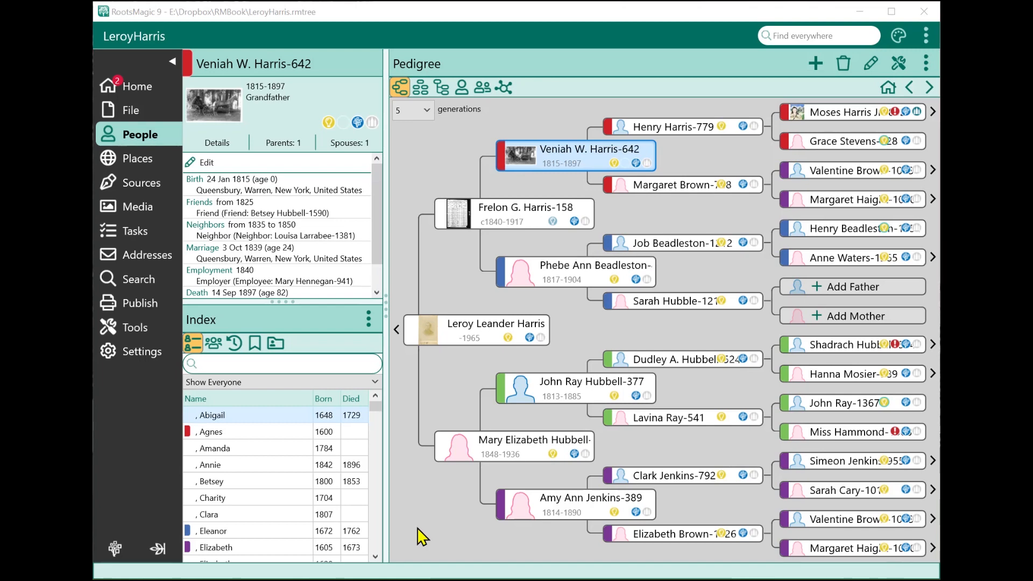
{"action": "mouse_move", "coordinate": [348, 461]}
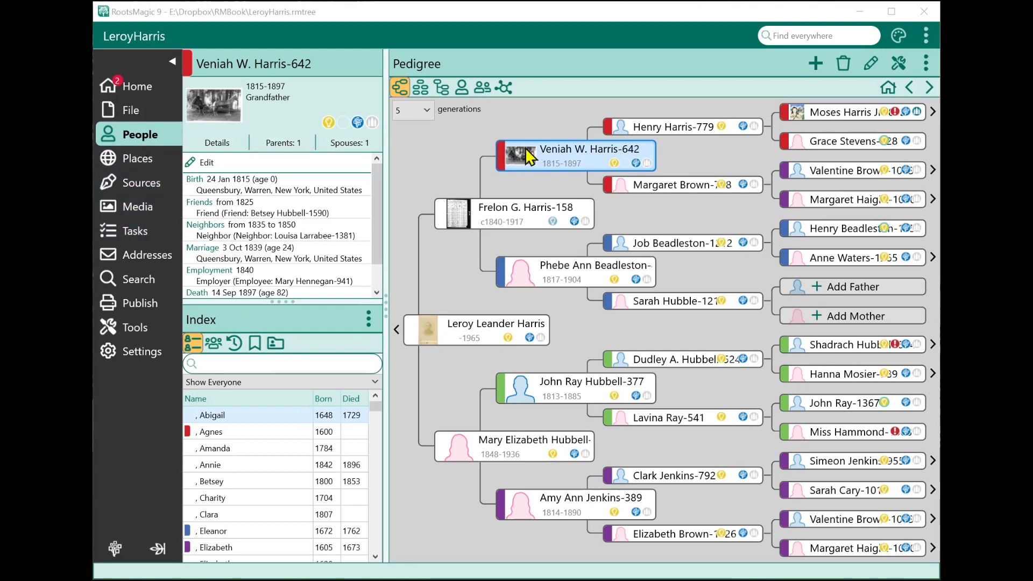
{"action": "mouse_move", "coordinate": [866, 99]}
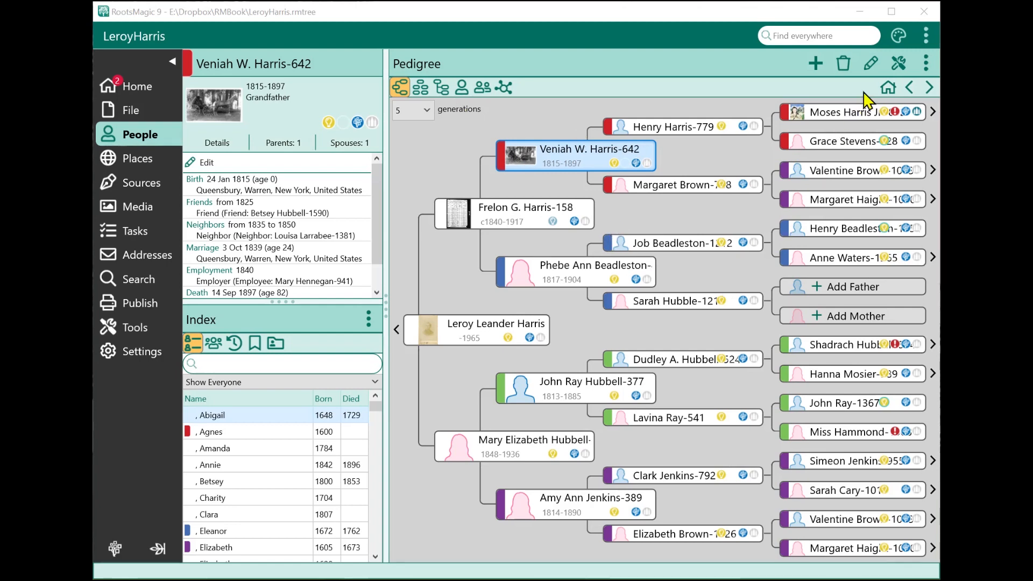
{"action": "left_click", "coordinate": [897, 63]}
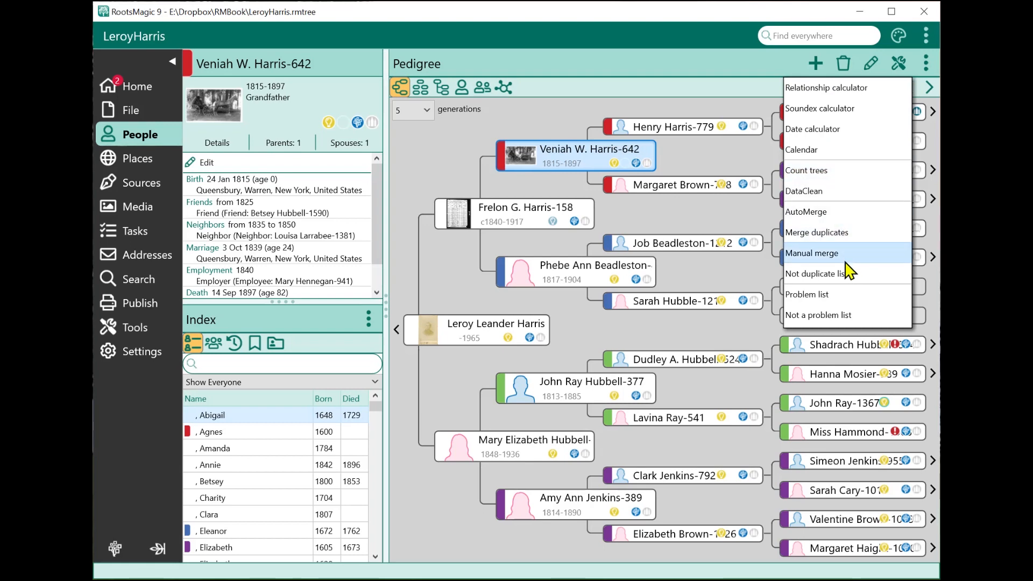
{"action": "mouse_move", "coordinate": [818, 191]}
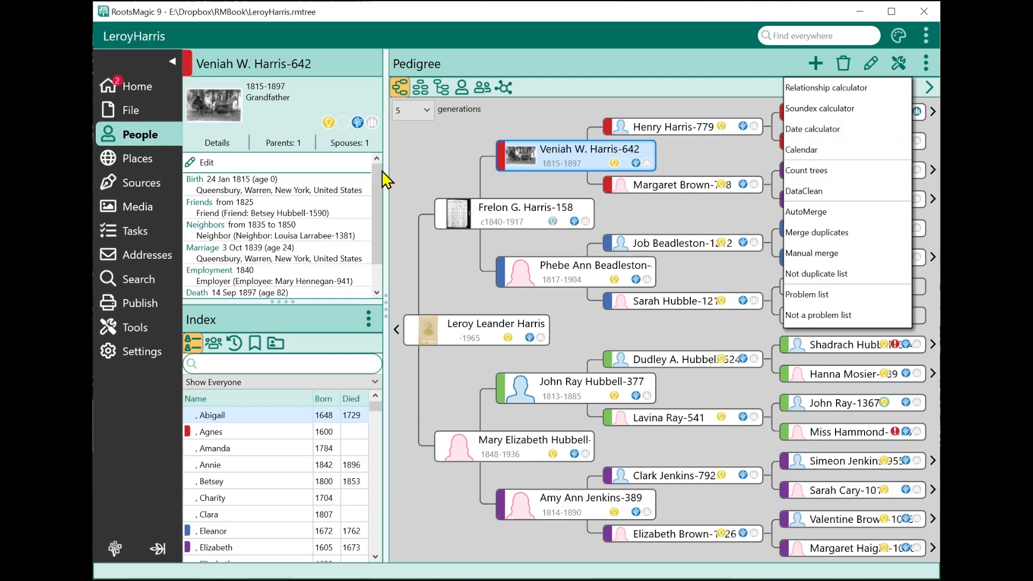
Show the Places list and its options menu with merge and geocode choices.
{"action": "left_click", "coordinate": [138, 159]}
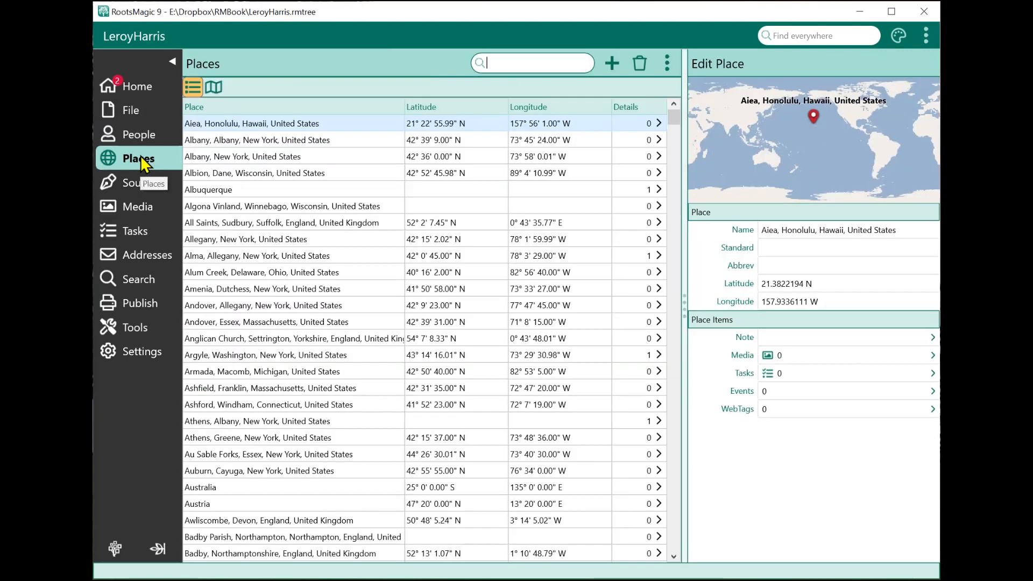
{"action": "left_click", "coordinate": [666, 62]}
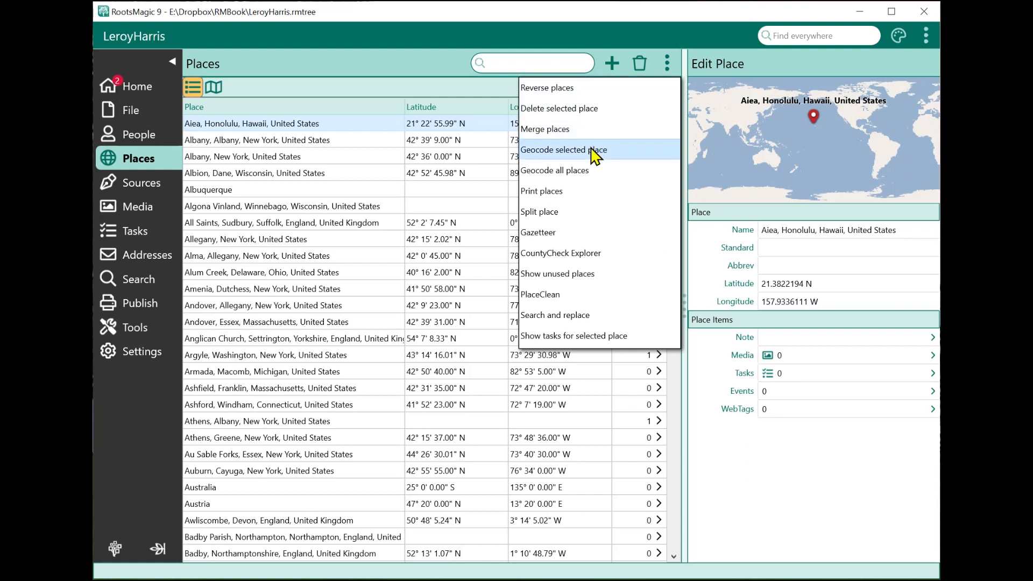
{"action": "mouse_move", "coordinate": [580, 215]}
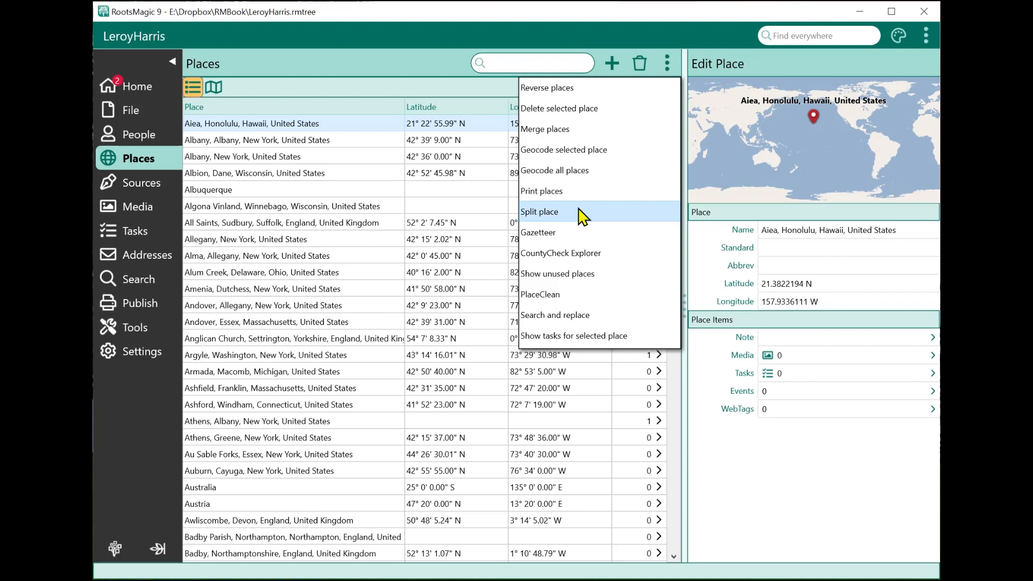
{"action": "mouse_move", "coordinate": [592, 314]}
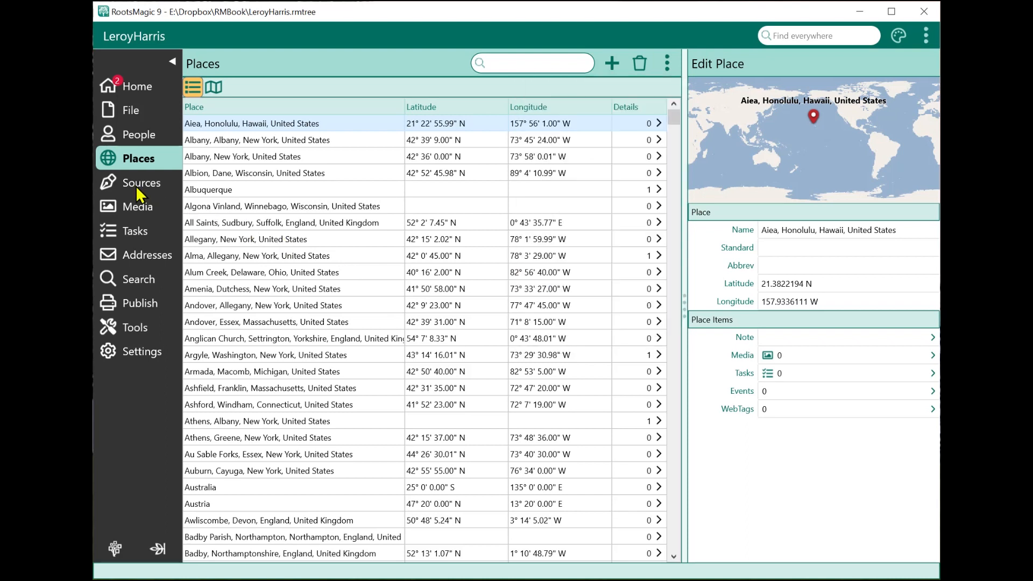
Show the Sources list with citation counts and its source options menu.
{"action": "left_click", "coordinate": [142, 182]}
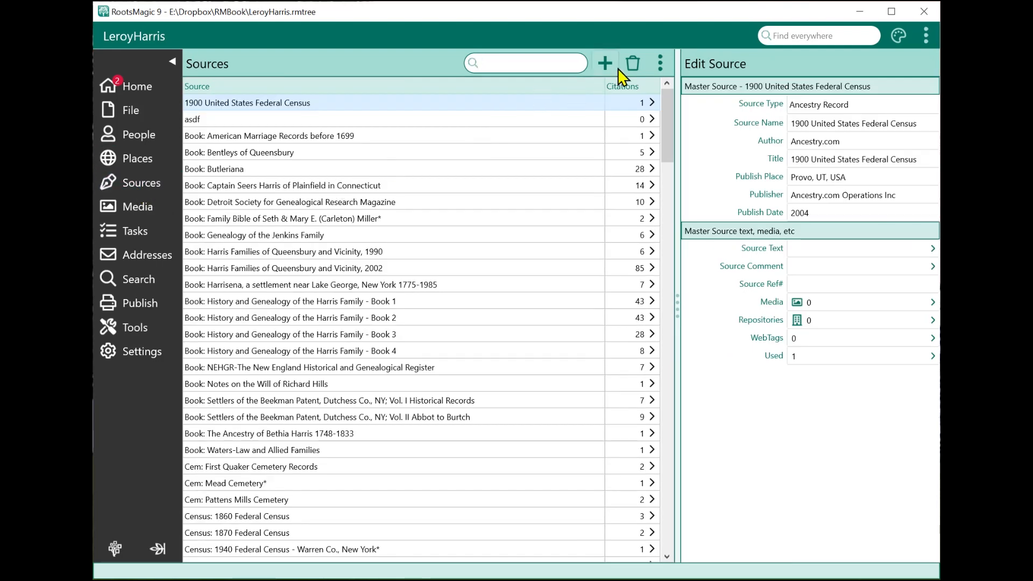
{"action": "left_click", "coordinate": [659, 63]}
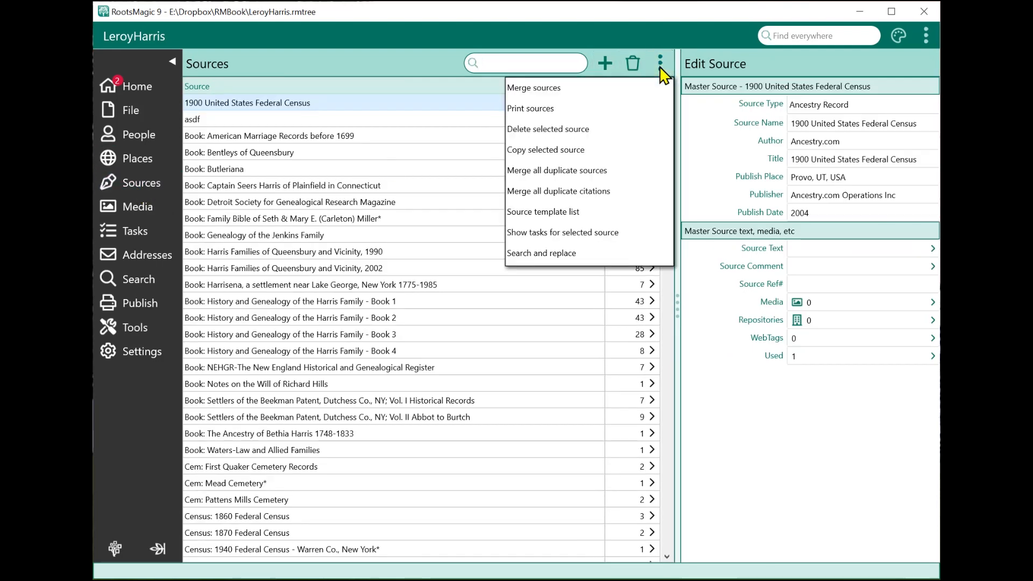
{"action": "mouse_move", "coordinate": [597, 176]}
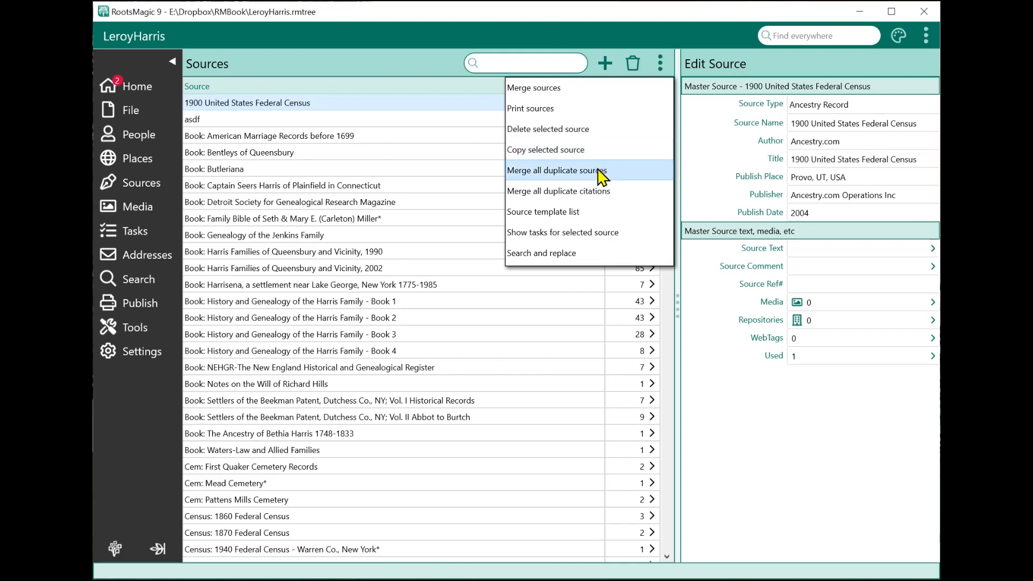
{"action": "mouse_move", "coordinate": [590, 211]}
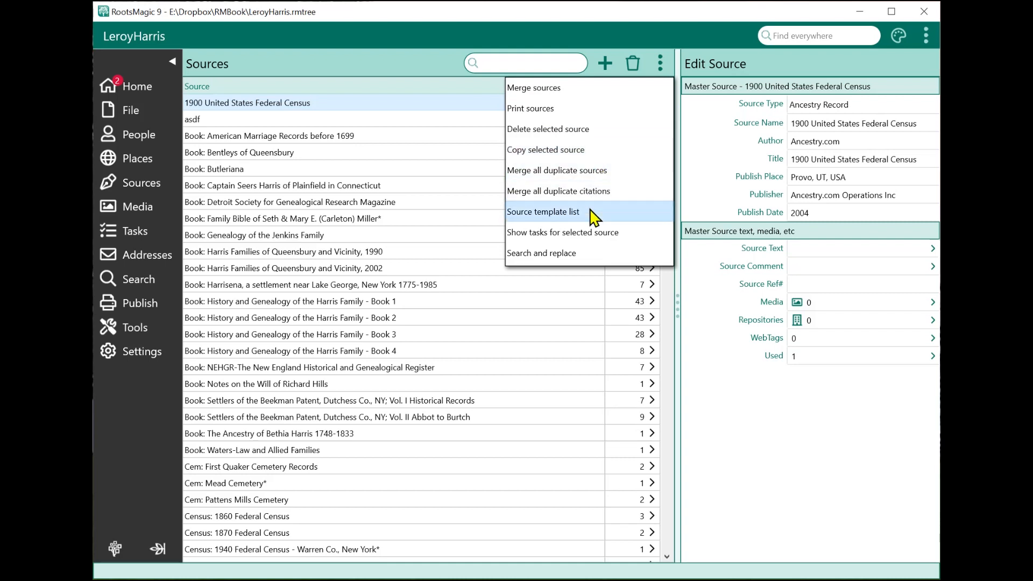
{"action": "mouse_move", "coordinate": [379, 118]}
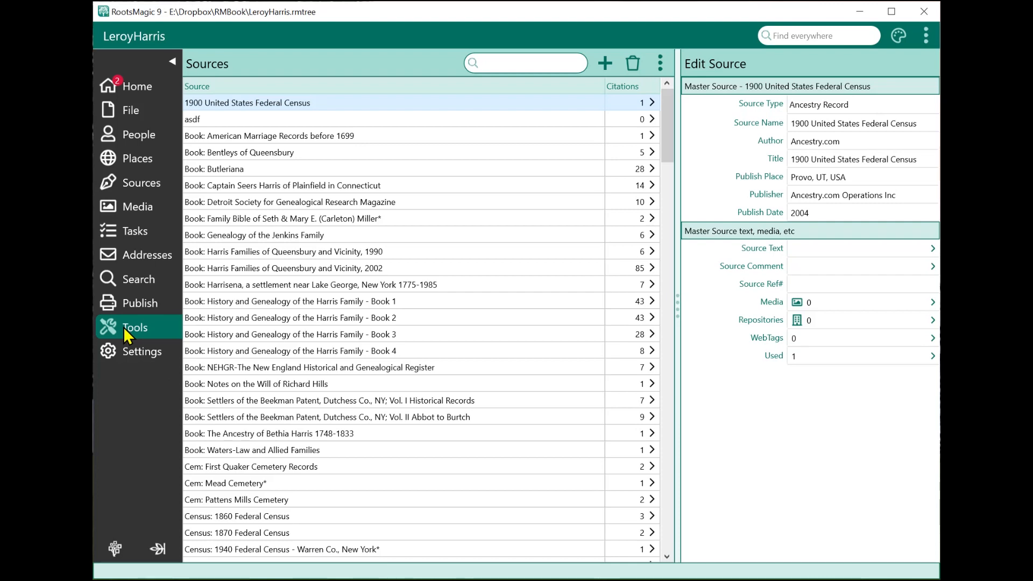
Open the Tools page and select Compact database to read its description.
{"action": "left_click", "coordinate": [135, 327]}
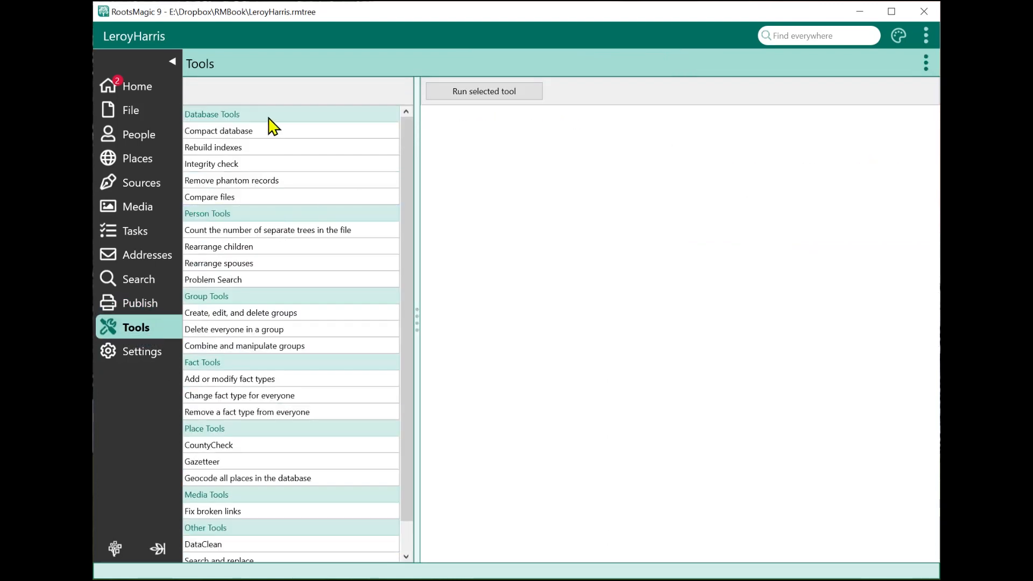
{"action": "left_click", "coordinate": [219, 131]}
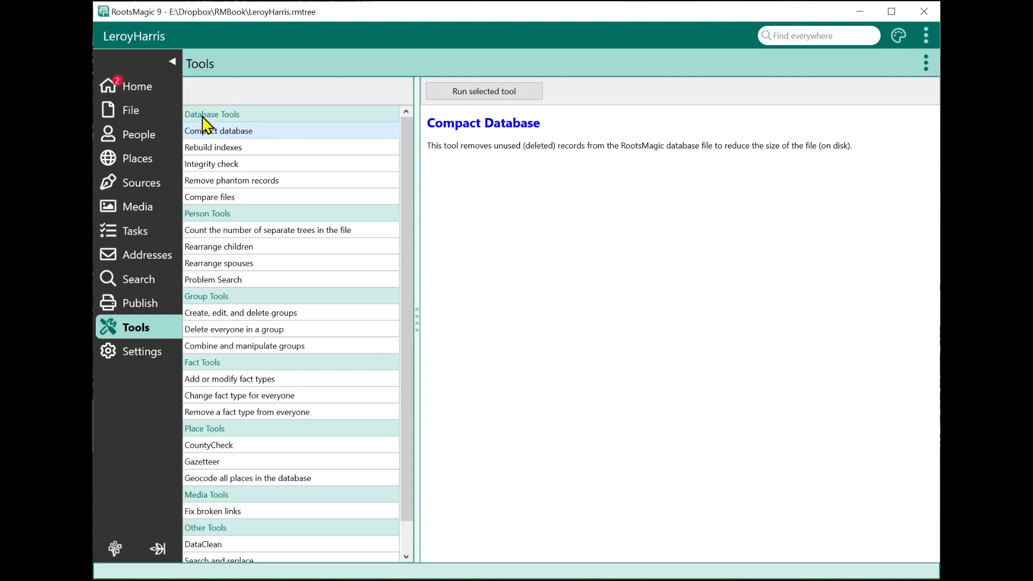
{"action": "mouse_move", "coordinate": [222, 220]}
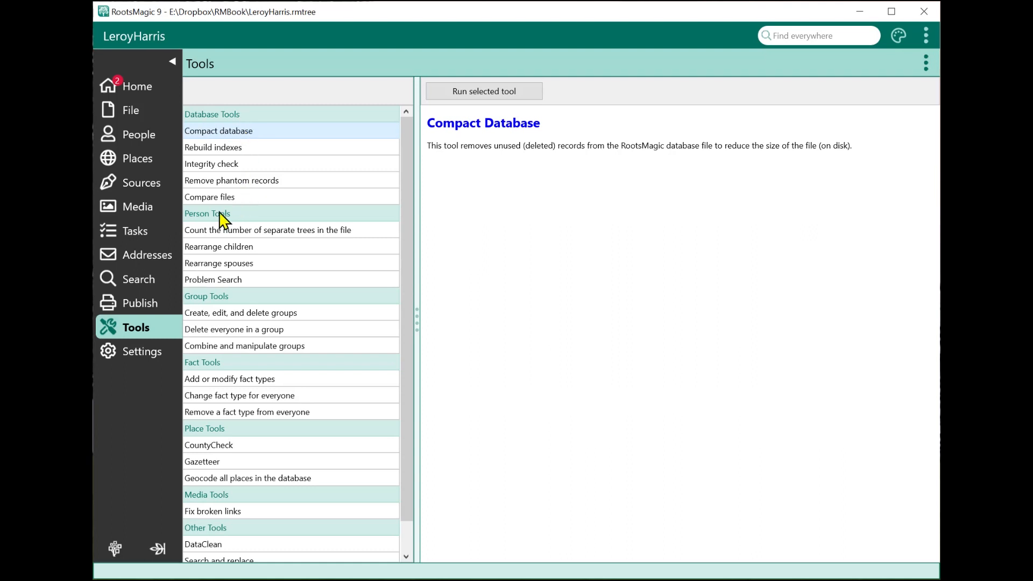
{"action": "mouse_move", "coordinate": [219, 312]}
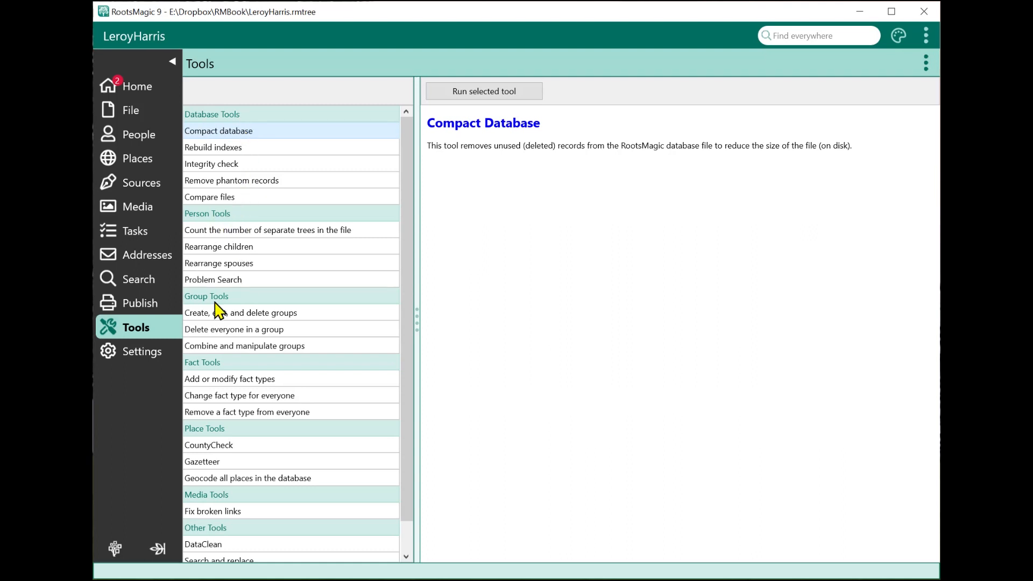
{"action": "mouse_move", "coordinate": [247, 347]}
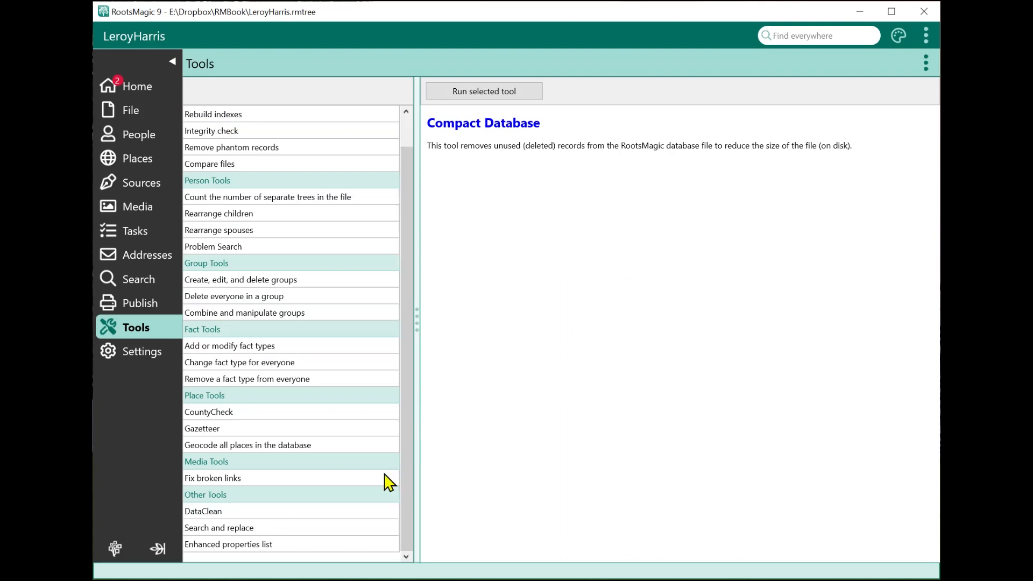
{"action": "mouse_move", "coordinate": [322, 495]}
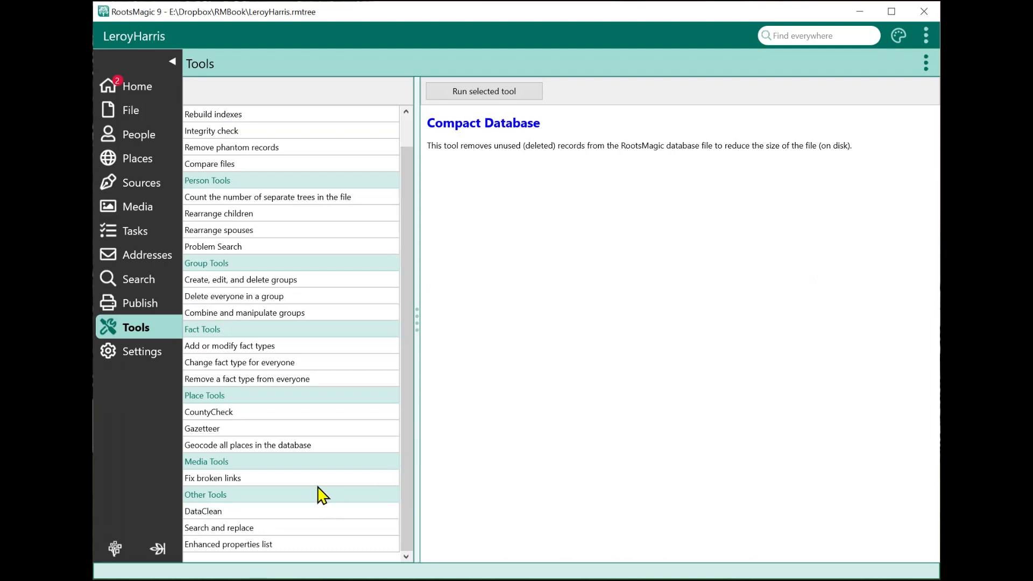
{"action": "mouse_move", "coordinate": [303, 326]}
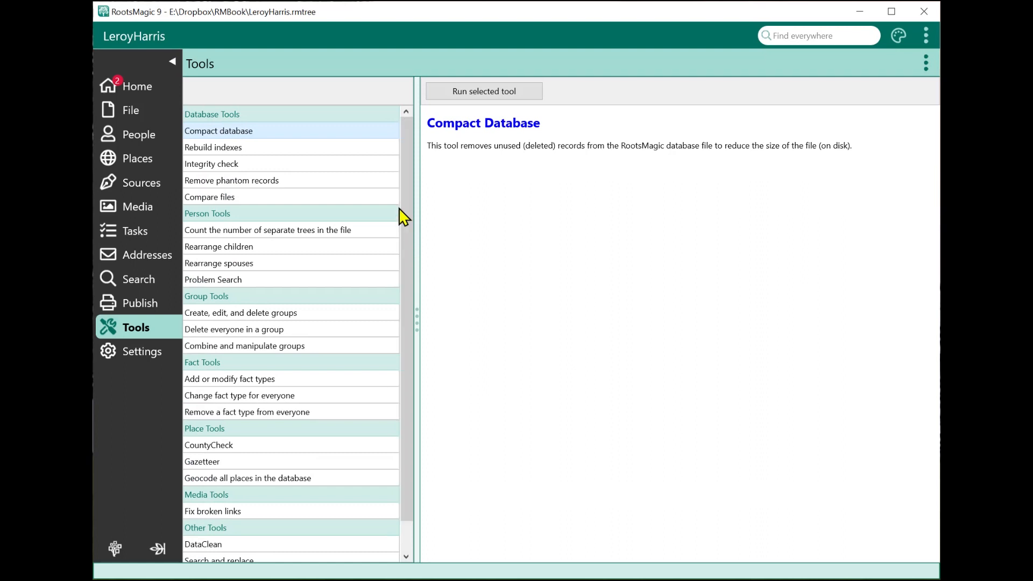
Run Count Trees, finding three trees of 1809, 10 and 1 people, then close the results.
{"action": "left_click", "coordinate": [267, 229]}
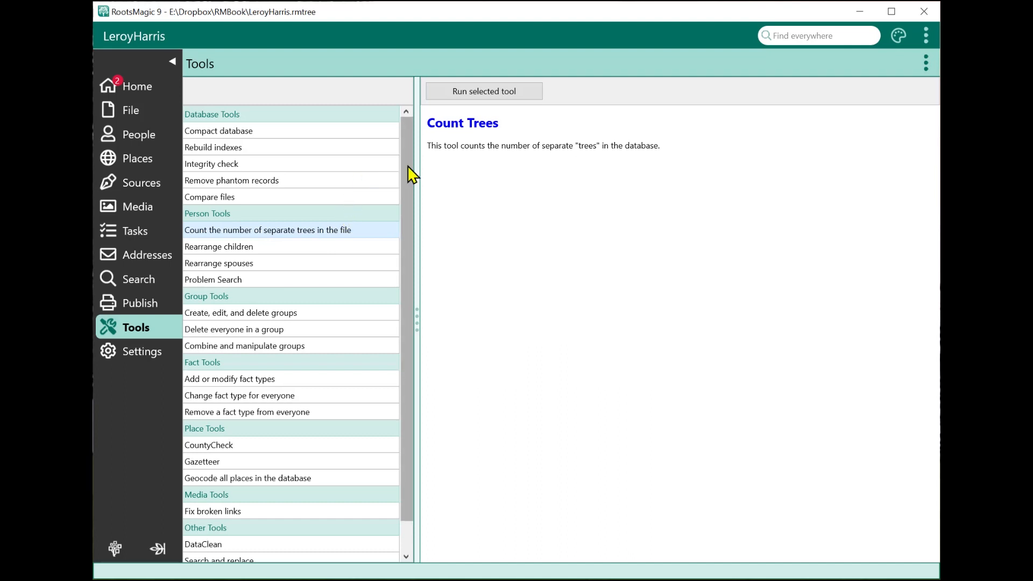
{"action": "mouse_move", "coordinate": [459, 130]}
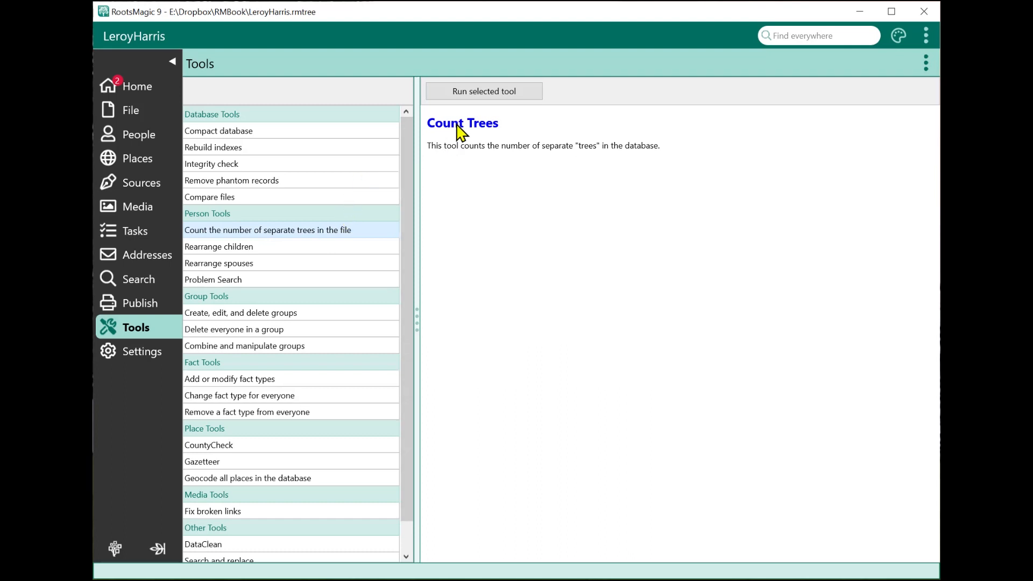
{"action": "mouse_move", "coordinate": [451, 184]}
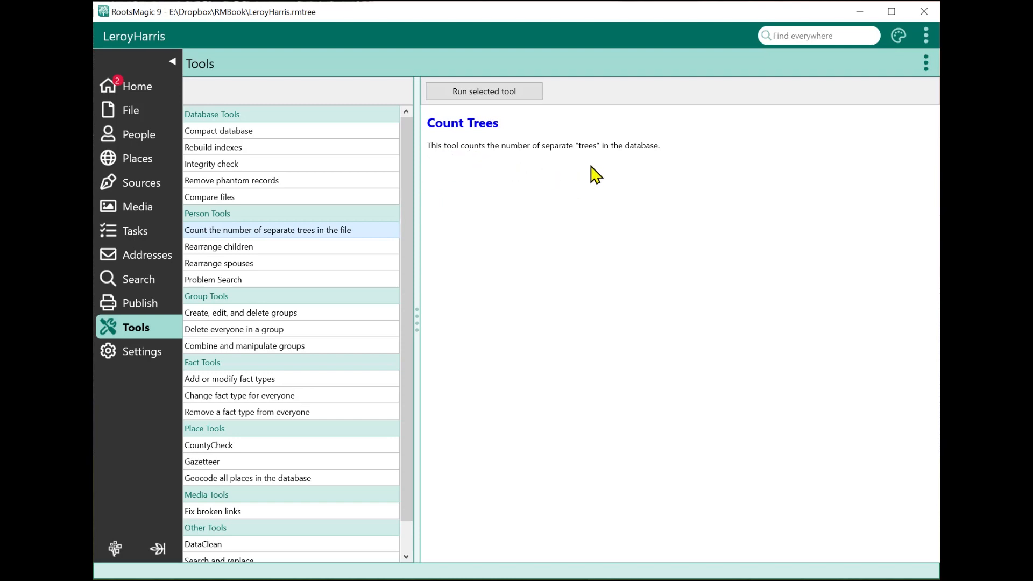
{"action": "mouse_move", "coordinate": [602, 168]}
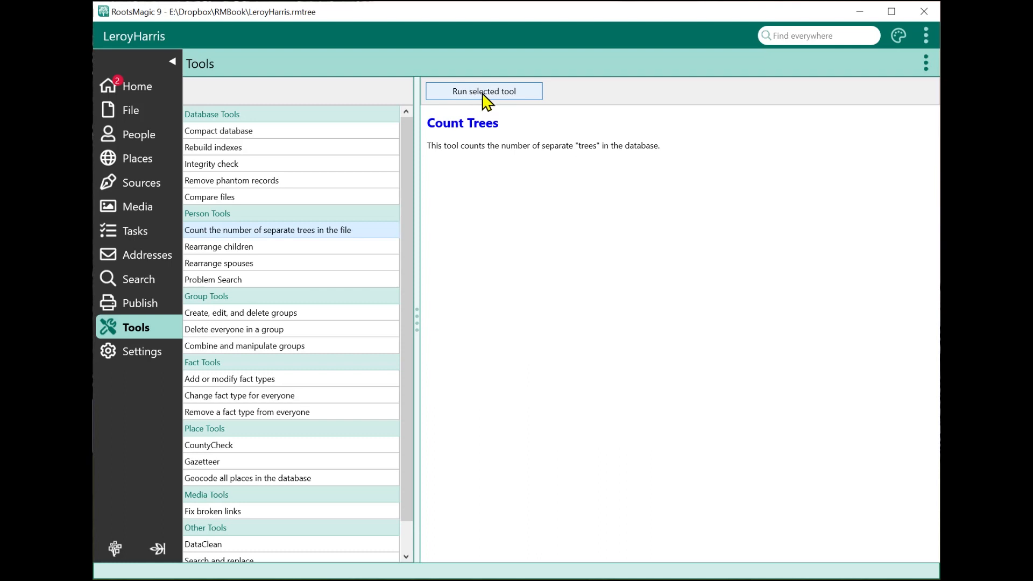
{"action": "left_click", "coordinate": [484, 91]}
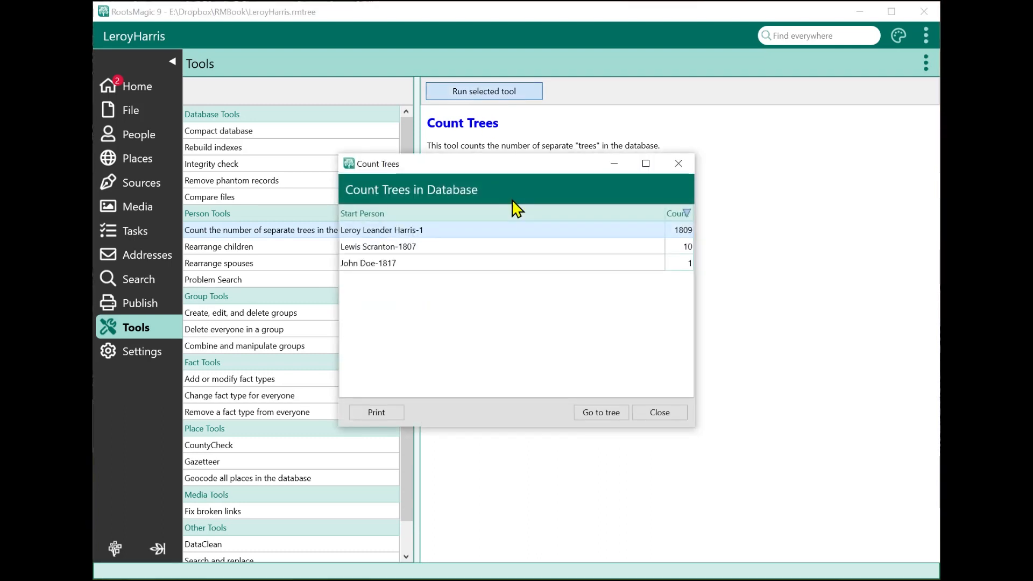
{"action": "mouse_move", "coordinate": [658, 259]}
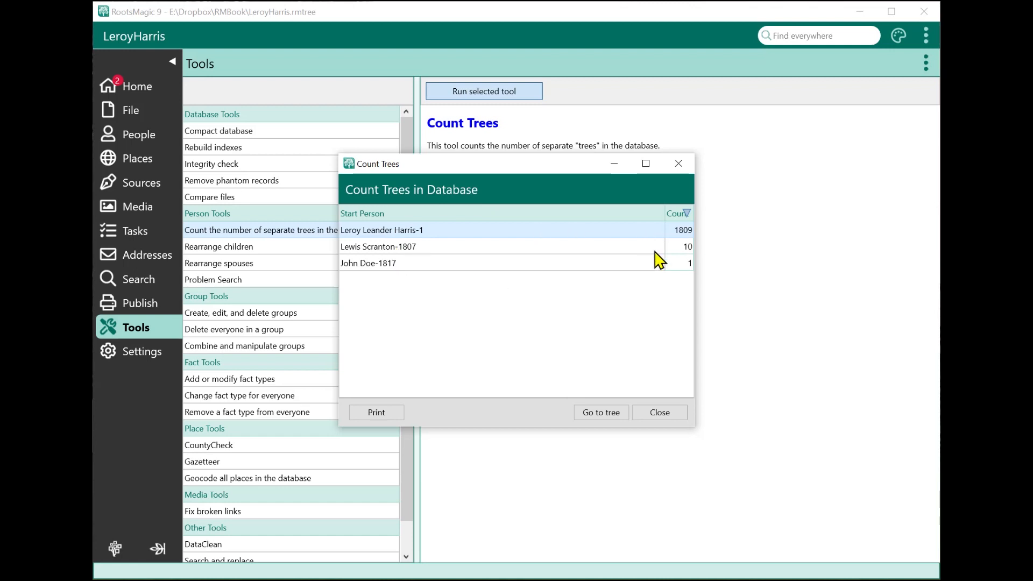
{"action": "left_click", "coordinate": [658, 411]}
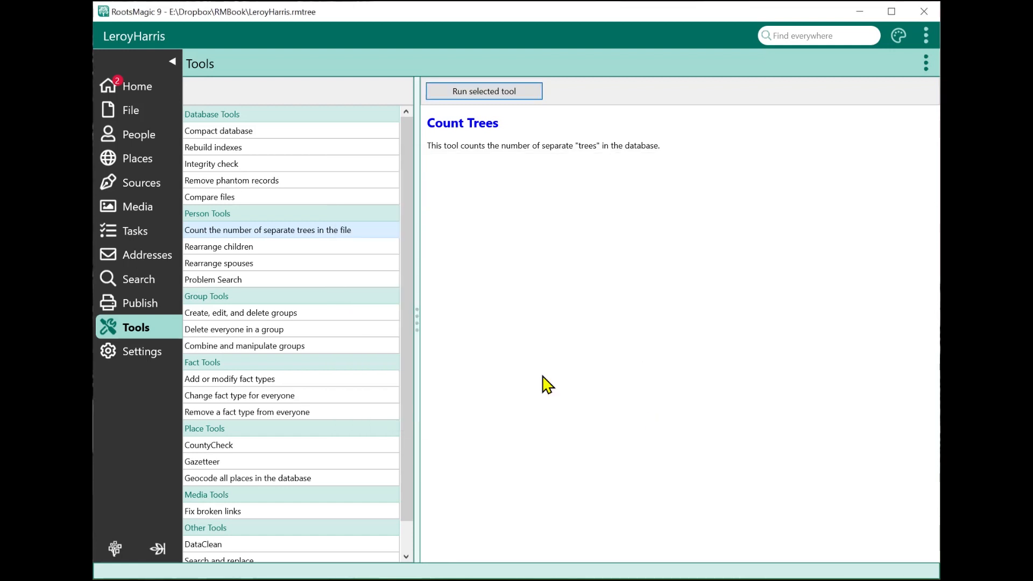
{"action": "mouse_move", "coordinate": [238, 158]}
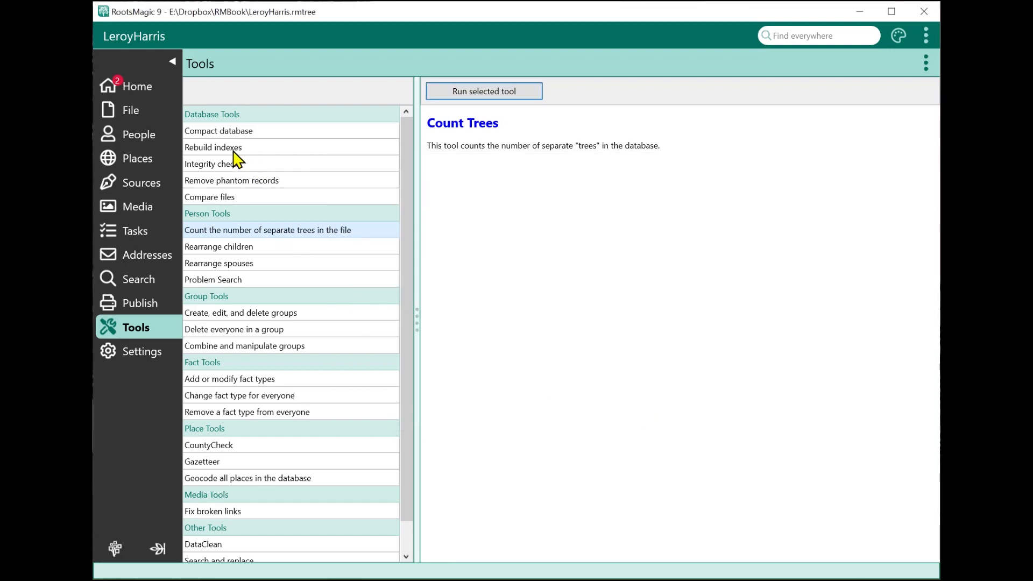
Run Rebuild indexes and close the Reindex Database completion report.
{"action": "left_click", "coordinate": [214, 147]}
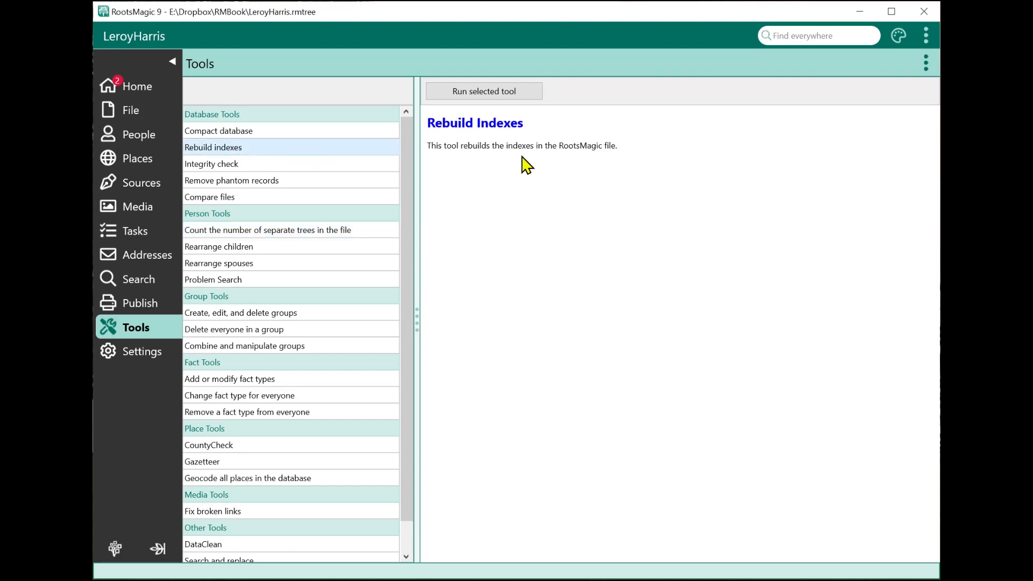
{"action": "mouse_move", "coordinate": [484, 91]}
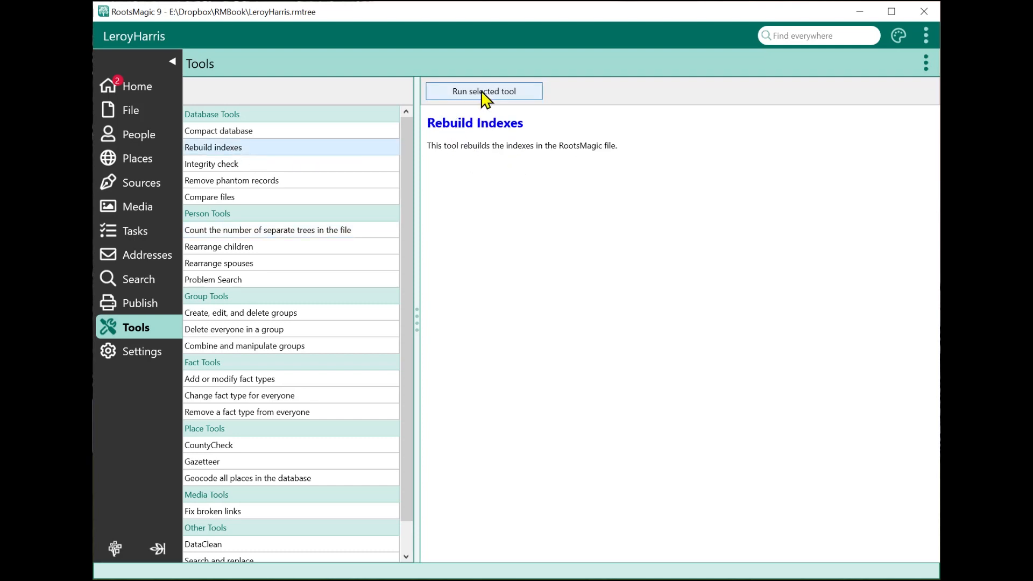
{"action": "left_click", "coordinate": [483, 91]}
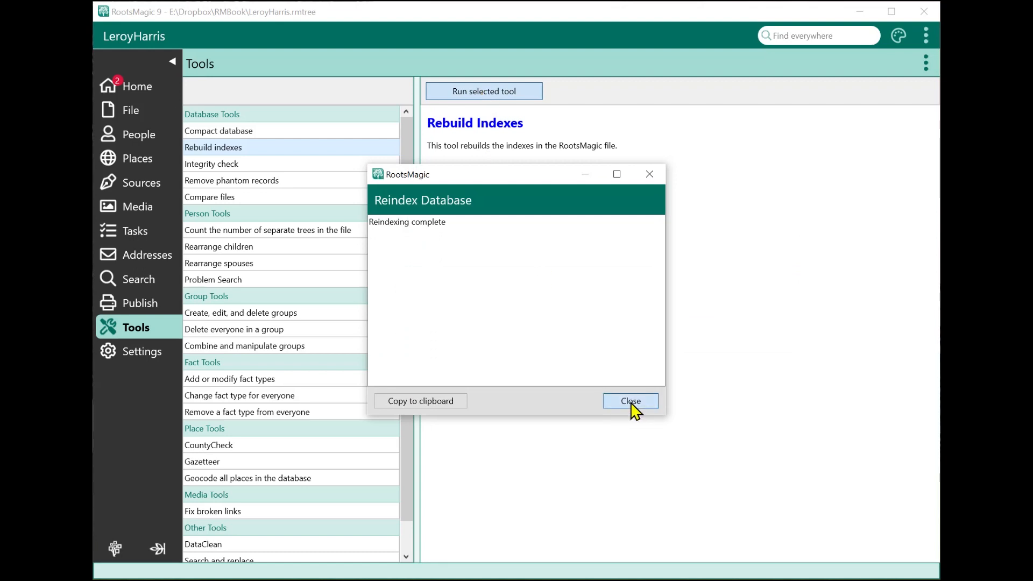
{"action": "left_click", "coordinate": [629, 401]}
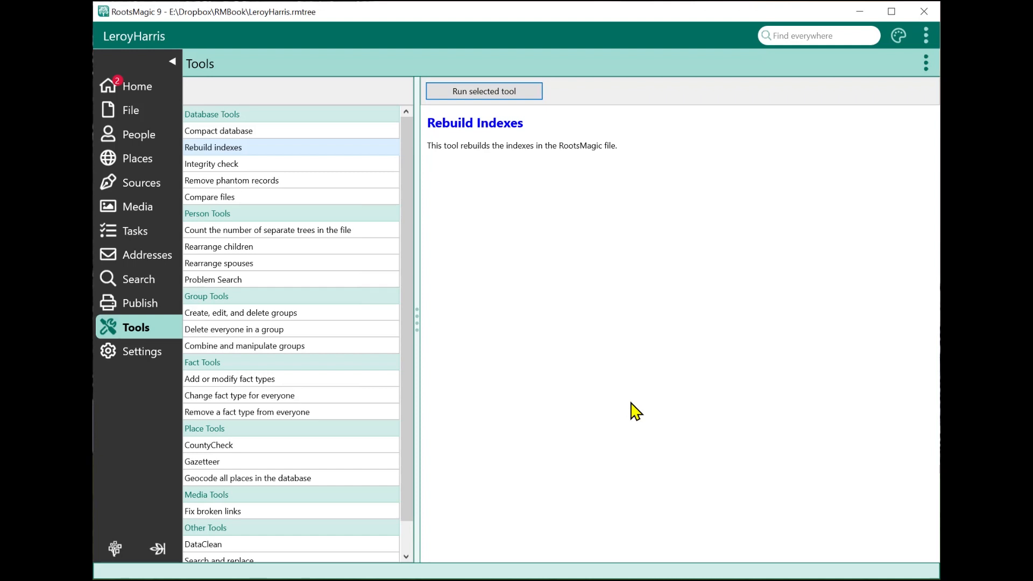
{"action": "mouse_move", "coordinate": [270, 145]}
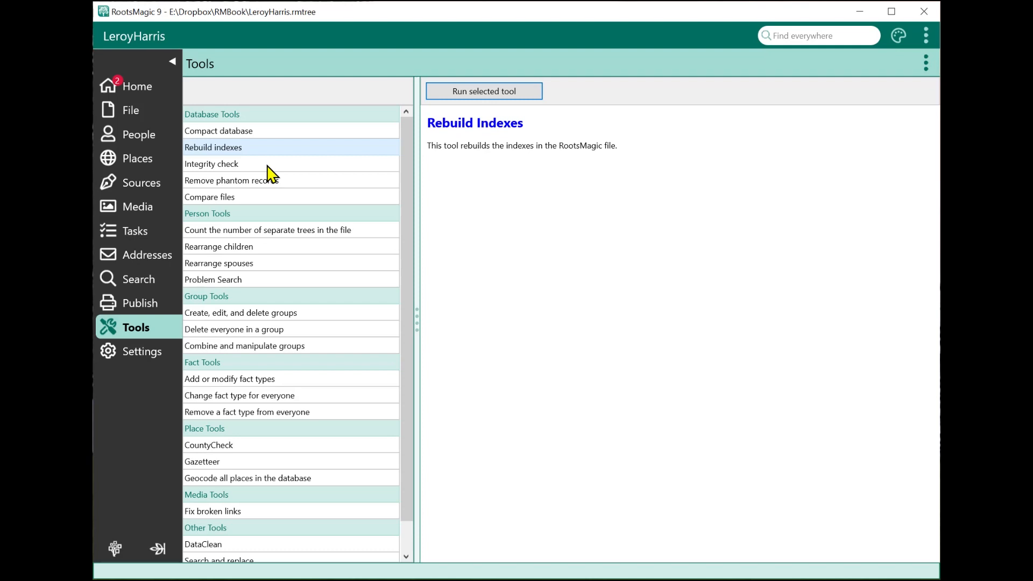
{"action": "mouse_move", "coordinate": [270, 223]}
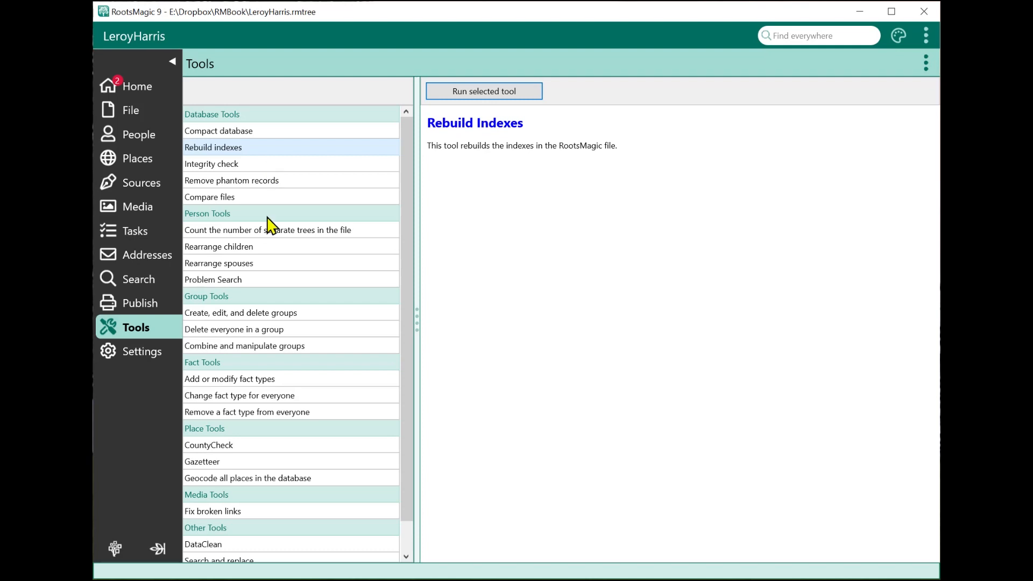
Run Rearrange children to sort every family's children by birth date, then close the report.
{"action": "left_click", "coordinate": [218, 246]}
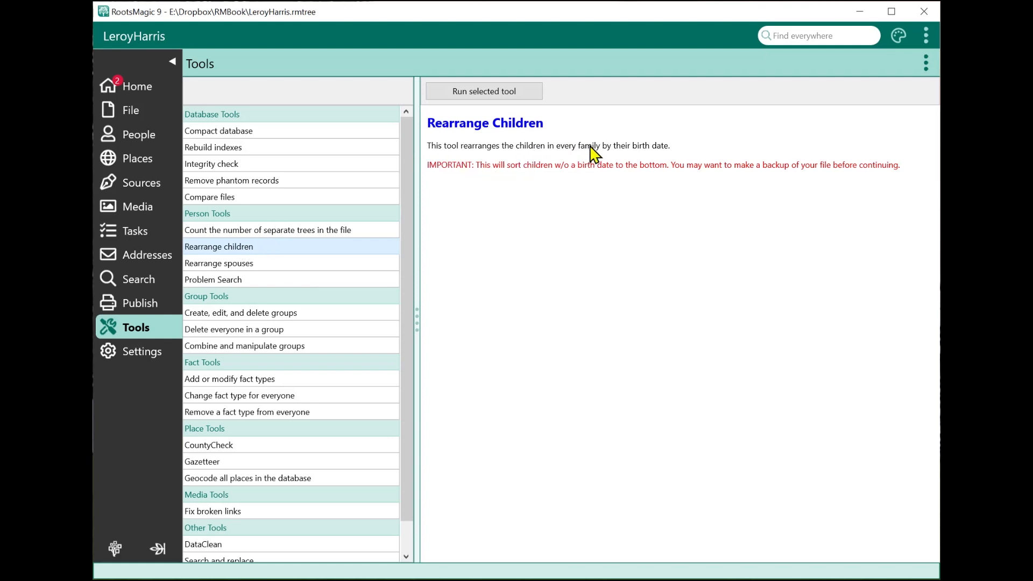
{"action": "mouse_move", "coordinate": [627, 156]}
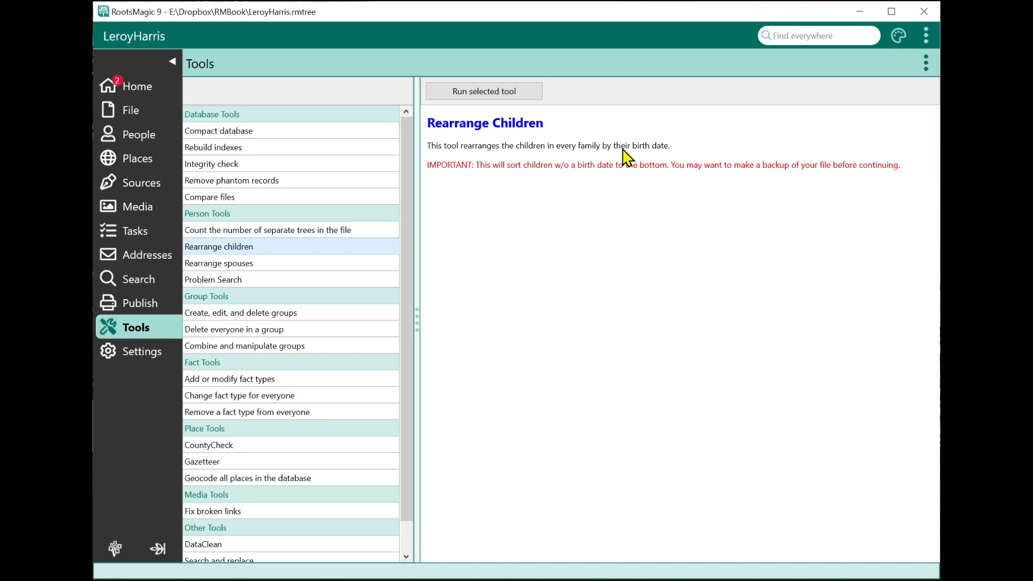
{"action": "mouse_move", "coordinate": [461, 165]}
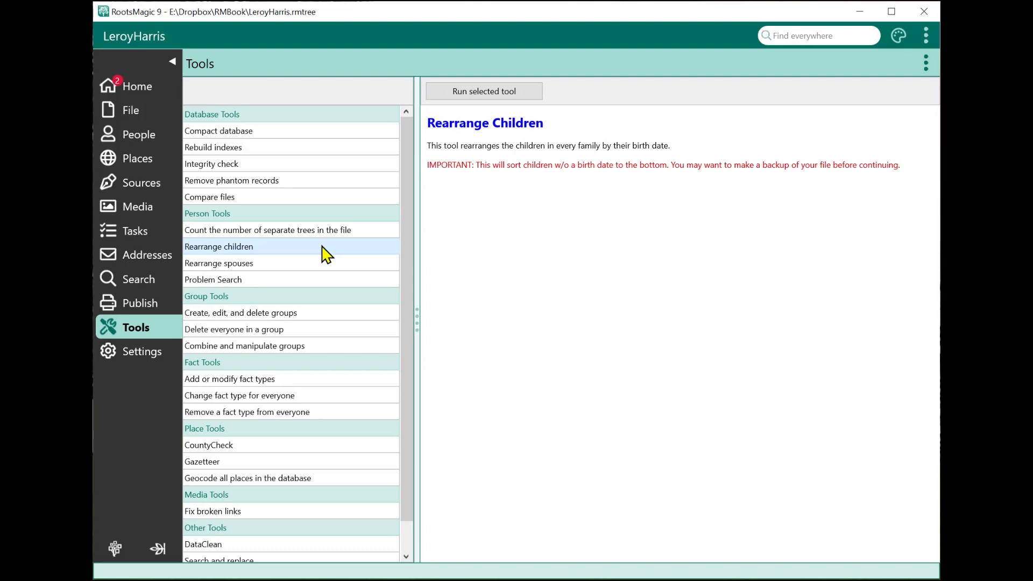
{"action": "mouse_move", "coordinate": [463, 167]}
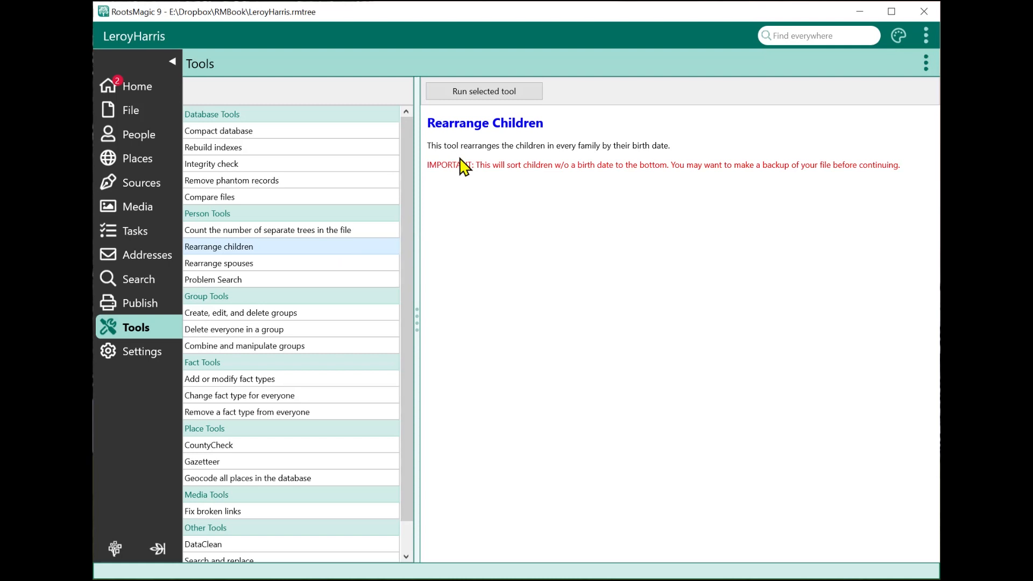
{"action": "mouse_move", "coordinate": [536, 178]}
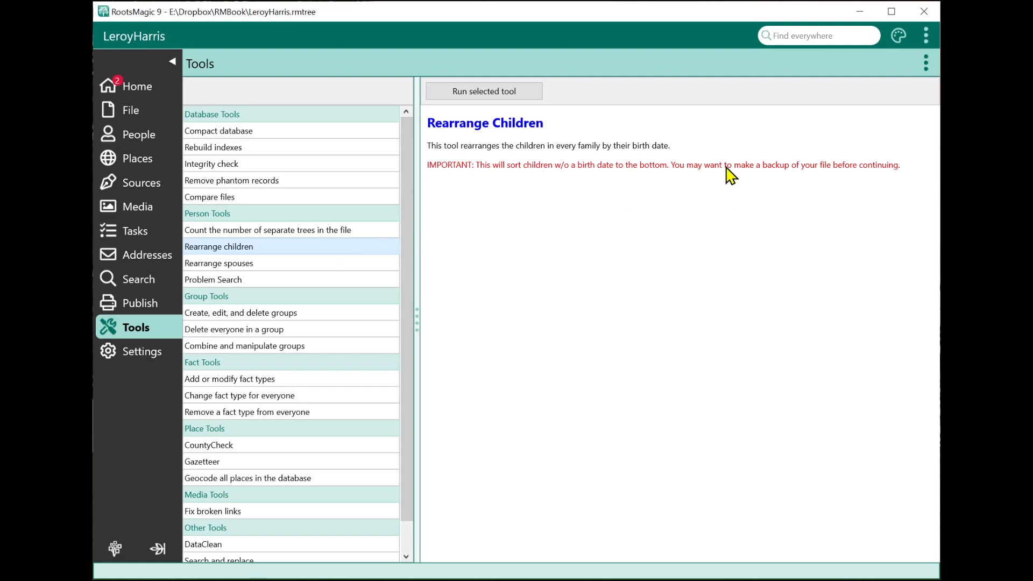
{"action": "mouse_move", "coordinate": [777, 173]}
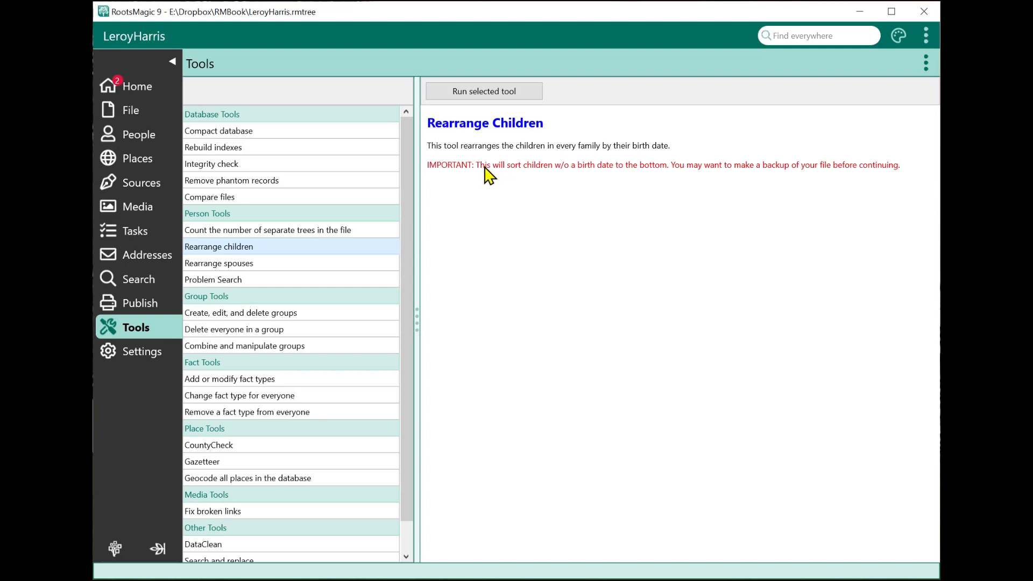
{"action": "mouse_move", "coordinate": [539, 180]}
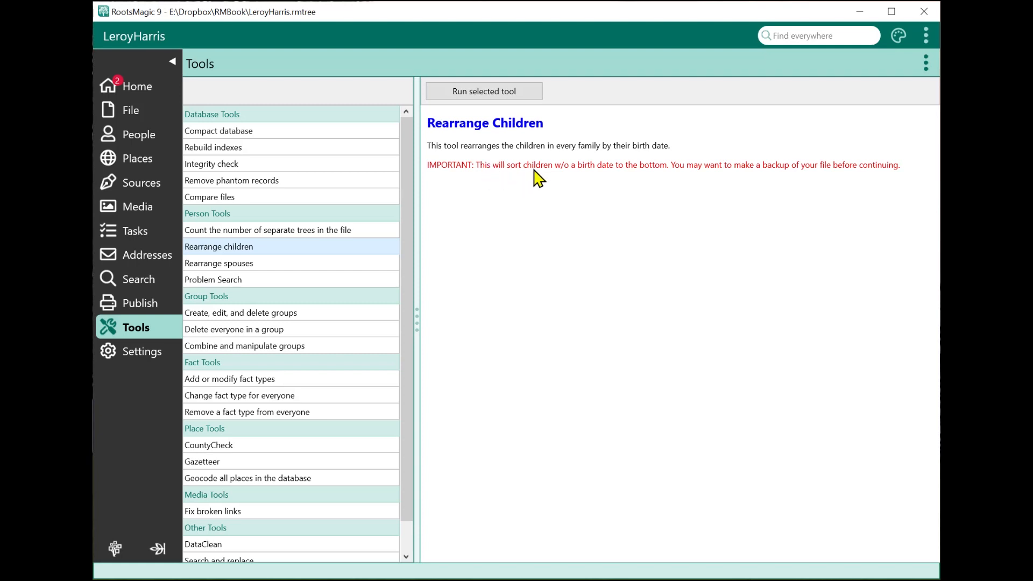
{"action": "mouse_move", "coordinate": [523, 188]}
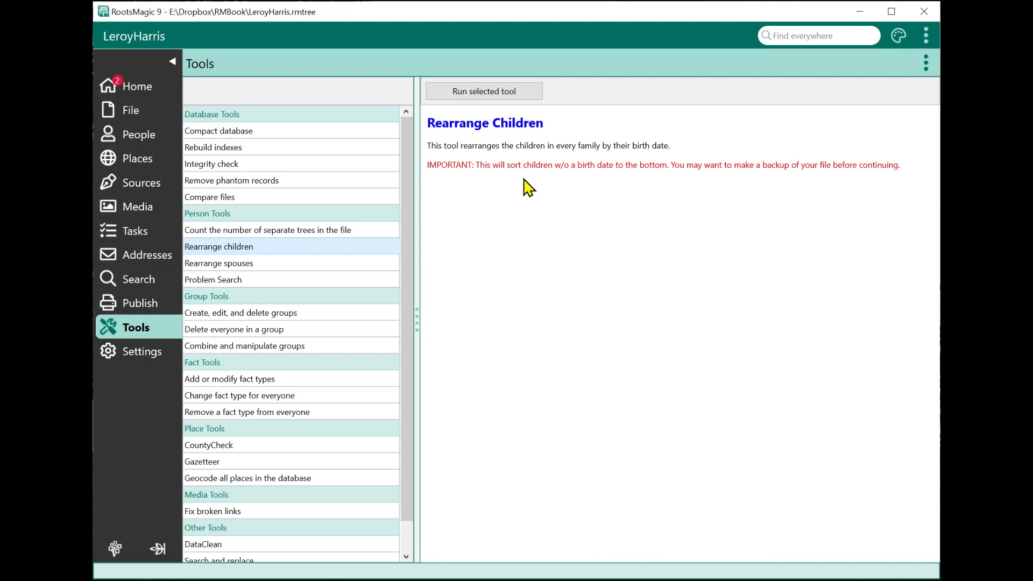
{"action": "mouse_move", "coordinate": [381, 269]}
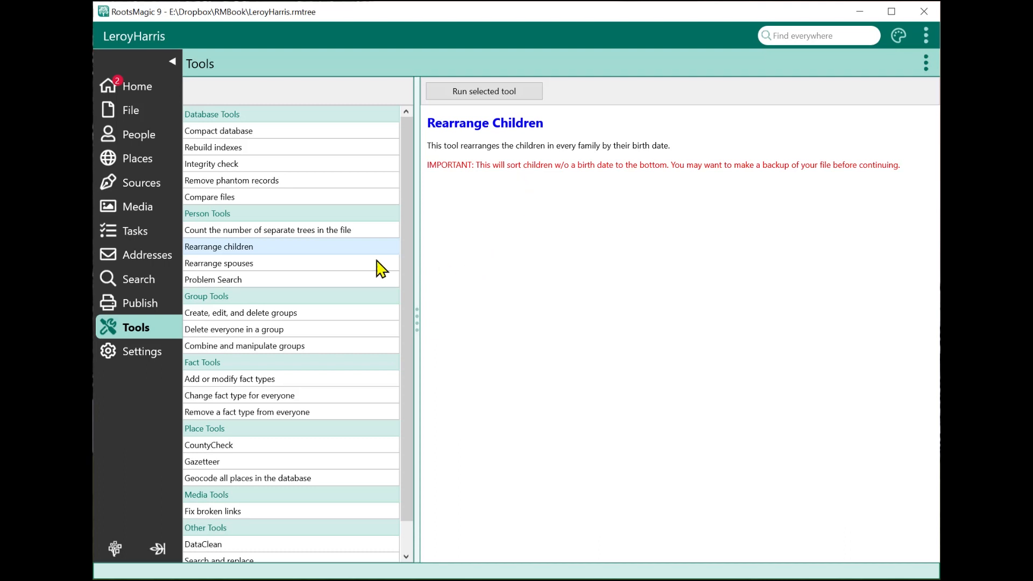
{"action": "mouse_move", "coordinate": [481, 193]}
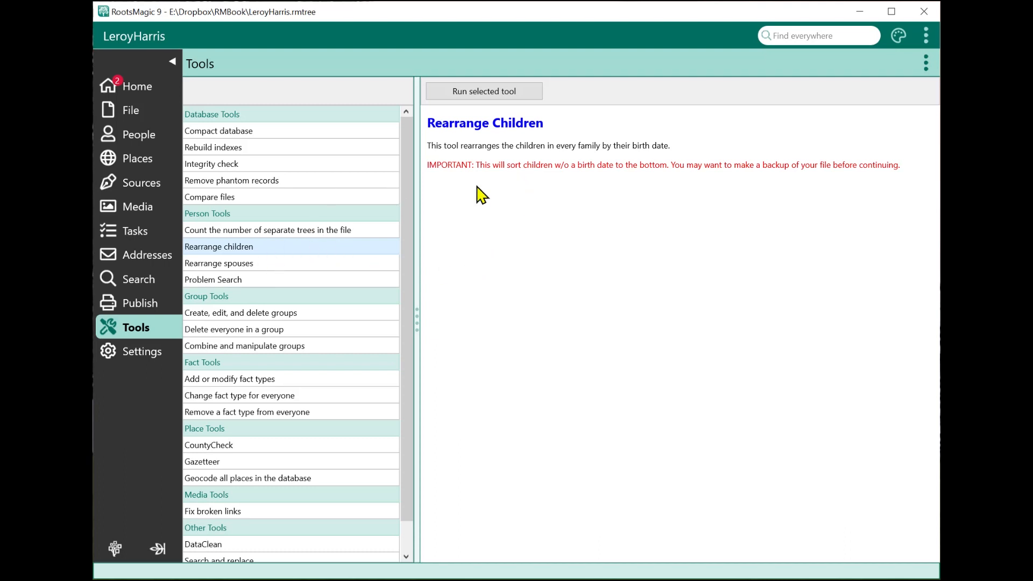
{"action": "left_click", "coordinate": [483, 91]}
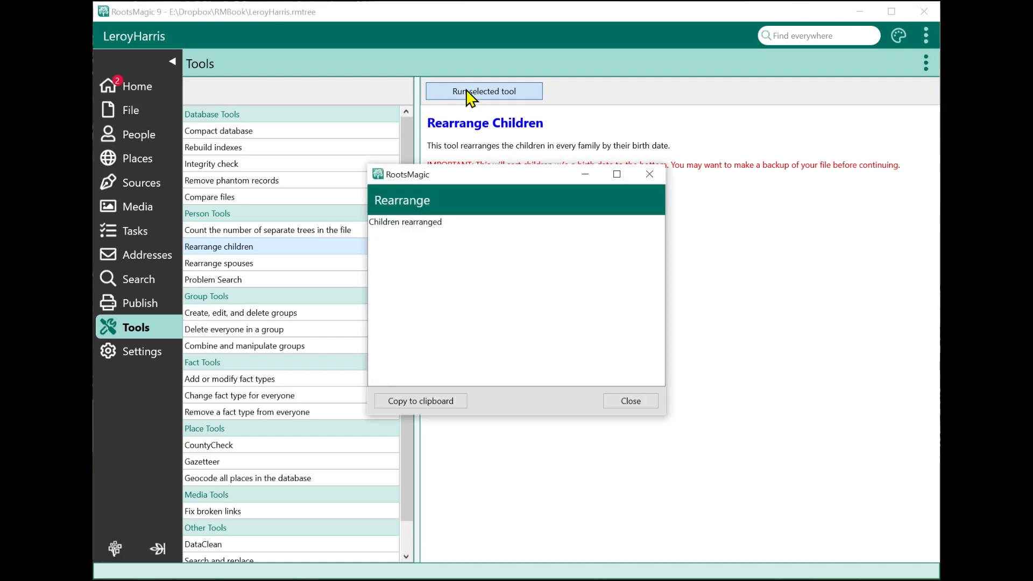
{"action": "mouse_move", "coordinate": [435, 224]}
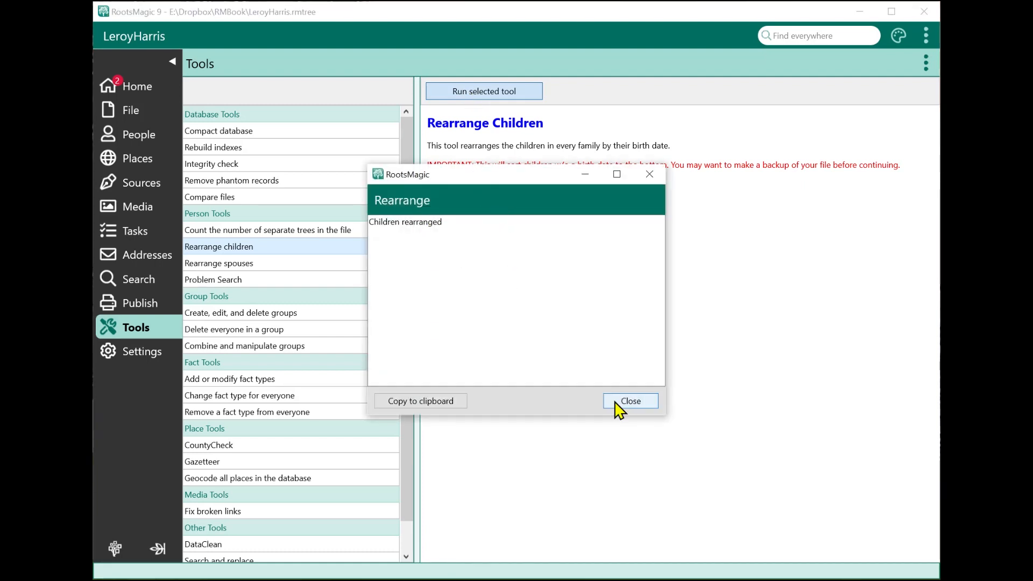
{"action": "left_click", "coordinate": [628, 400]}
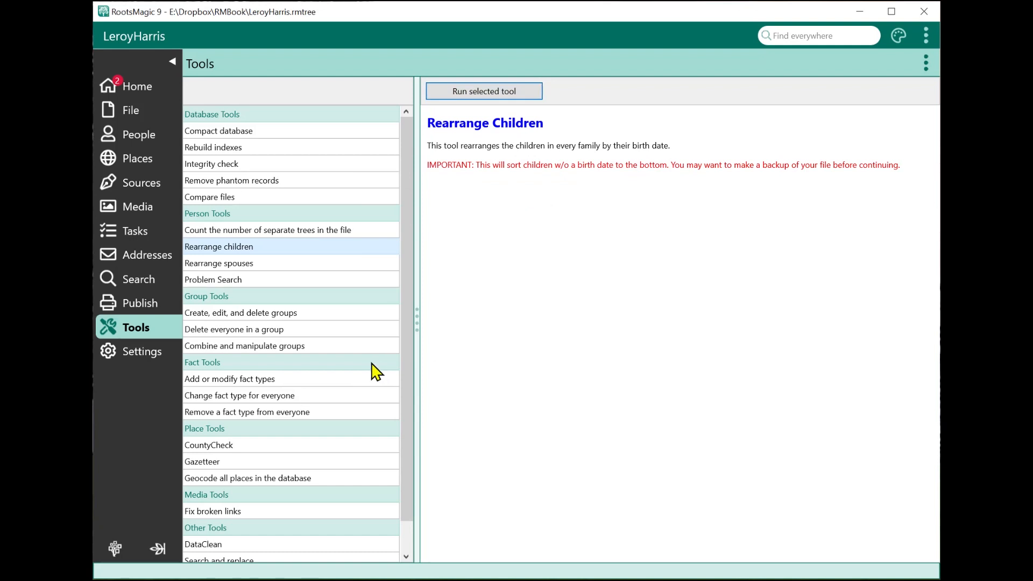
{"action": "mouse_move", "coordinate": [294, 272]}
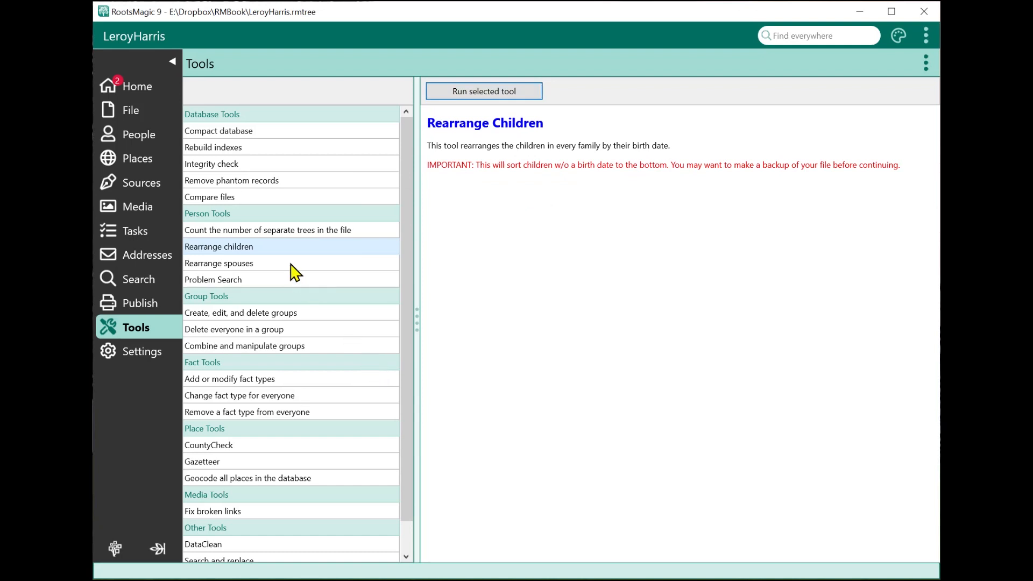
{"action": "mouse_move", "coordinate": [288, 275]}
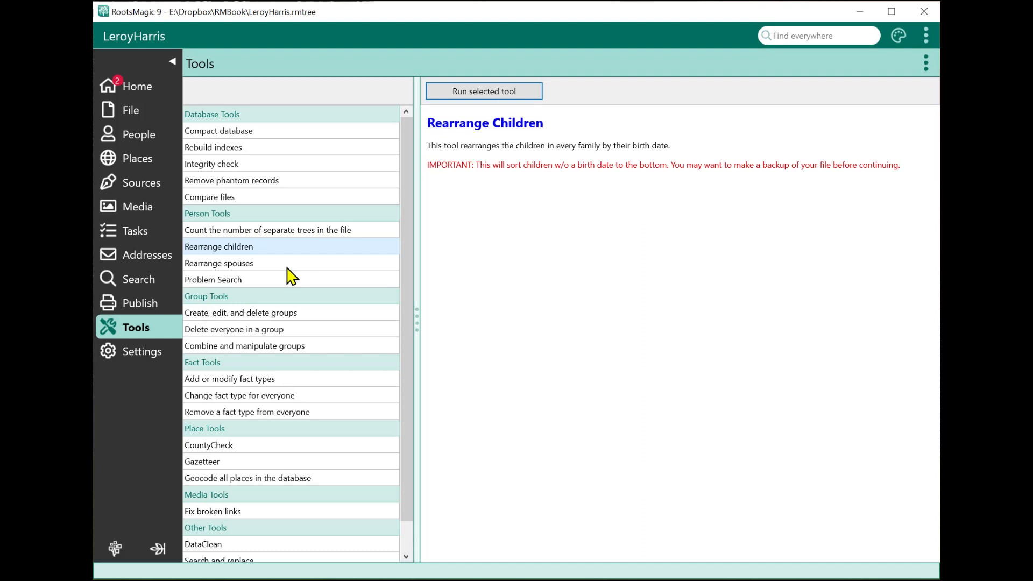
{"action": "mouse_move", "coordinate": [246, 338]}
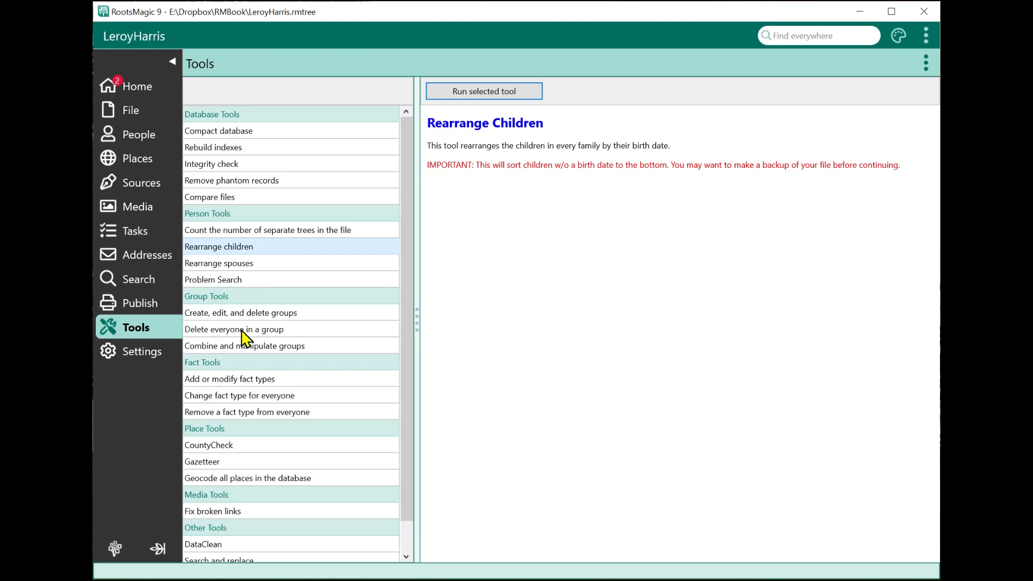
Select the Delete everyone in a group tool under Group Tools.
{"action": "left_click", "coordinate": [234, 329]}
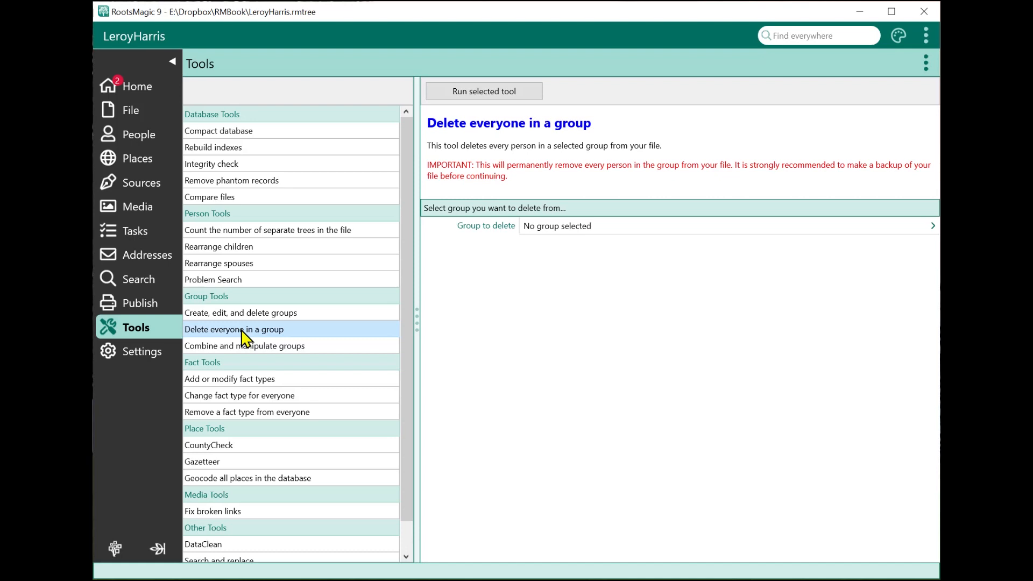
{"action": "mouse_move", "coordinate": [402, 364]}
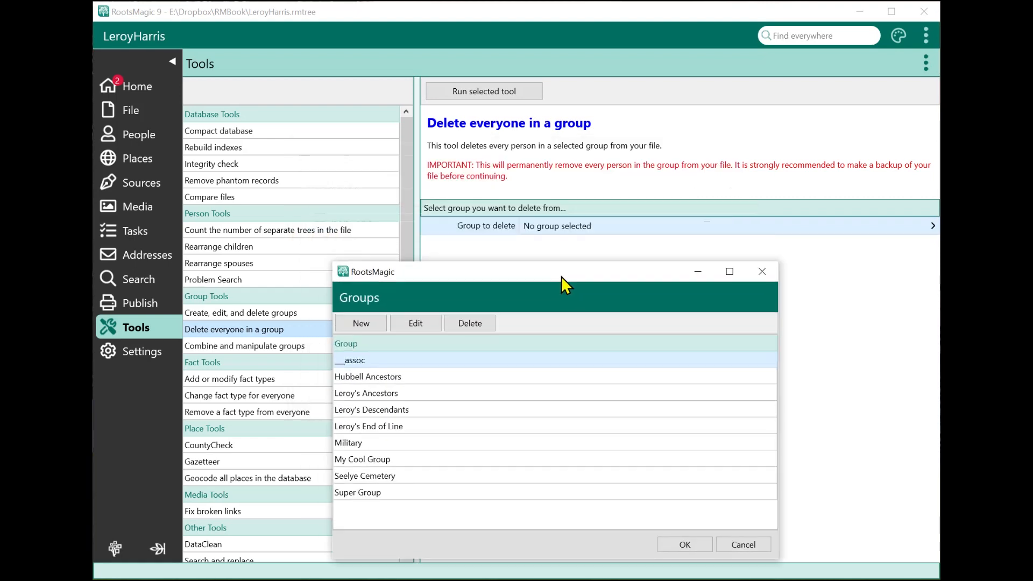
{"action": "mouse_move", "coordinate": [550, 266]}
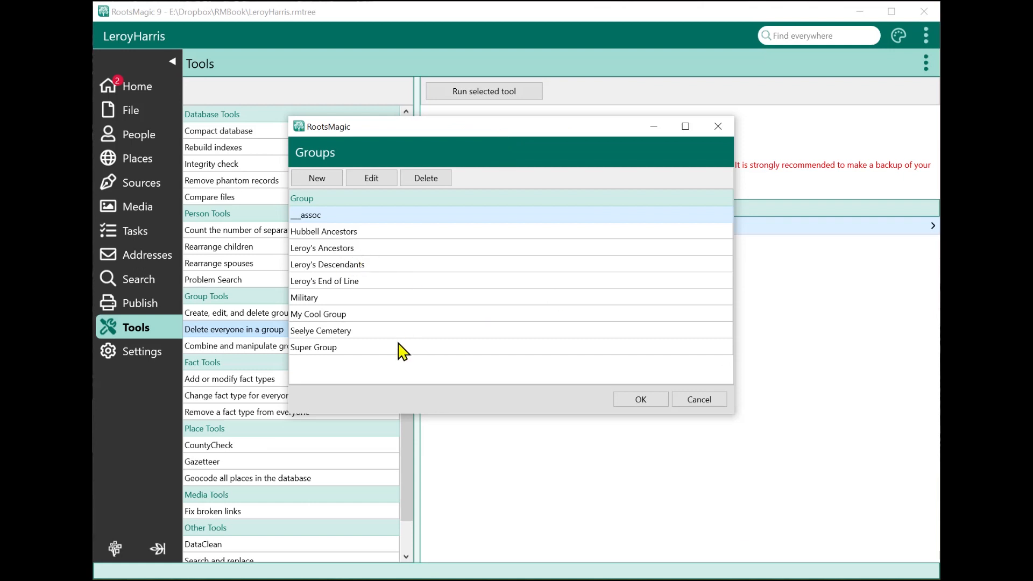
Choose My Cool Group as the group to delete, then move to Group Functions.
{"action": "left_click", "coordinate": [317, 313]}
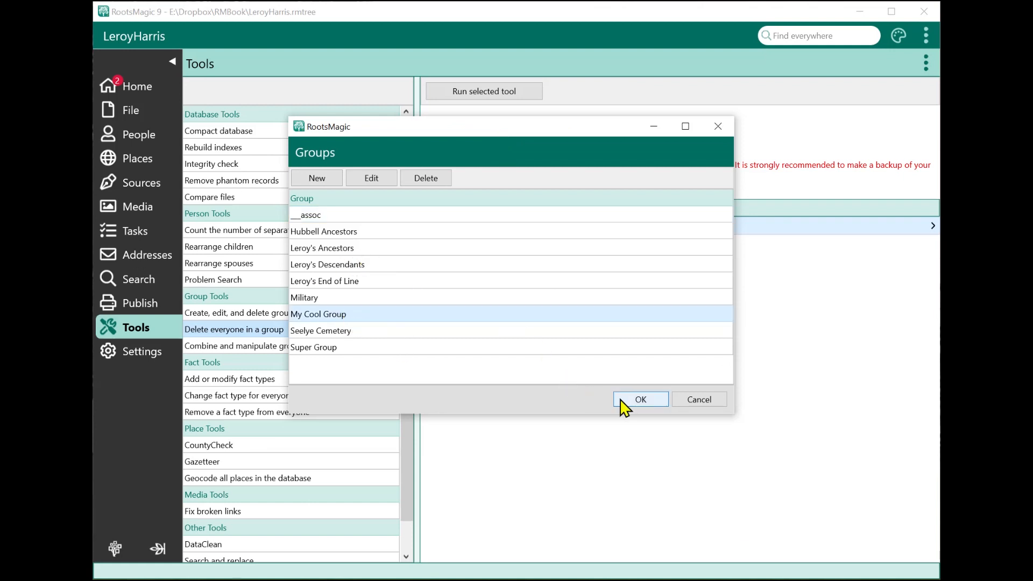
{"action": "left_click", "coordinate": [639, 399]}
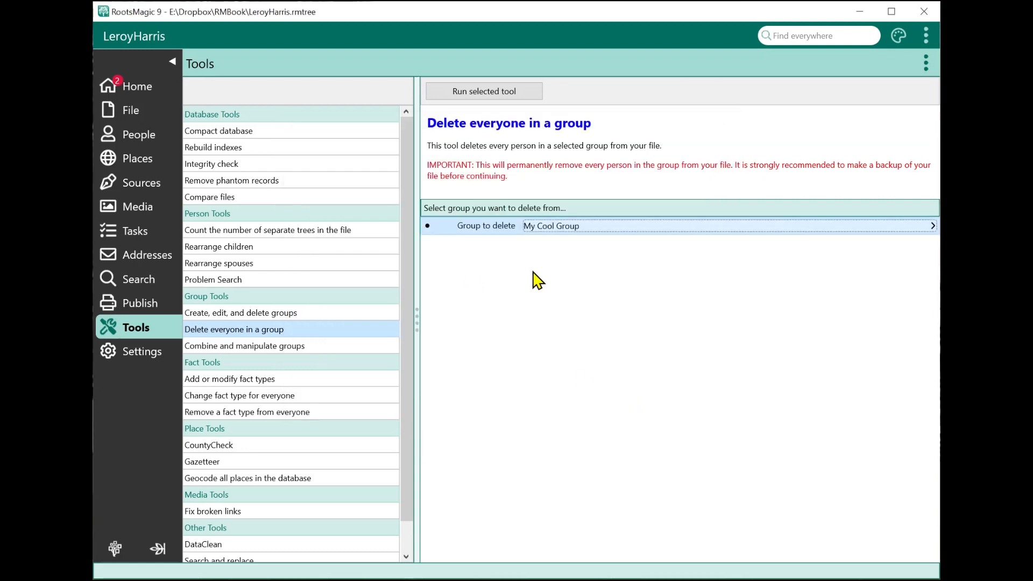
{"action": "mouse_move", "coordinate": [523, 173]}
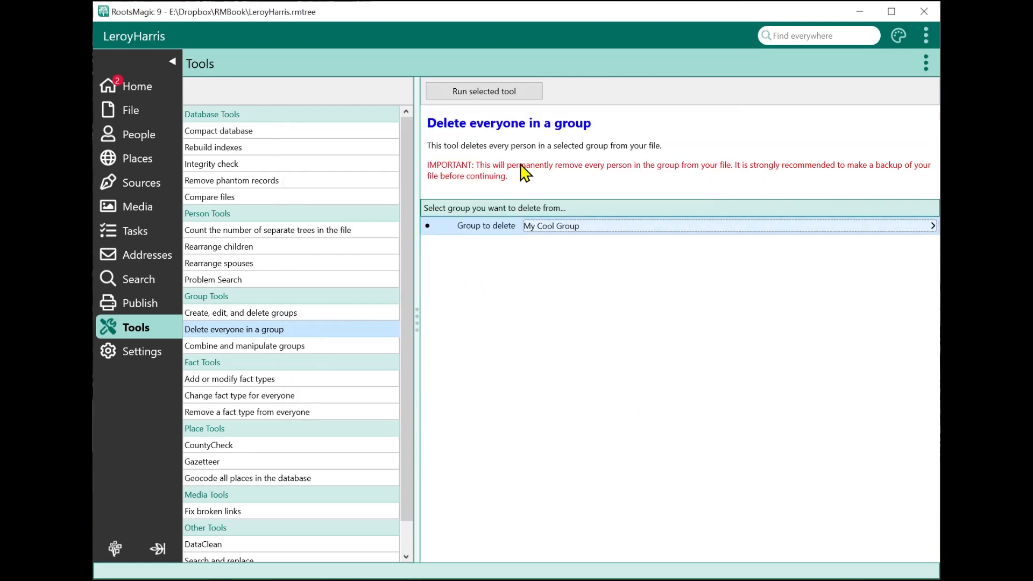
{"action": "mouse_move", "coordinate": [483, 91]}
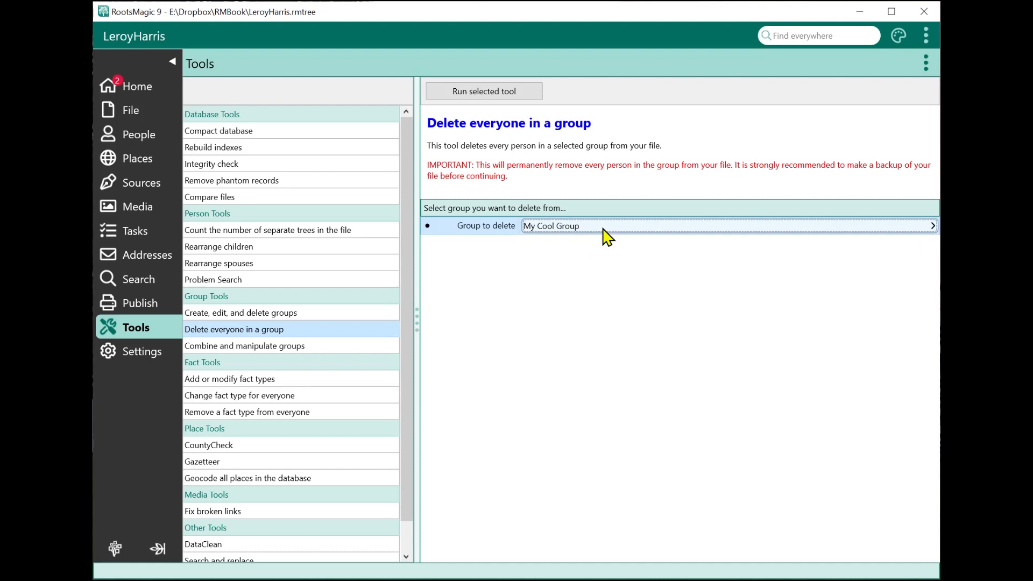
{"action": "mouse_move", "coordinate": [602, 236]}
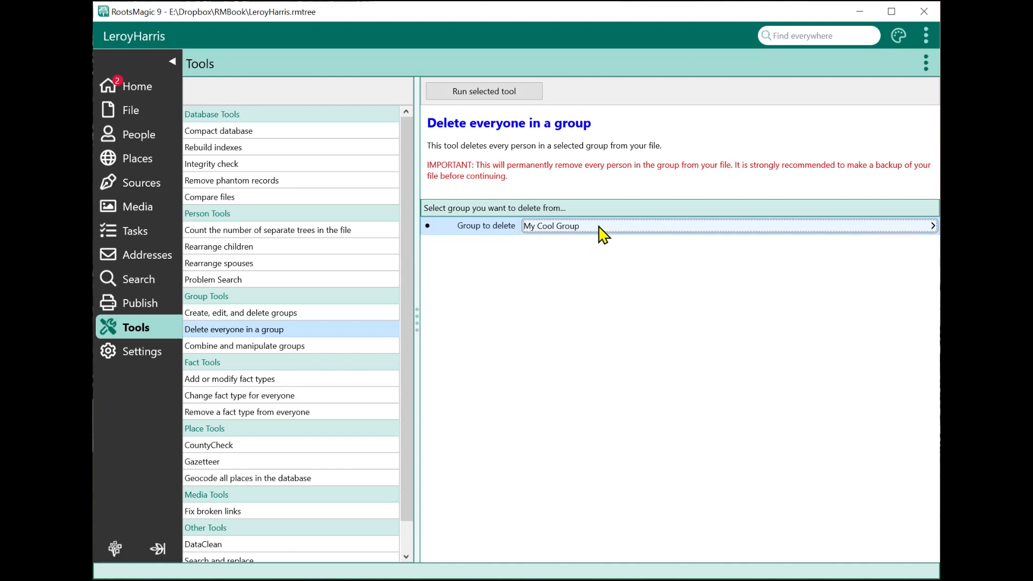
{"action": "mouse_move", "coordinate": [566, 204]}
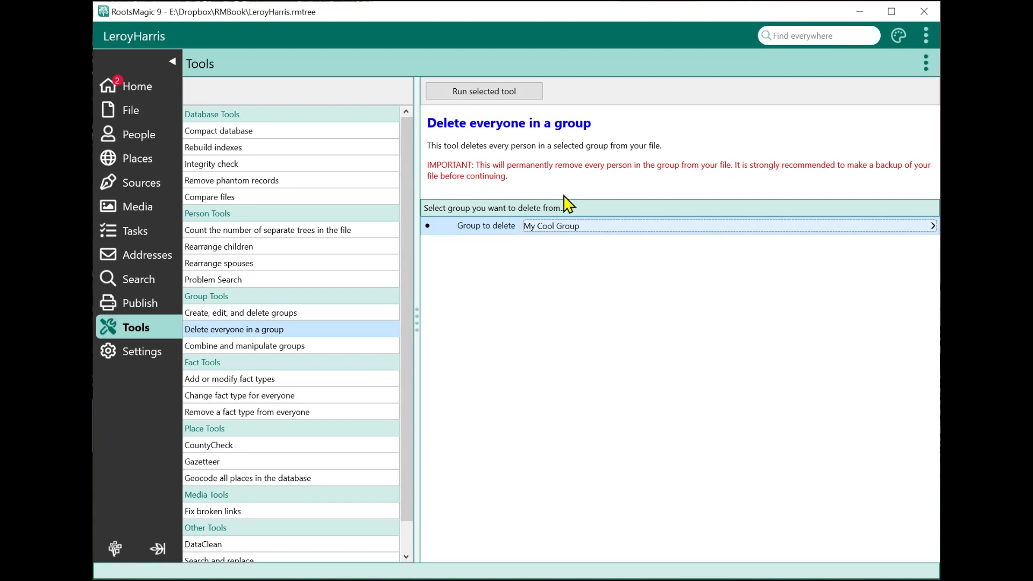
{"action": "mouse_move", "coordinate": [530, 190]}
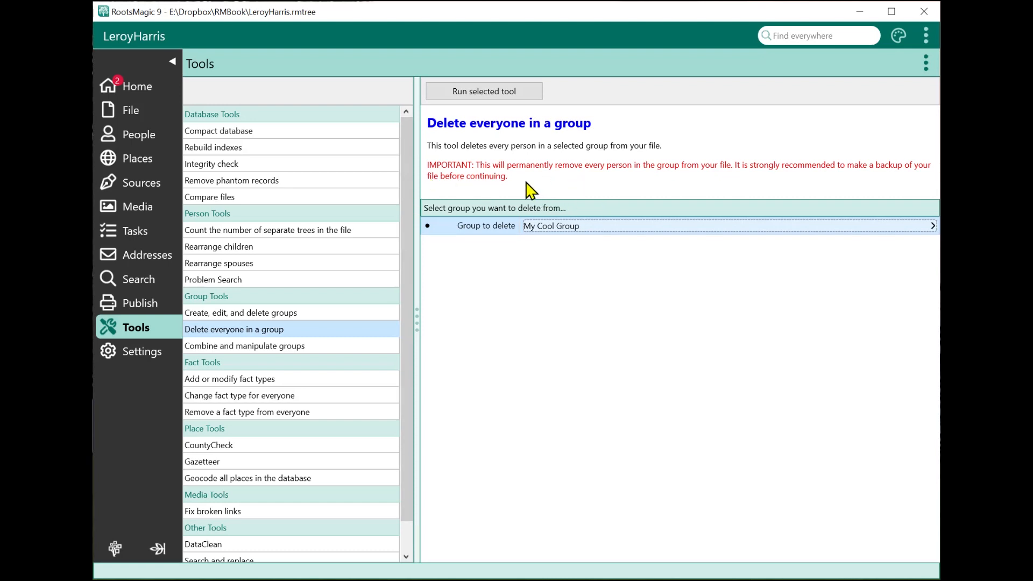
{"action": "mouse_move", "coordinate": [716, 191]}
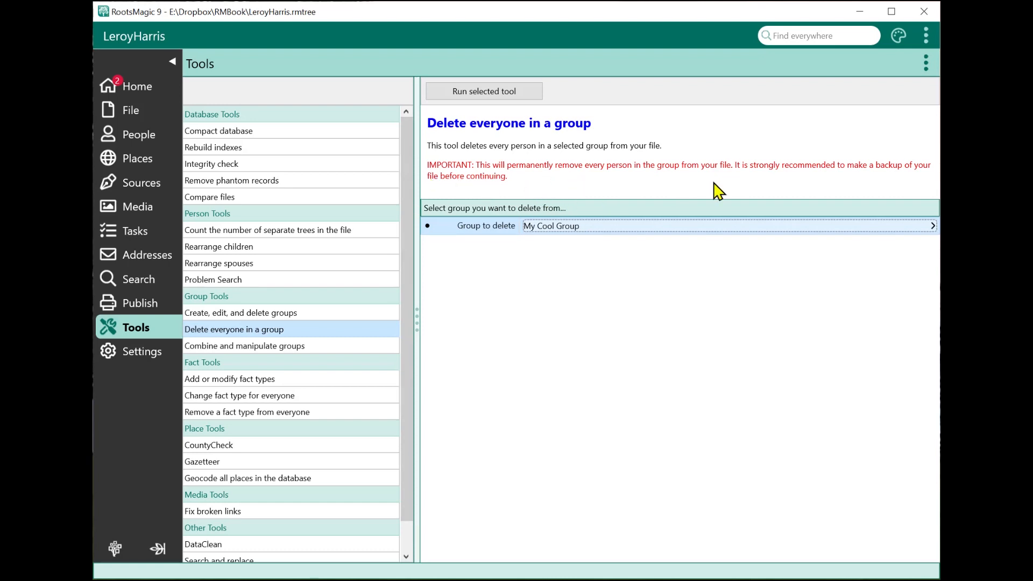
{"action": "mouse_move", "coordinate": [617, 186]}
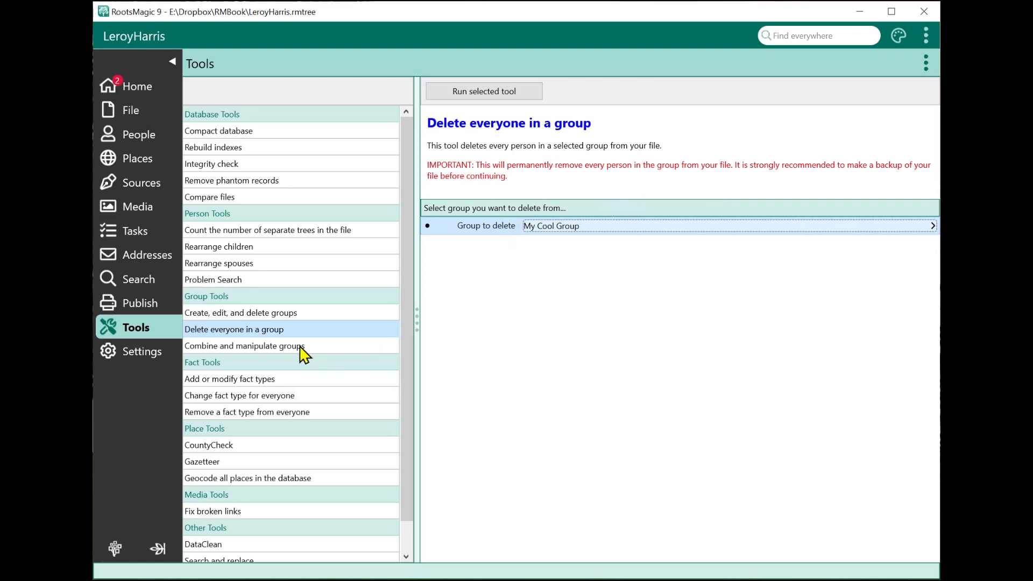
{"action": "left_click", "coordinate": [244, 345]}
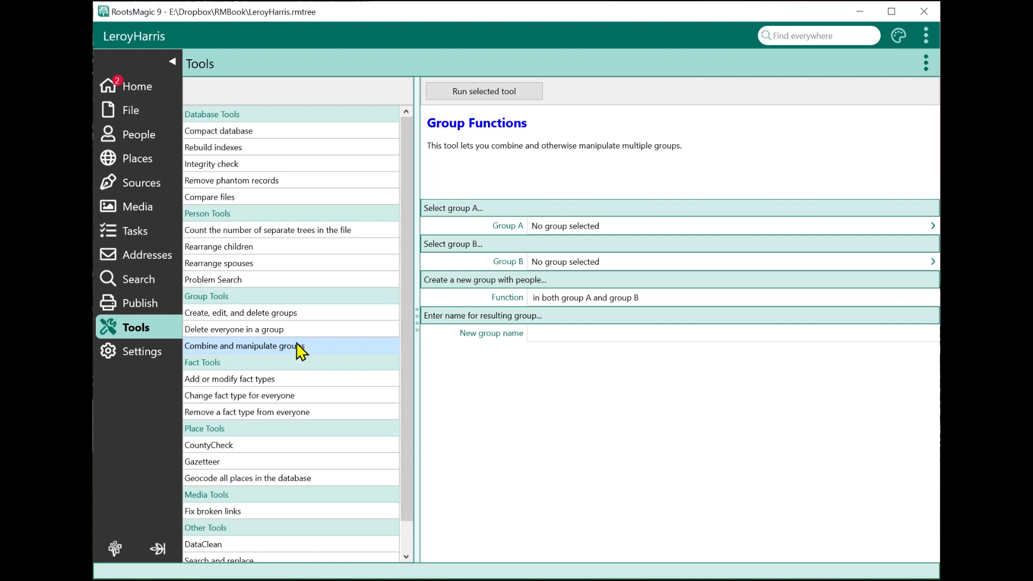
{"action": "mouse_move", "coordinate": [217, 397]}
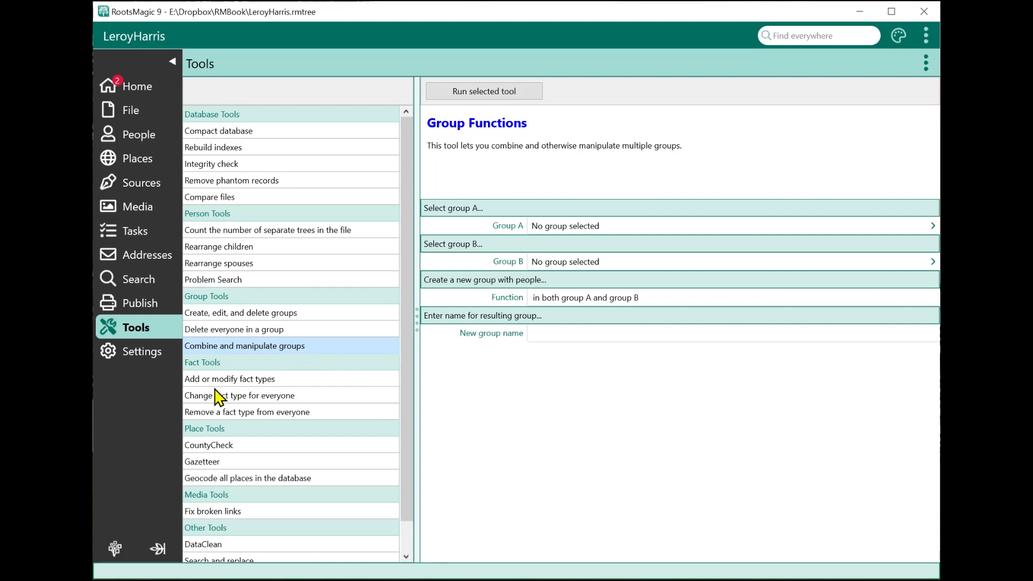
Set the change-fact-type tool to convert everyone's Baptism facts into Christen.
{"action": "left_click", "coordinate": [239, 395]}
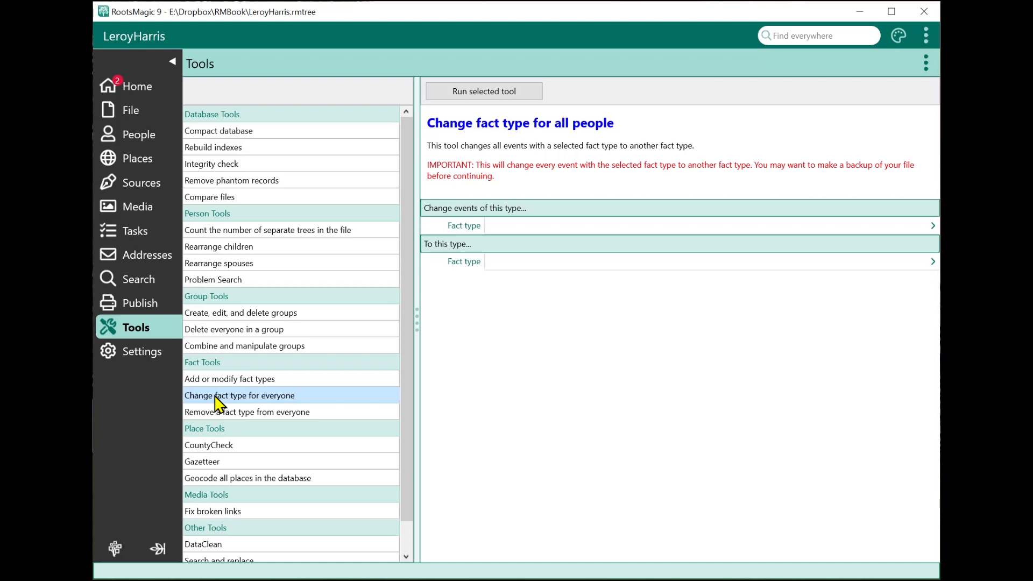
{"action": "mouse_move", "coordinate": [327, 411]}
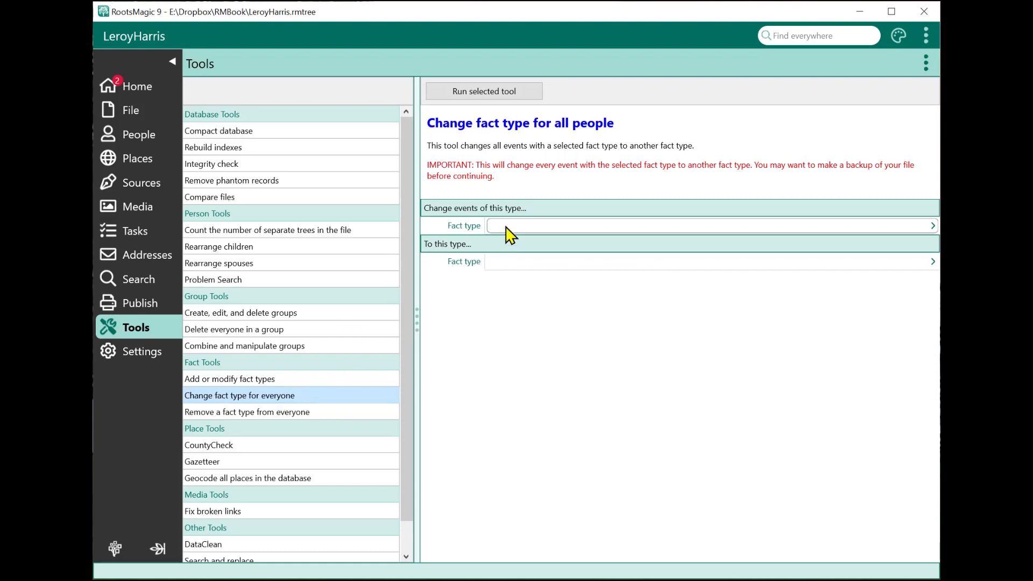
{"action": "left_click", "coordinate": [930, 225]}
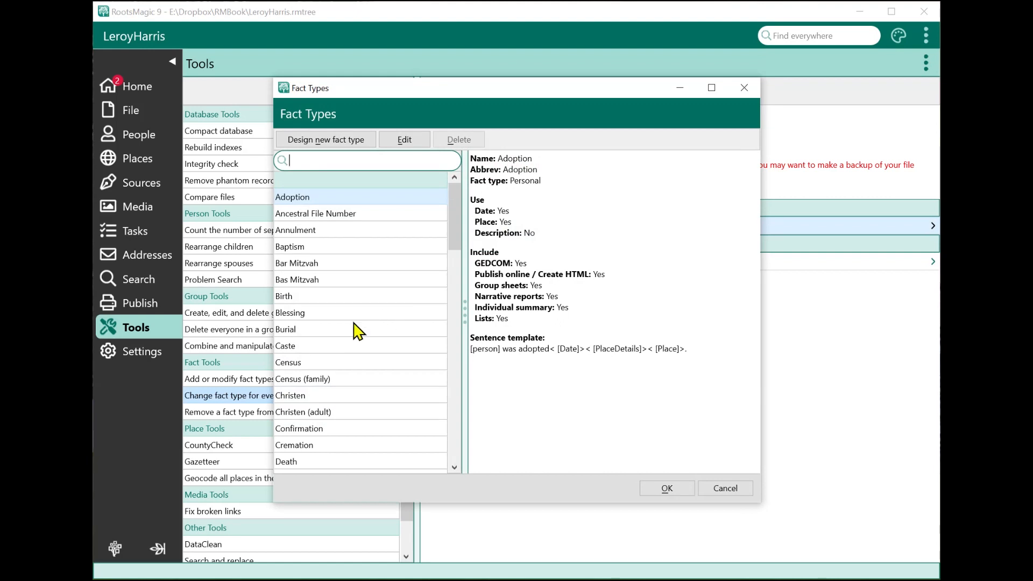
{"action": "left_click", "coordinate": [290, 246]}
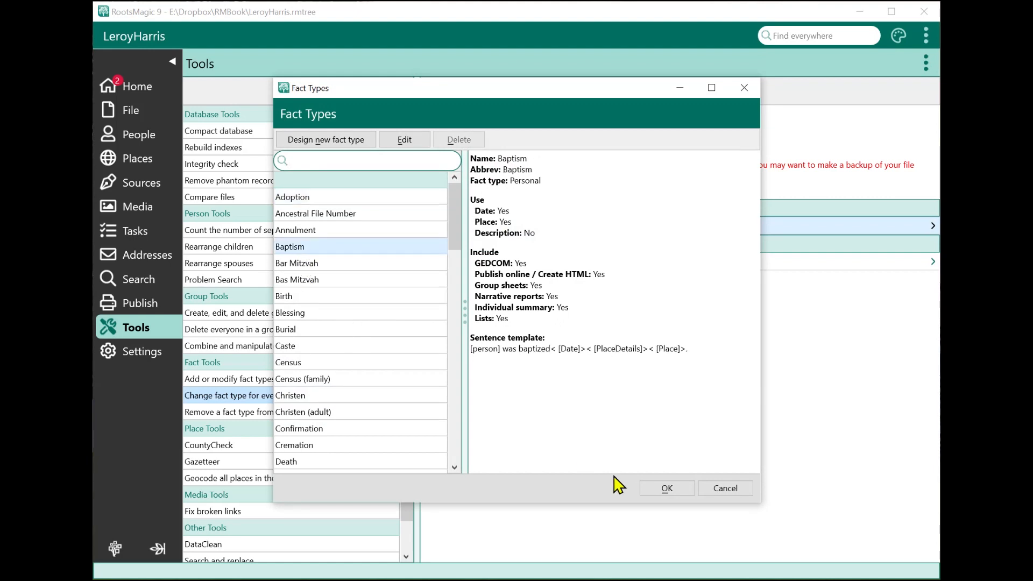
{"action": "left_click", "coordinate": [665, 487]}
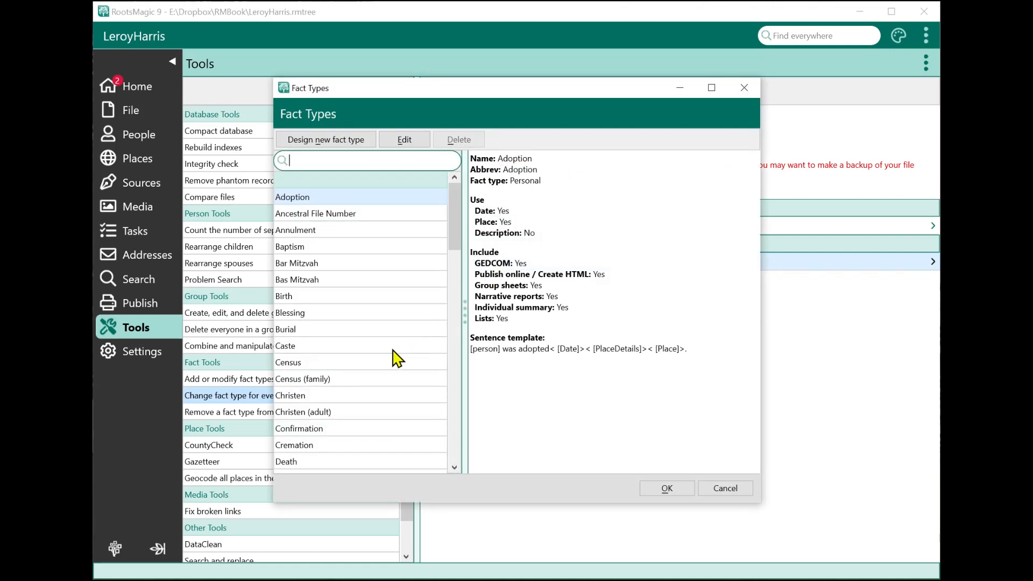
{"action": "left_click", "coordinate": [290, 395]}
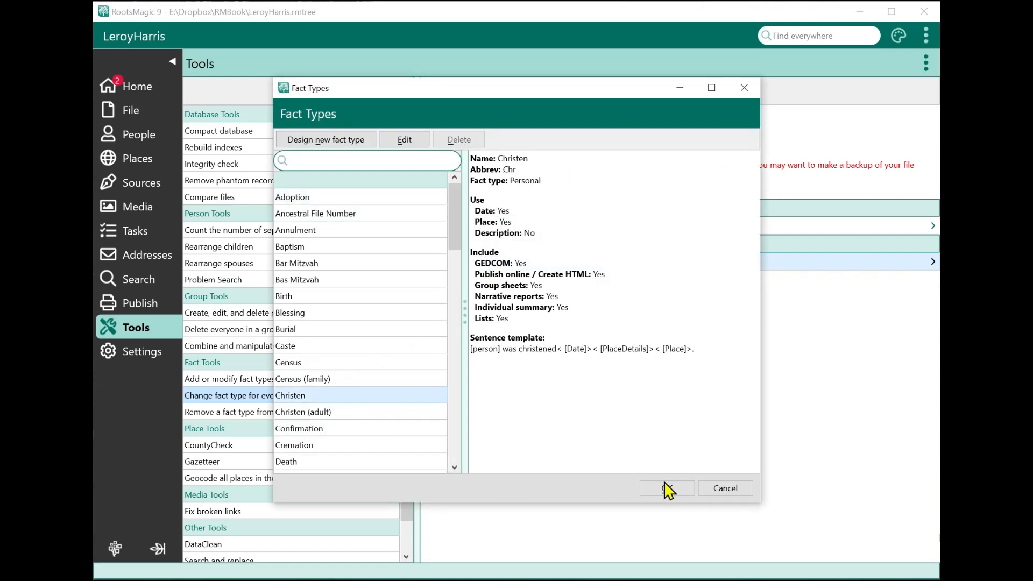
{"action": "left_click", "coordinate": [666, 487]}
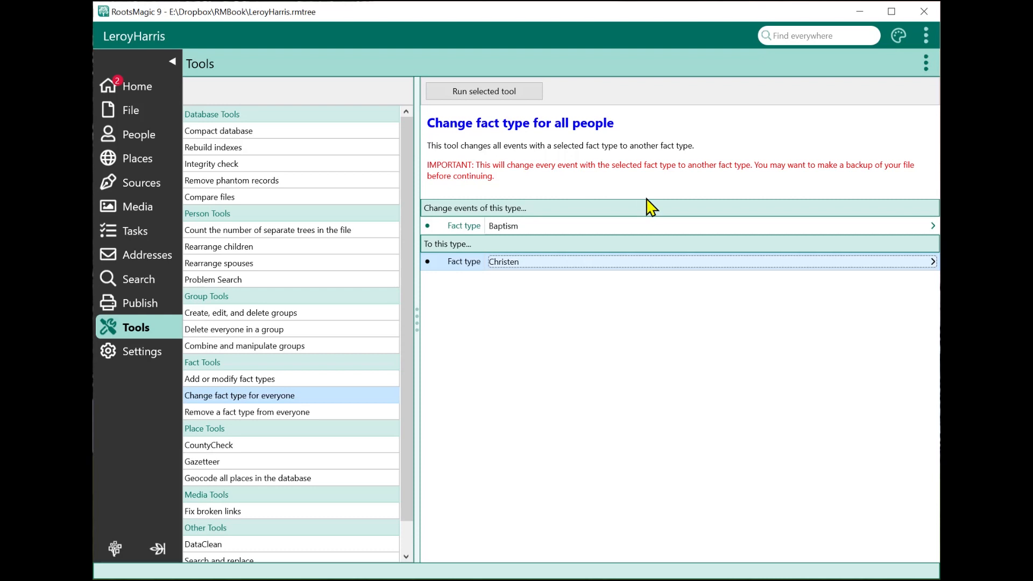
{"action": "mouse_move", "coordinate": [504, 197]}
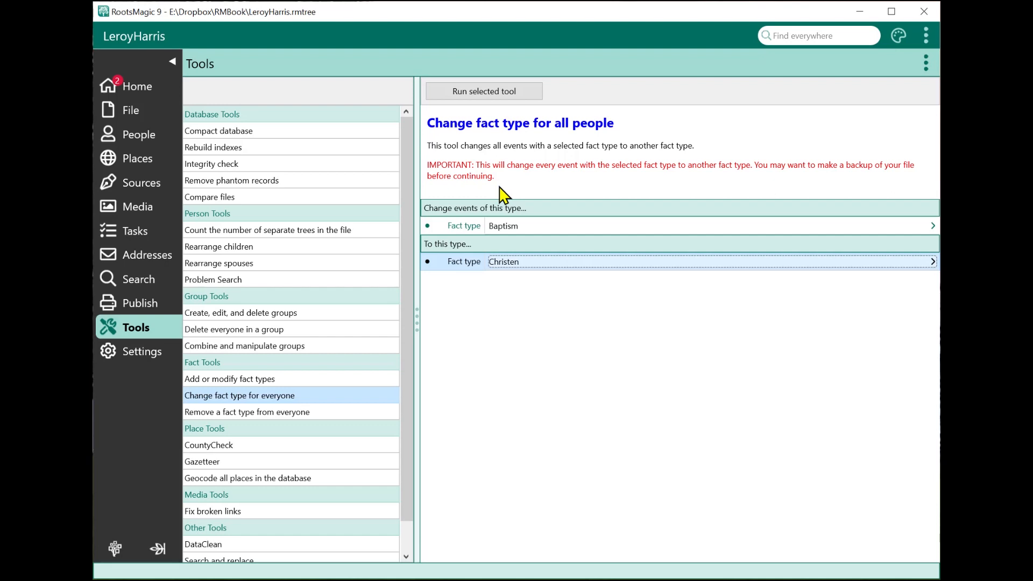
{"action": "mouse_move", "coordinate": [343, 399]}
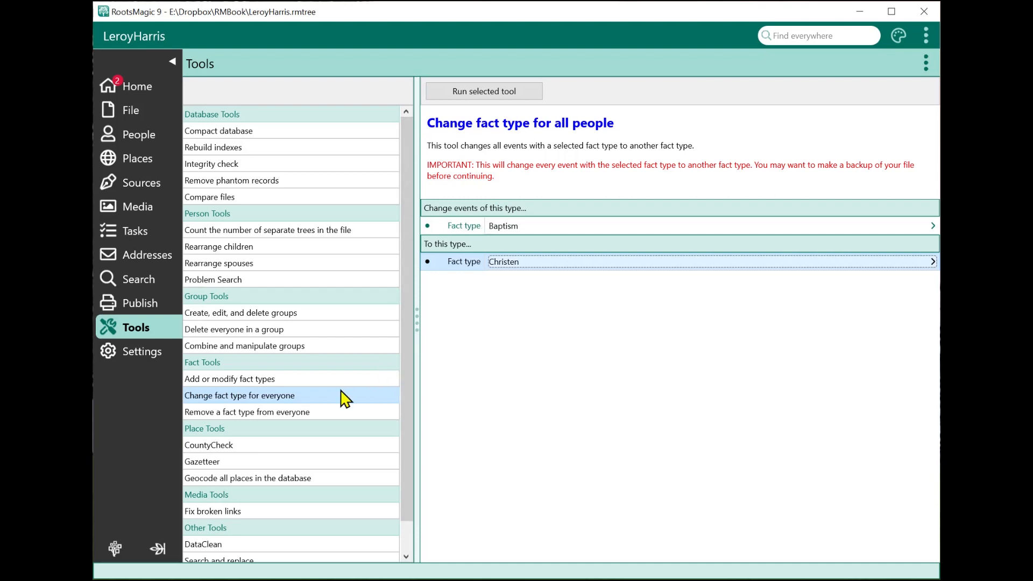
Target the Reference No fact type in the 'Remove a fact type from everyone' tool.
{"action": "left_click", "coordinate": [246, 411]}
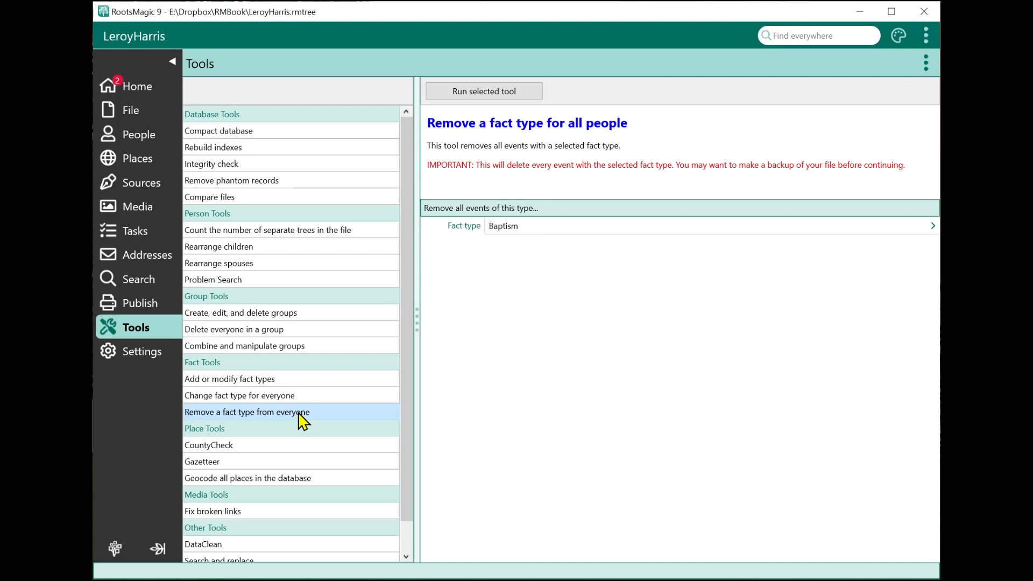
{"action": "mouse_move", "coordinate": [486, 287]}
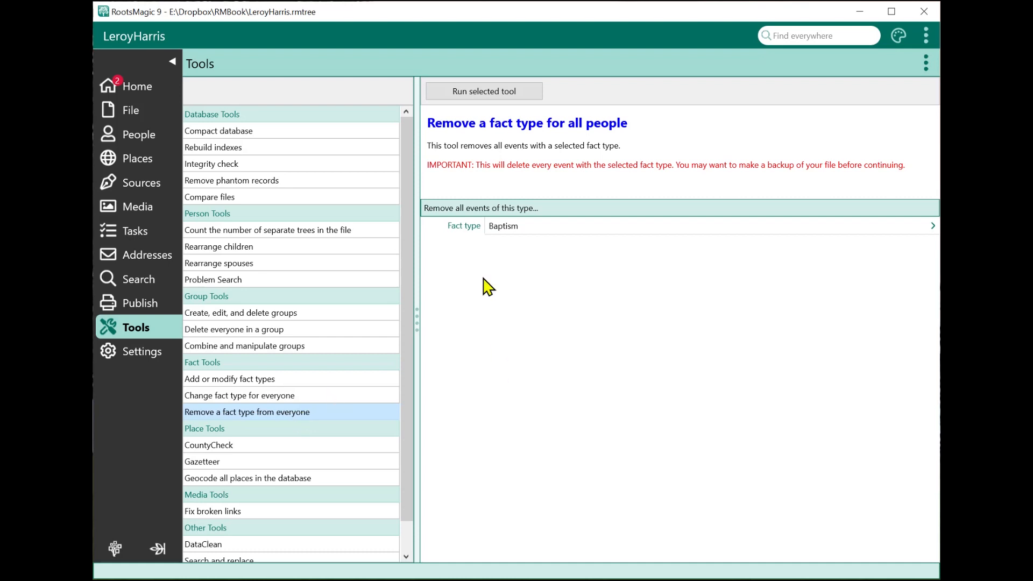
{"action": "left_click", "coordinate": [929, 225]}
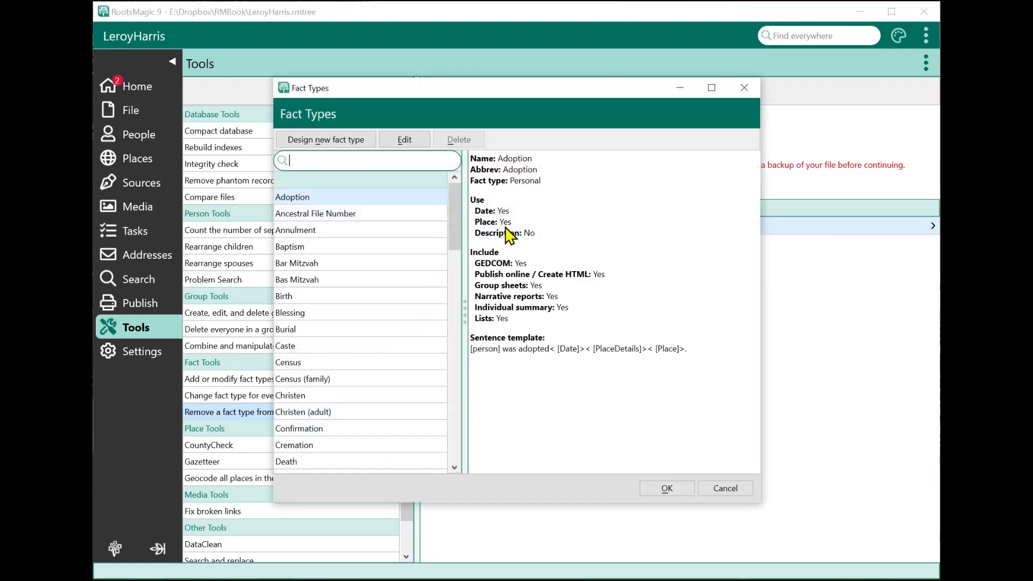
{"action": "scroll", "scroll_direction": "down", "scroll_amount": 3}
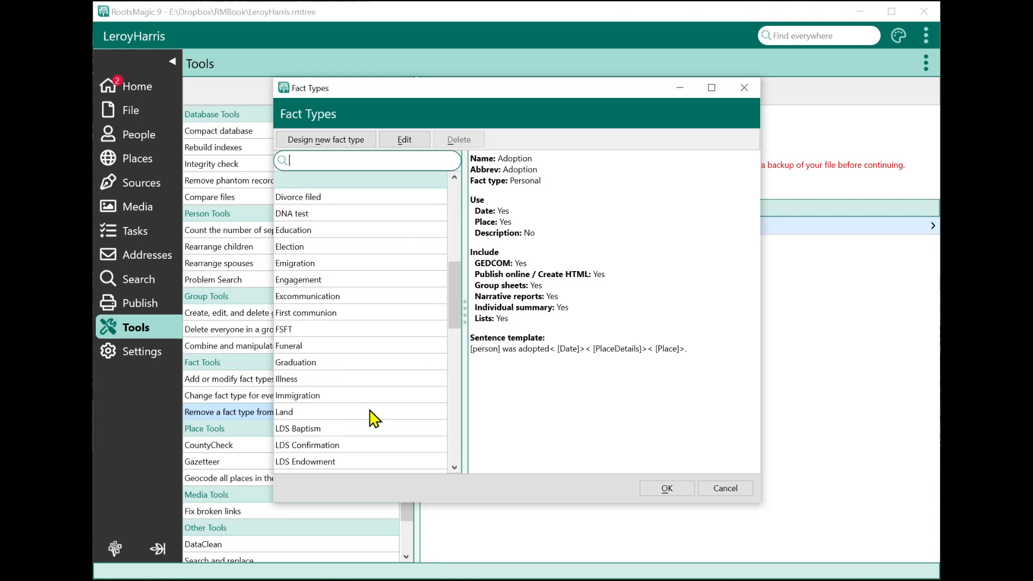
{"action": "scroll", "scroll_direction": "down", "scroll_amount": 3}
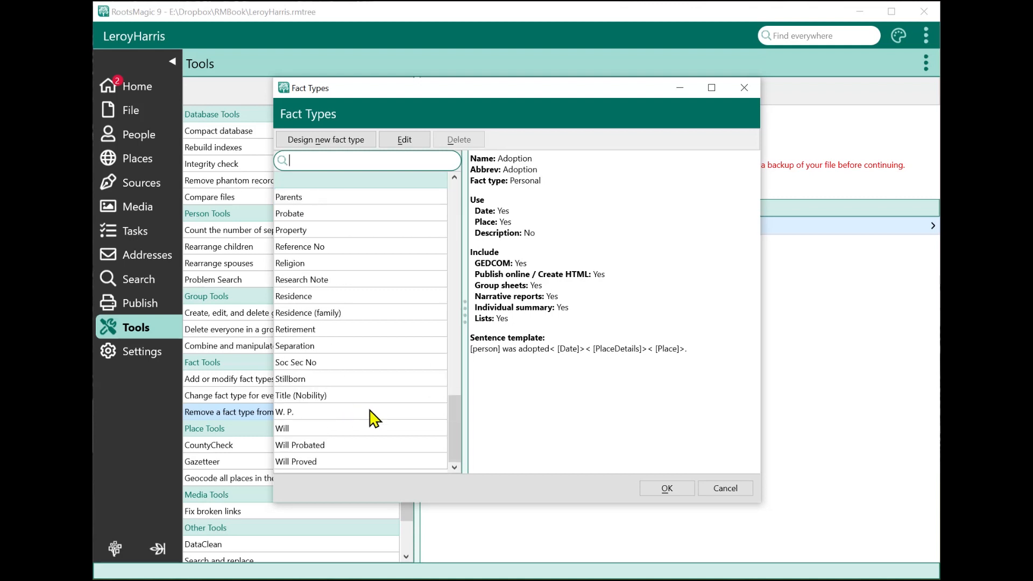
{"action": "left_click", "coordinate": [299, 247]}
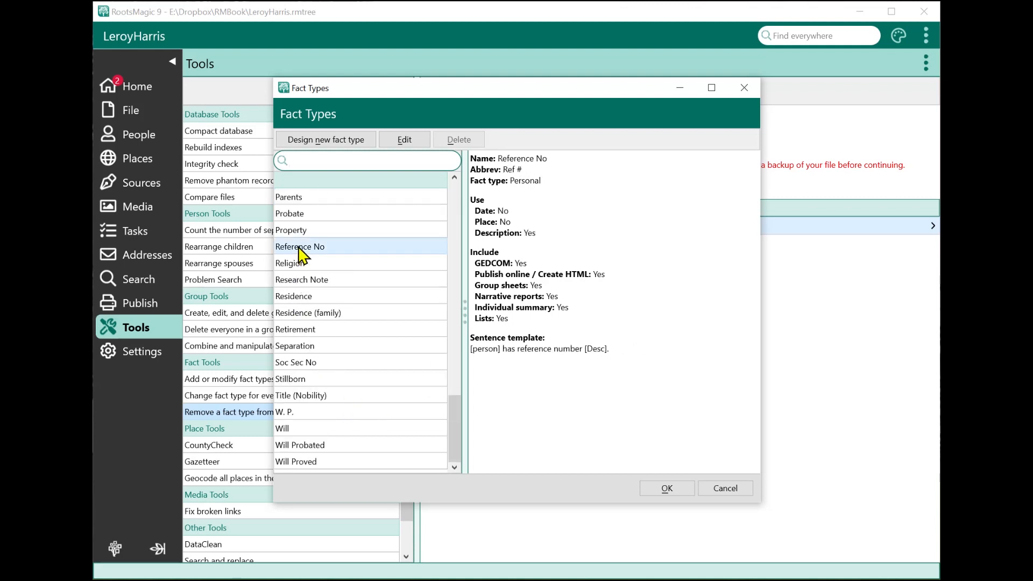
{"action": "mouse_move", "coordinate": [635, 512]}
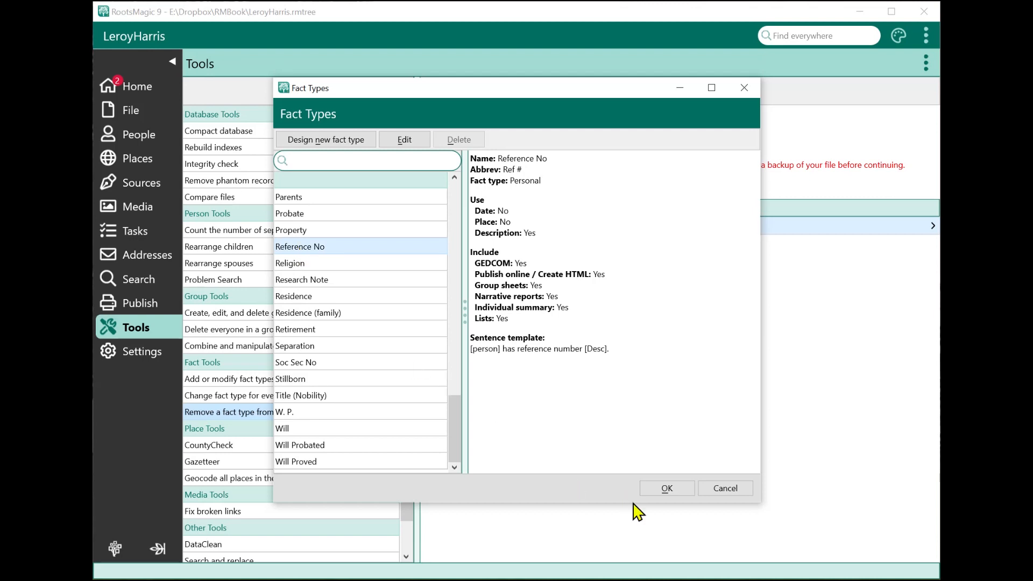
{"action": "left_click", "coordinate": [665, 488]}
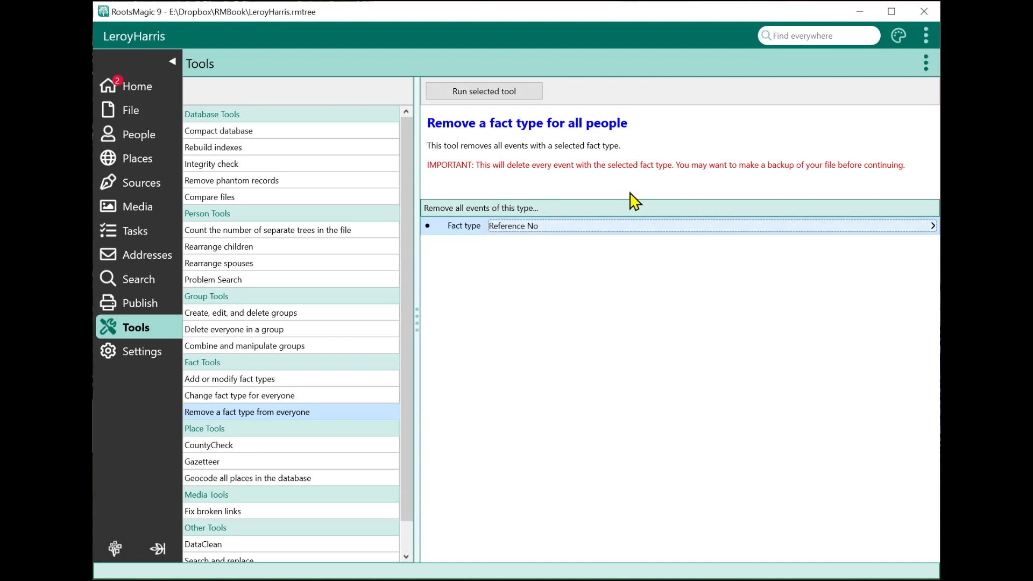
{"action": "mouse_move", "coordinate": [257, 435]}
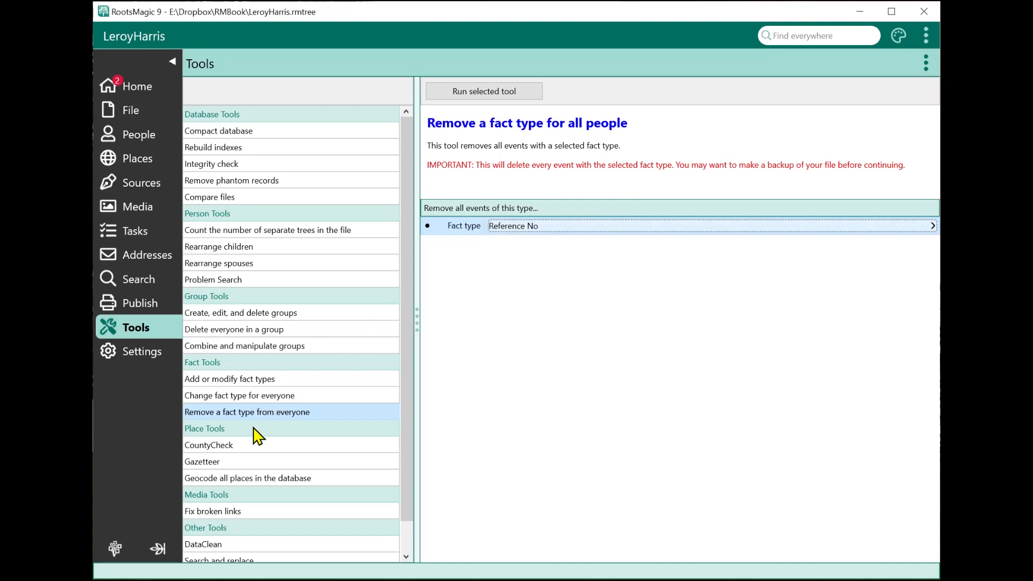
View the Enhanced Properties List description, then return to the Home file properties panel.
{"action": "left_click", "coordinate": [228, 544]}
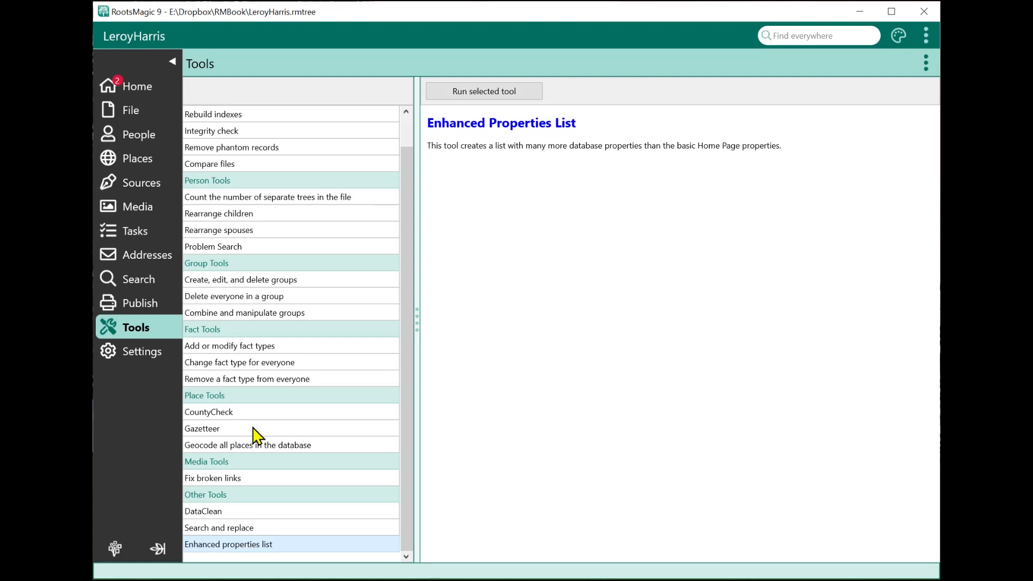
{"action": "mouse_move", "coordinate": [244, 552]}
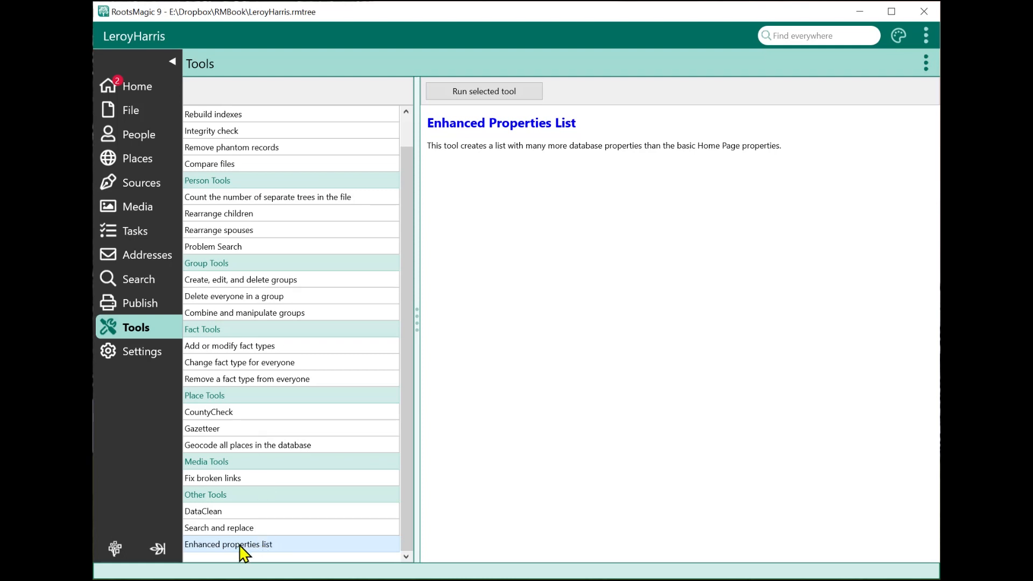
{"action": "mouse_move", "coordinate": [263, 555]}
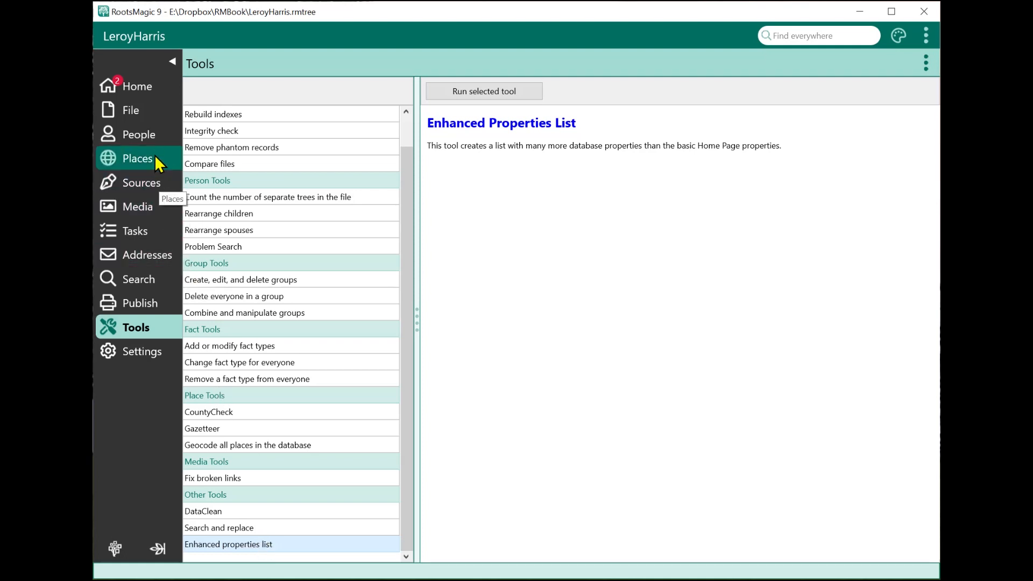
{"action": "left_click", "coordinate": [137, 87]}
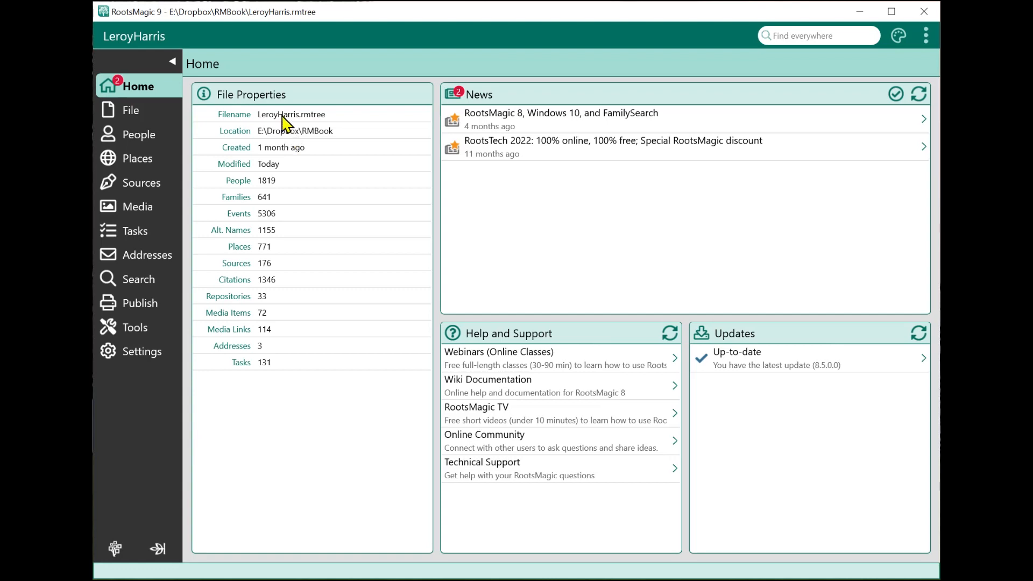
{"action": "mouse_move", "coordinate": [289, 244]}
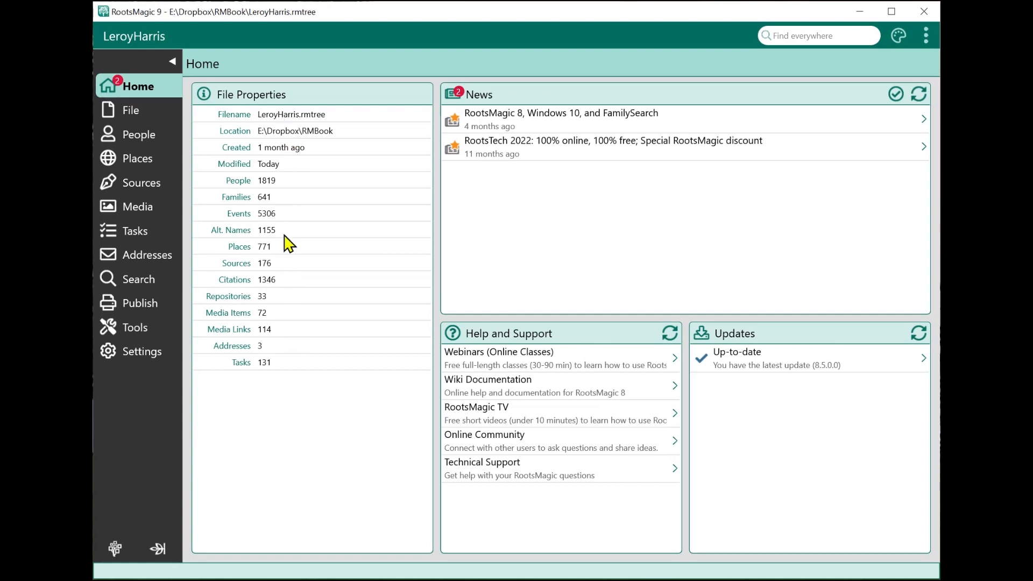
{"action": "mouse_move", "coordinate": [273, 188]}
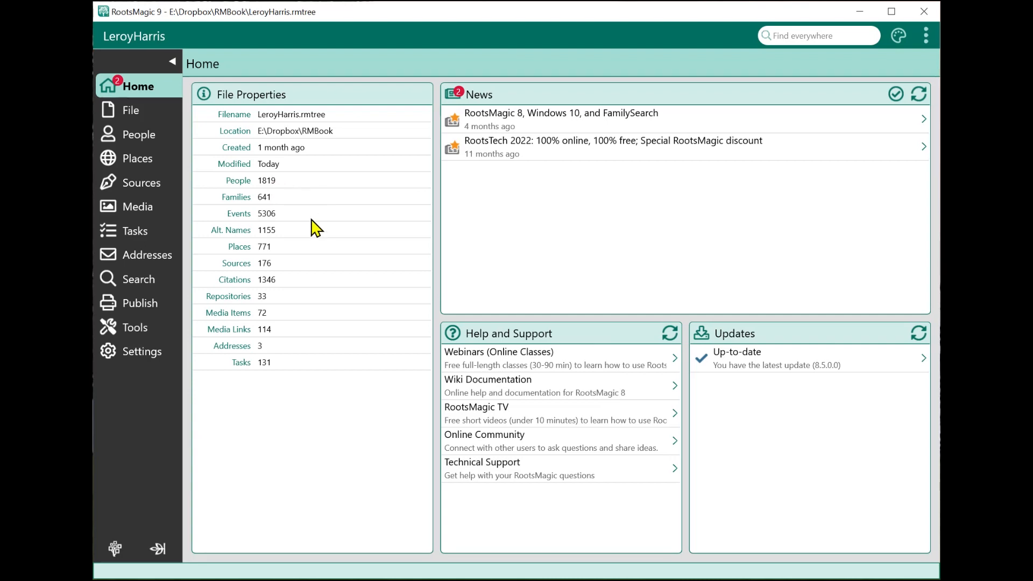
{"action": "mouse_move", "coordinate": [286, 388]}
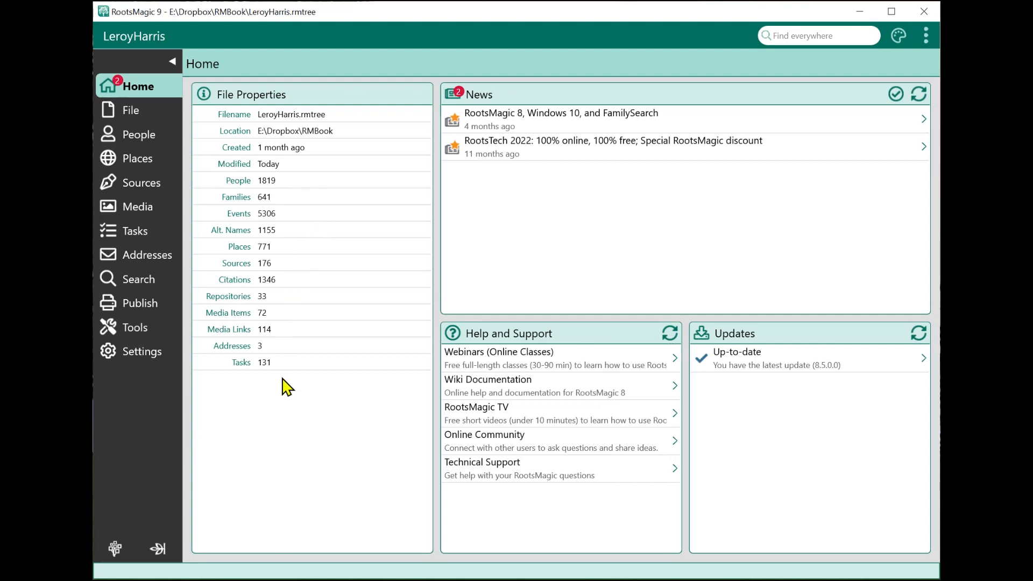
{"action": "mouse_move", "coordinate": [142, 351]}
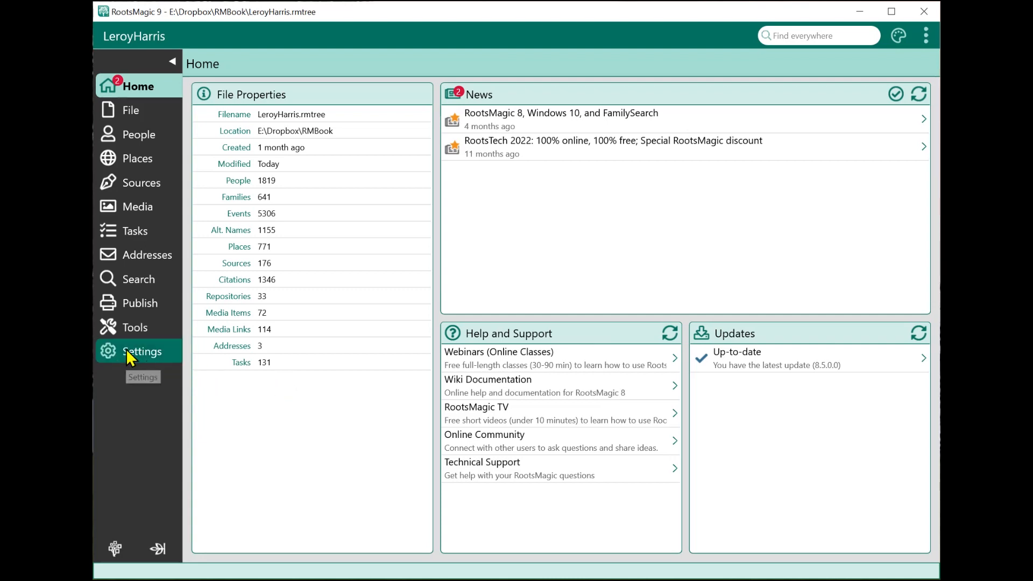
Run Enhanced properties list and review counts like 1819 people, 641 families, 5306 events.
{"action": "left_click", "coordinate": [135, 328]}
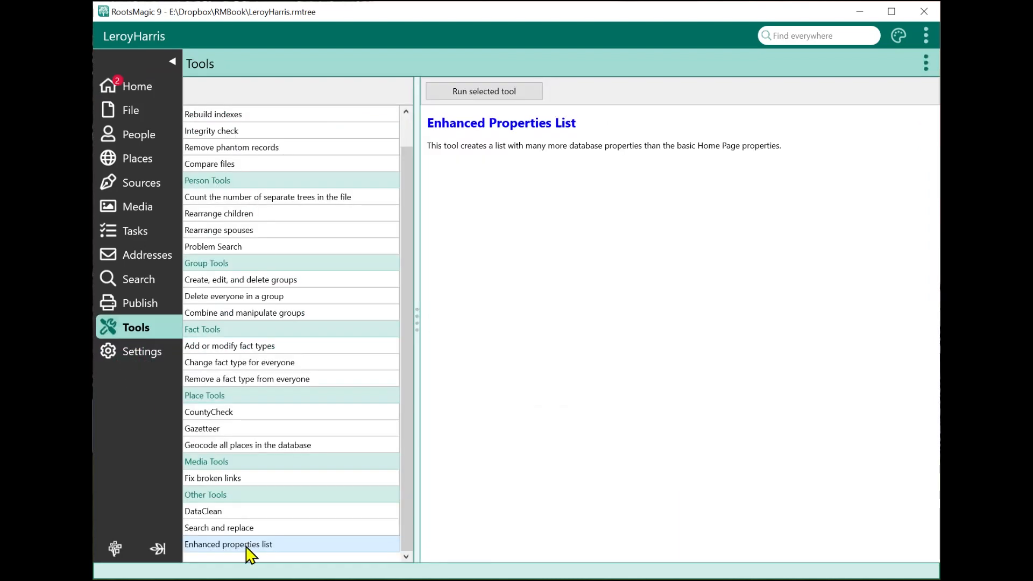
{"action": "mouse_move", "coordinate": [484, 90]}
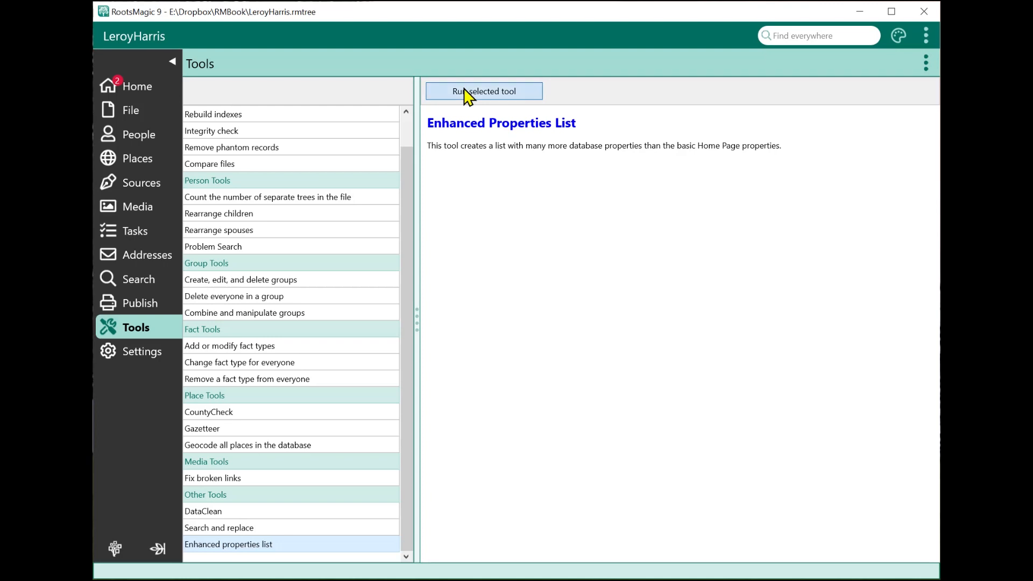
{"action": "left_click", "coordinate": [483, 91]}
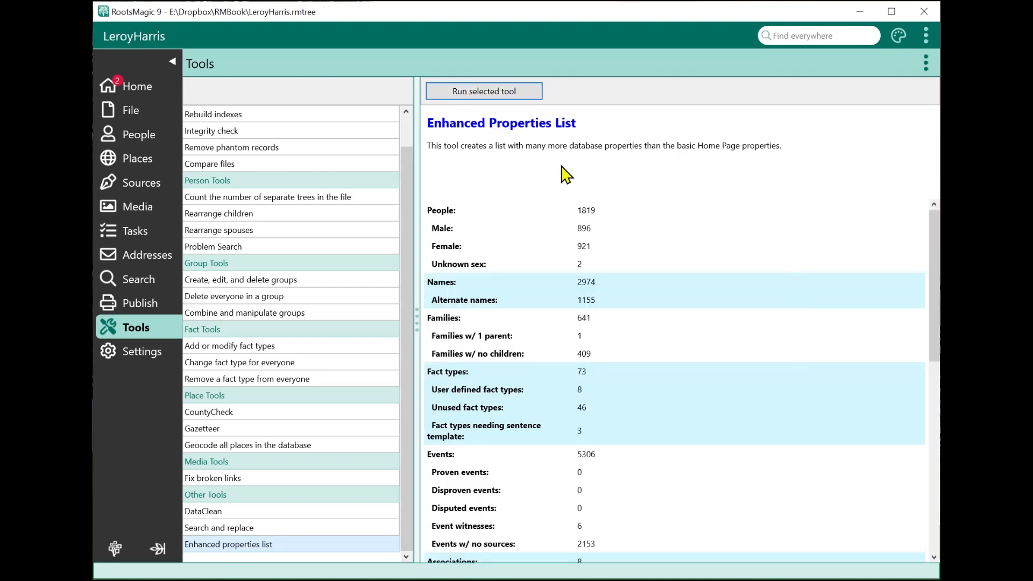
{"action": "mouse_move", "coordinate": [624, 227]}
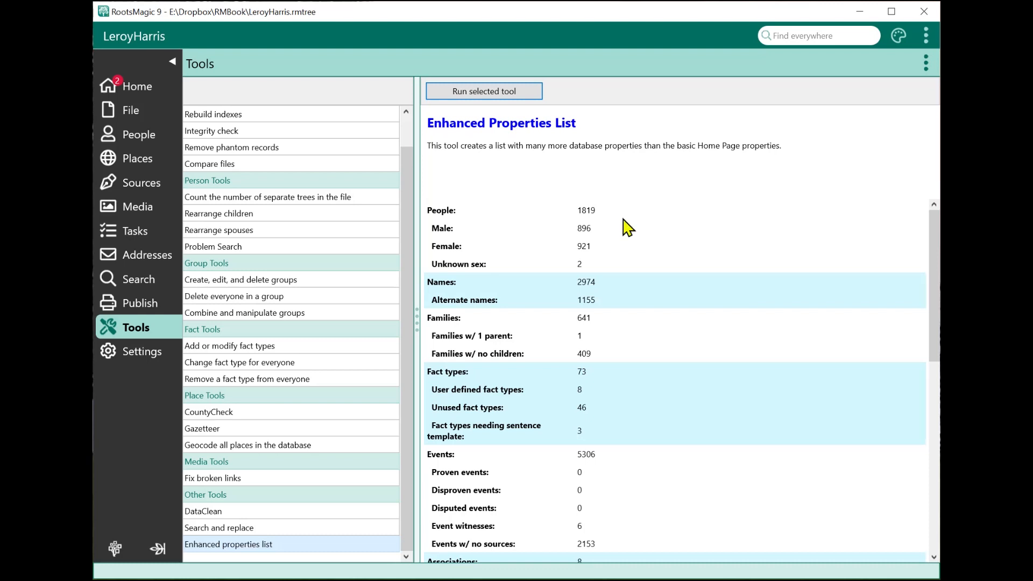
{"action": "mouse_move", "coordinate": [619, 222]}
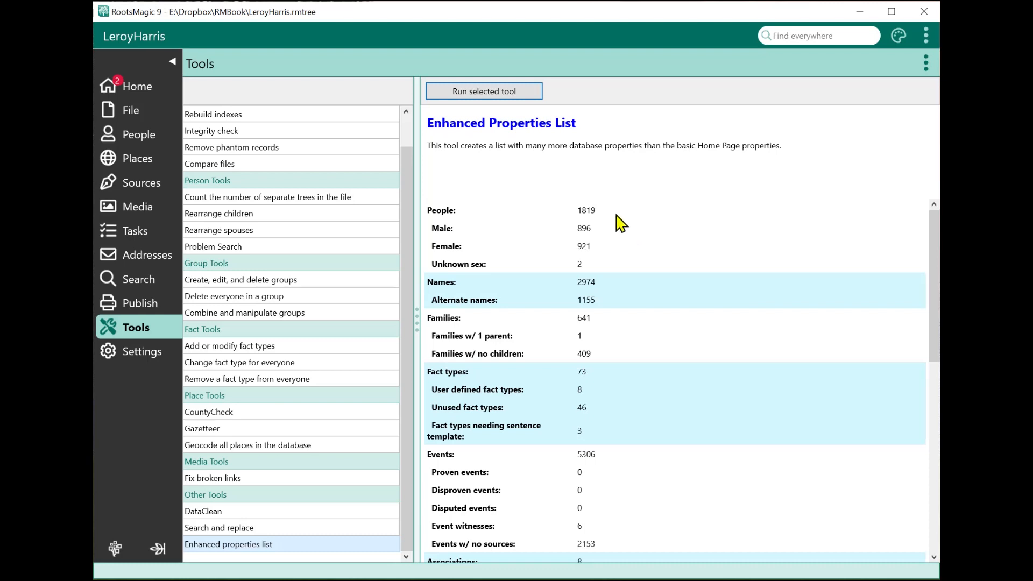
{"action": "mouse_move", "coordinate": [604, 221]}
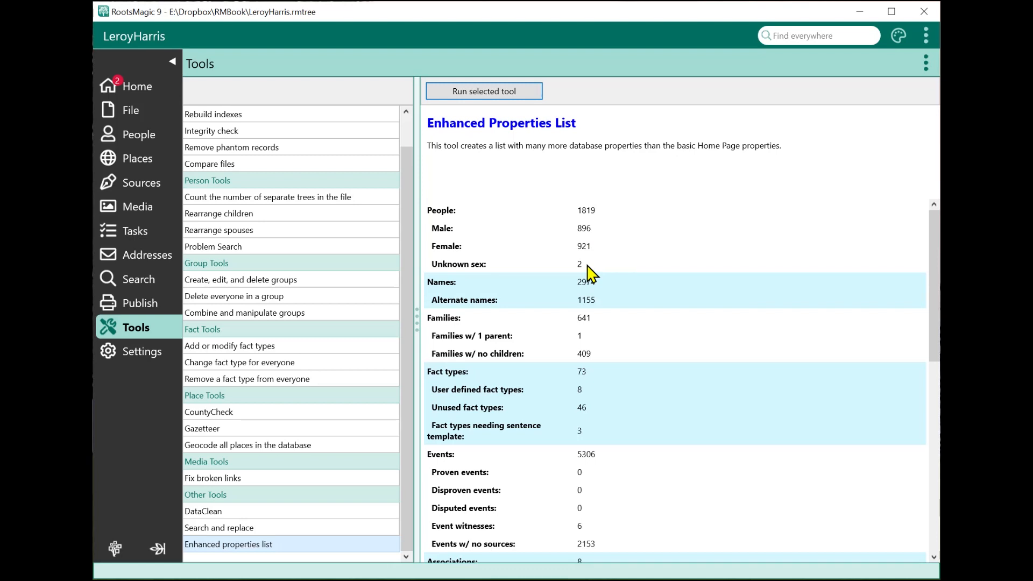
{"action": "mouse_move", "coordinate": [599, 293]}
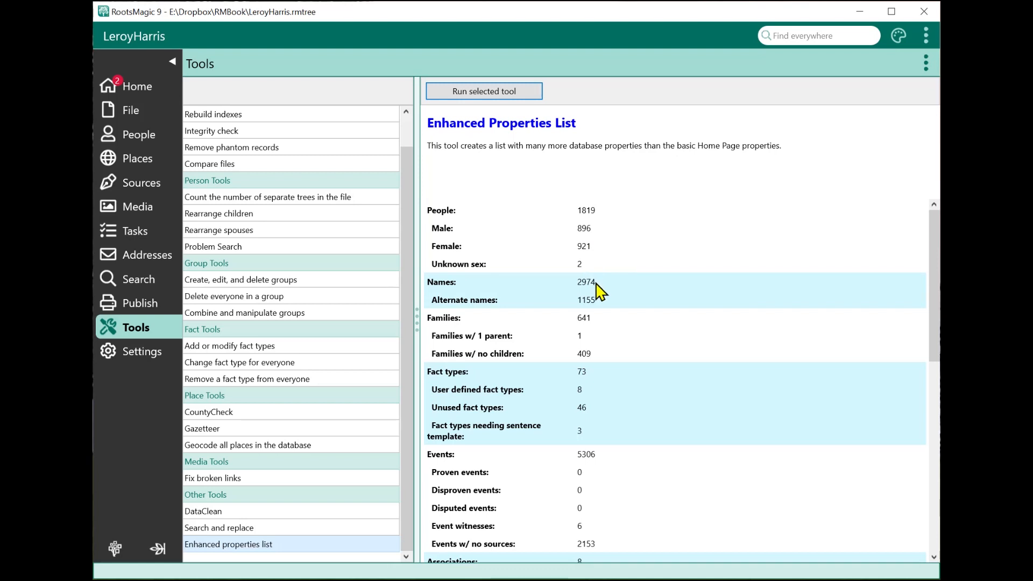
{"action": "scroll", "scroll_direction": "down", "scroll_amount": 3}
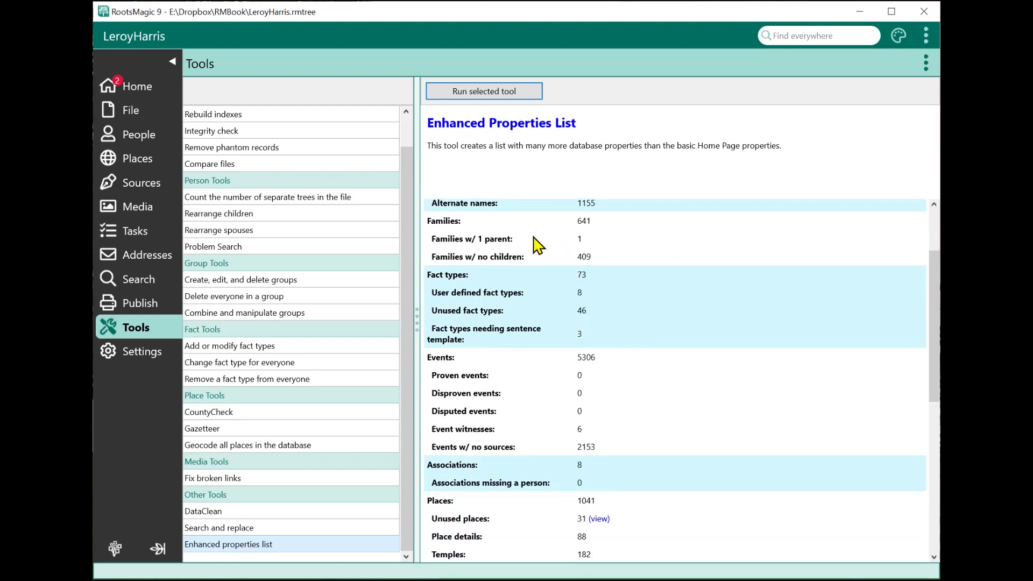
{"action": "mouse_move", "coordinate": [590, 253]}
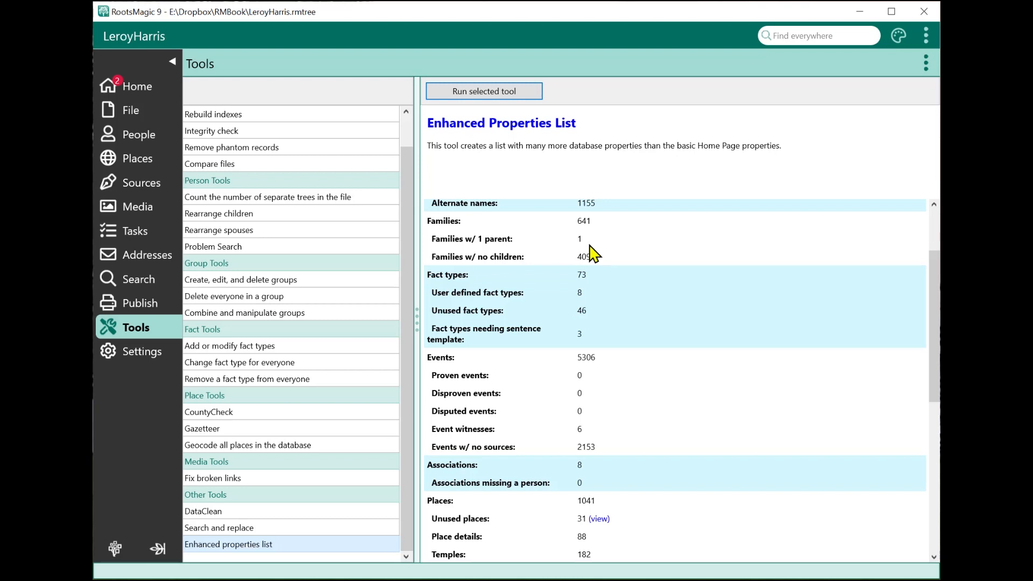
{"action": "mouse_move", "coordinate": [602, 266]}
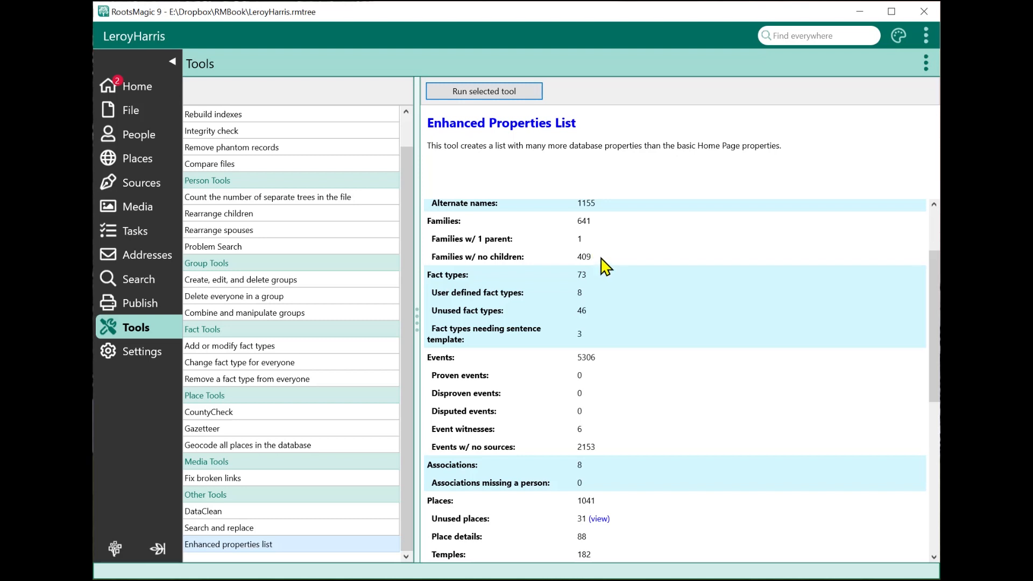
{"action": "mouse_move", "coordinate": [578, 304]}
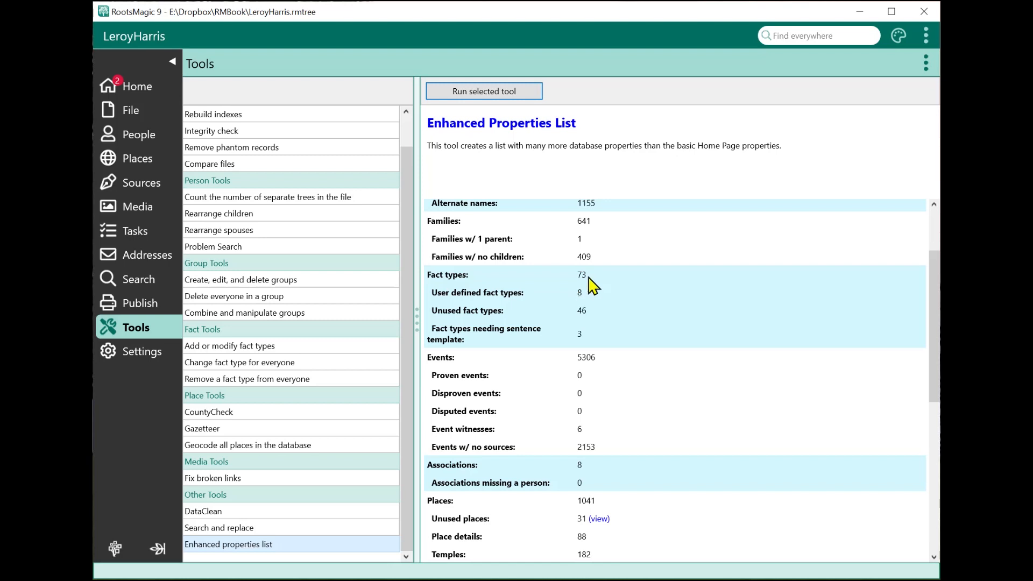
{"action": "mouse_move", "coordinate": [591, 302]}
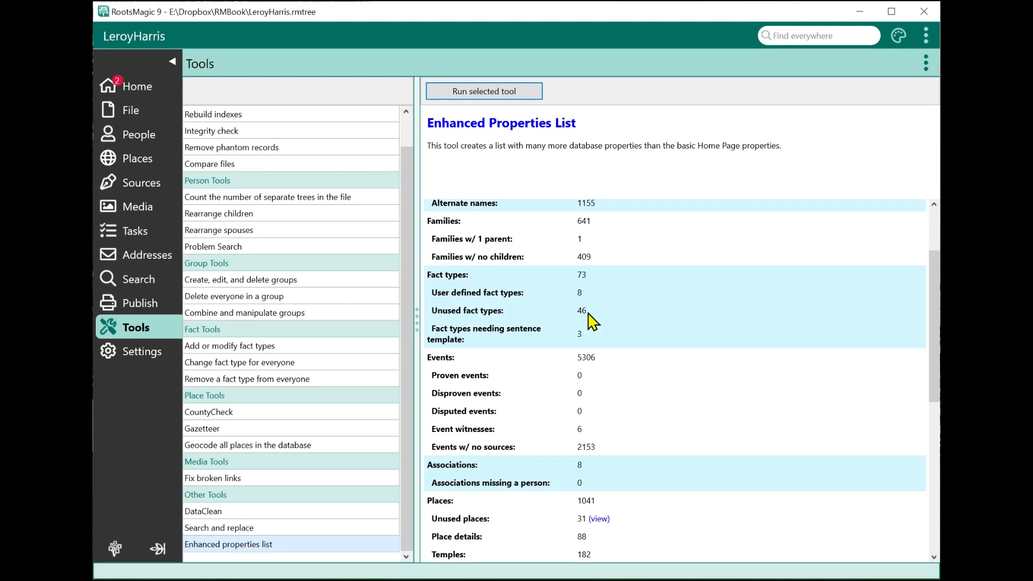
{"action": "mouse_move", "coordinate": [595, 340]}
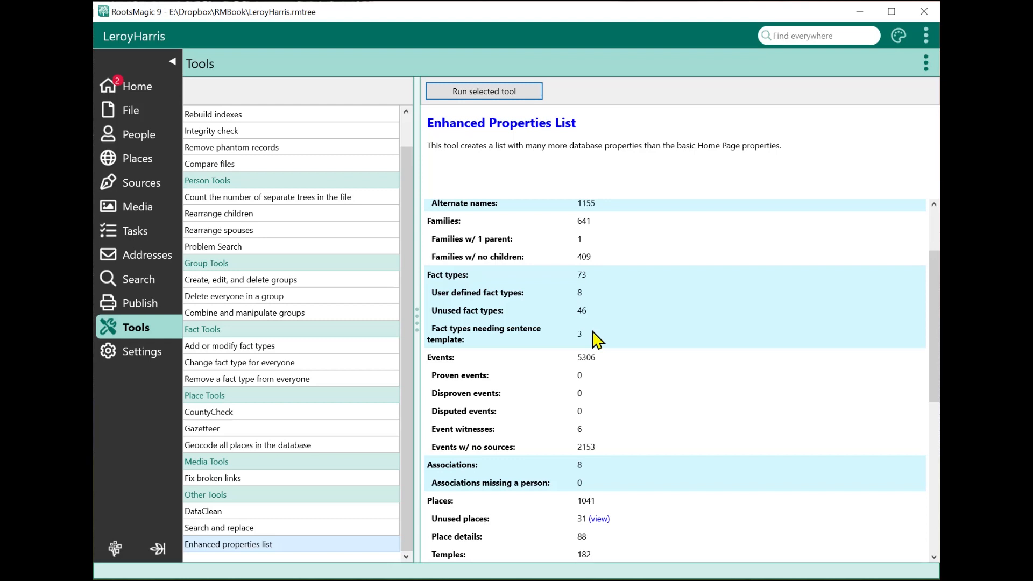
{"action": "scroll", "scroll_direction": "down", "scroll_amount": 3}
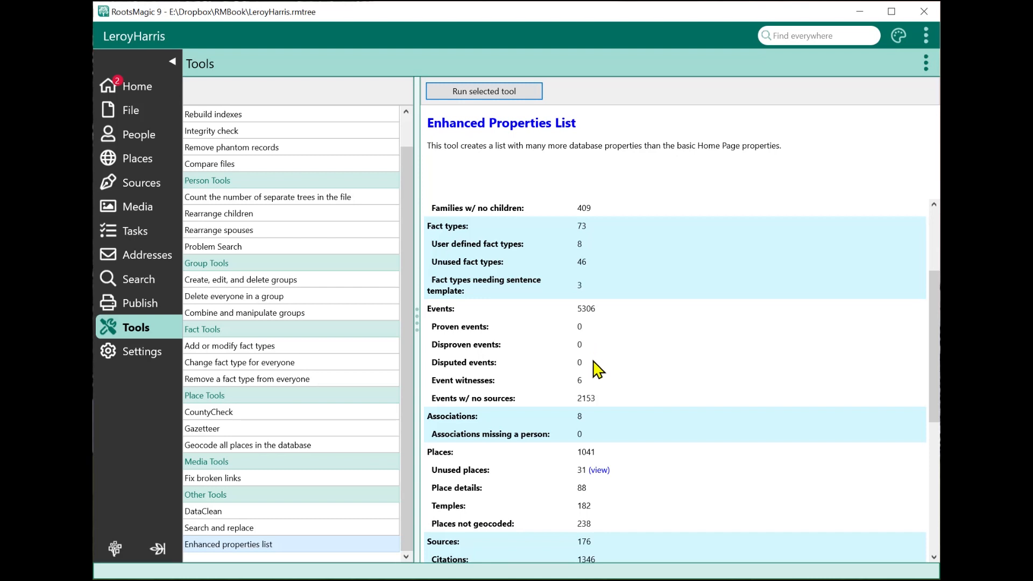
{"action": "mouse_move", "coordinate": [591, 396]}
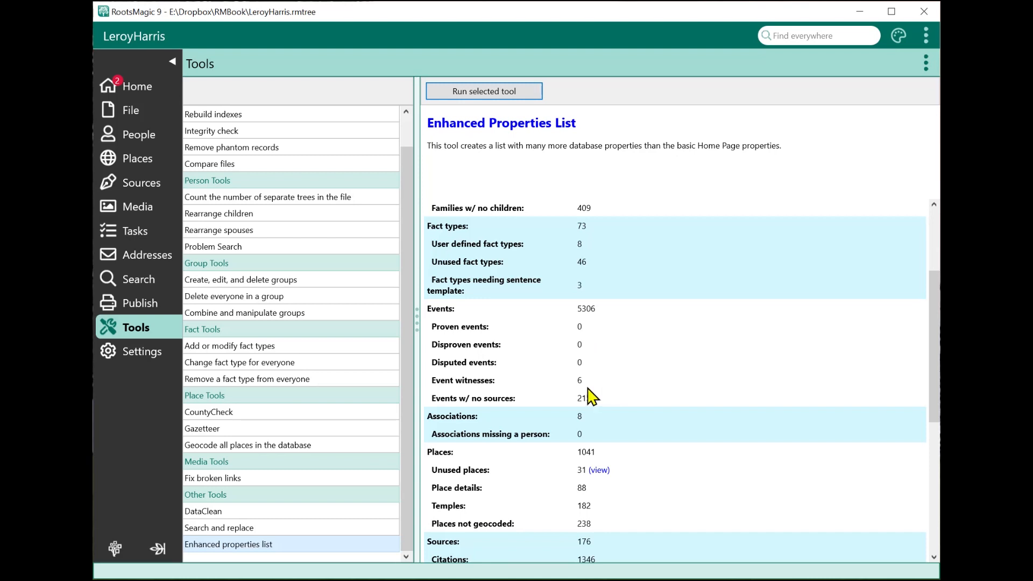
{"action": "scroll", "scroll_direction": "down", "scroll_amount": 3}
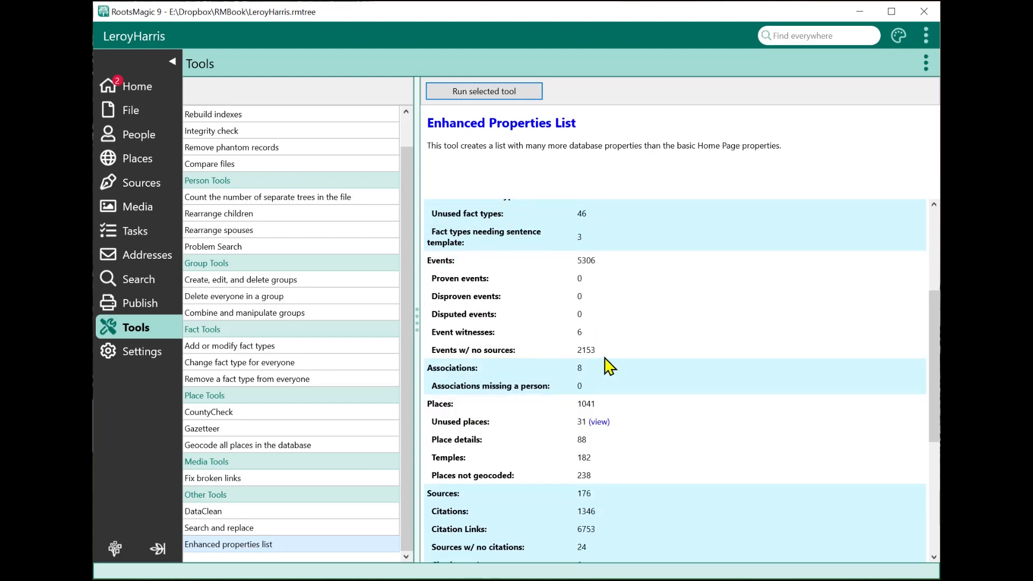
{"action": "mouse_move", "coordinate": [615, 360]}
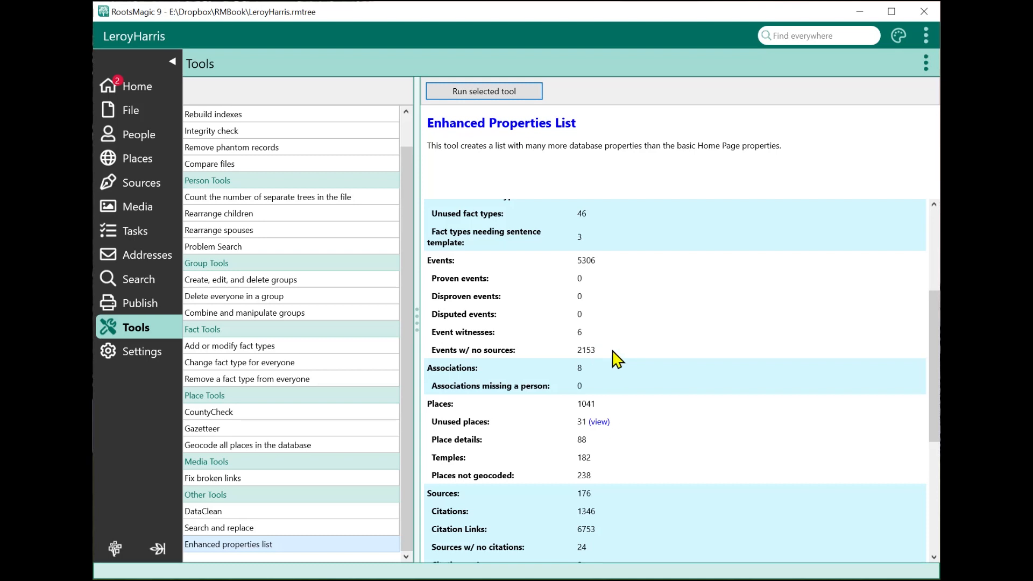
{"action": "scroll", "scroll_direction": "down", "scroll_amount": 3}
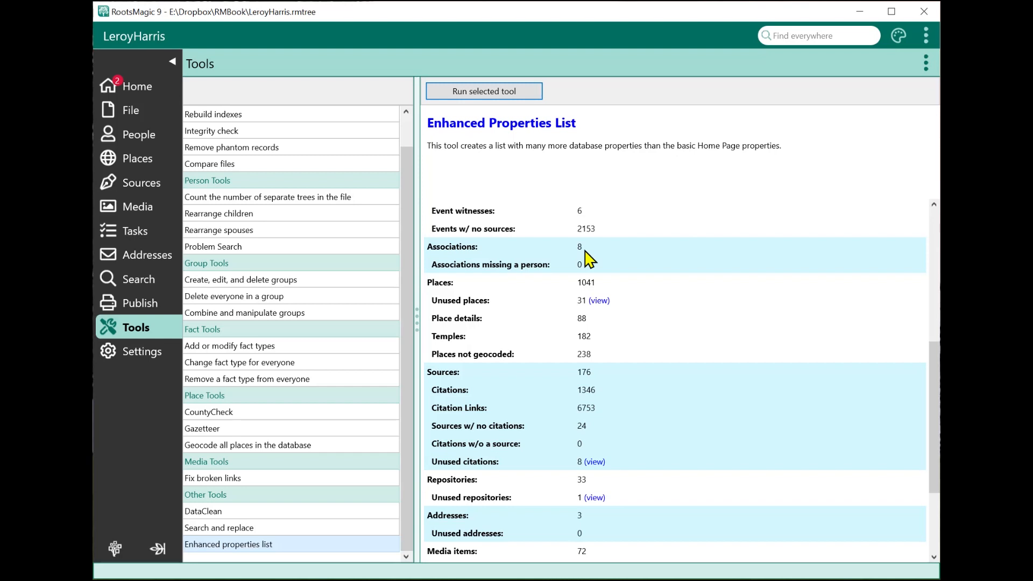
{"action": "mouse_move", "coordinate": [490, 351]}
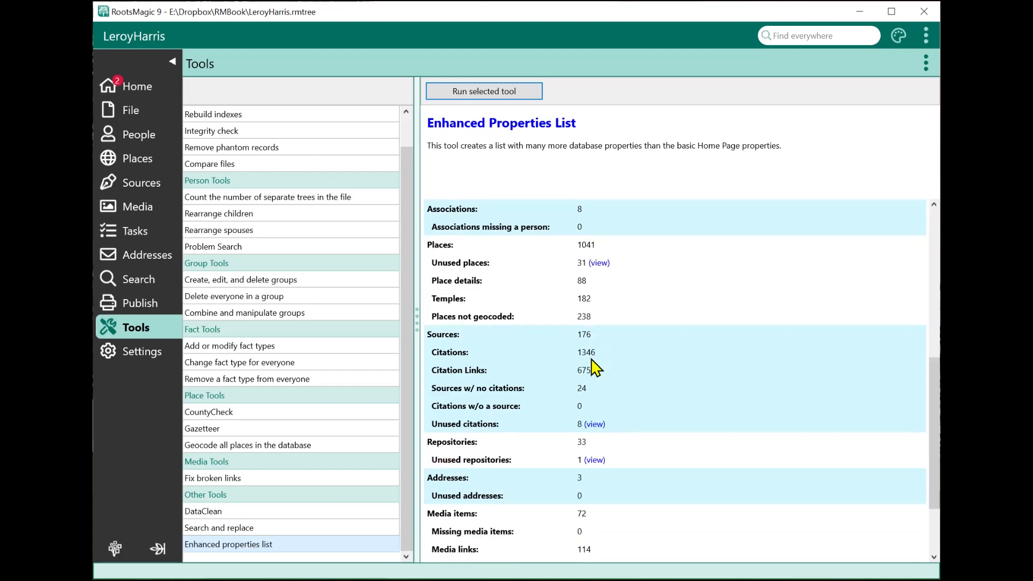
{"action": "scroll", "scroll_direction": "down", "scroll_amount": 3}
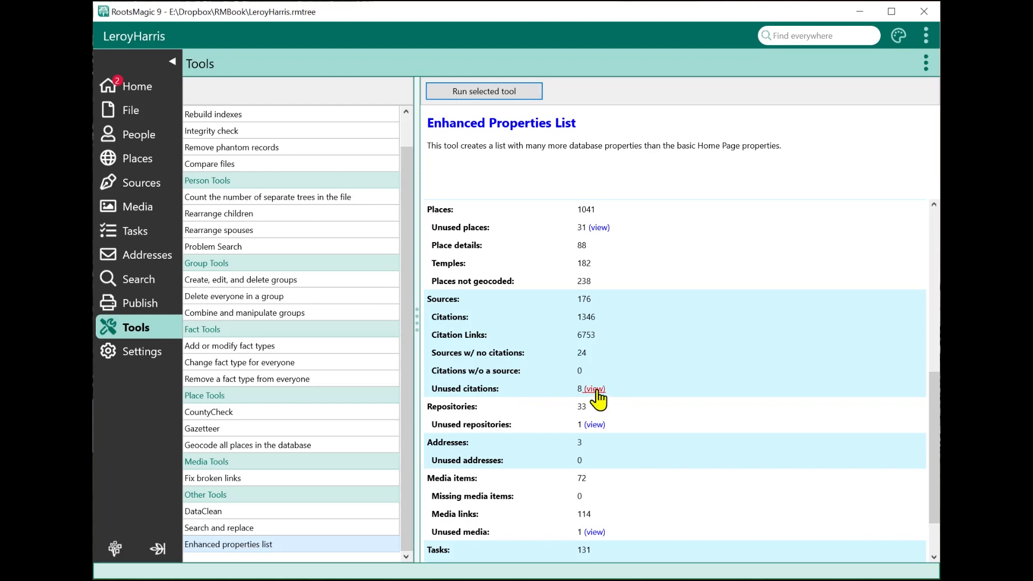
{"action": "scroll", "scroll_direction": "down", "scroll_amount": 3}
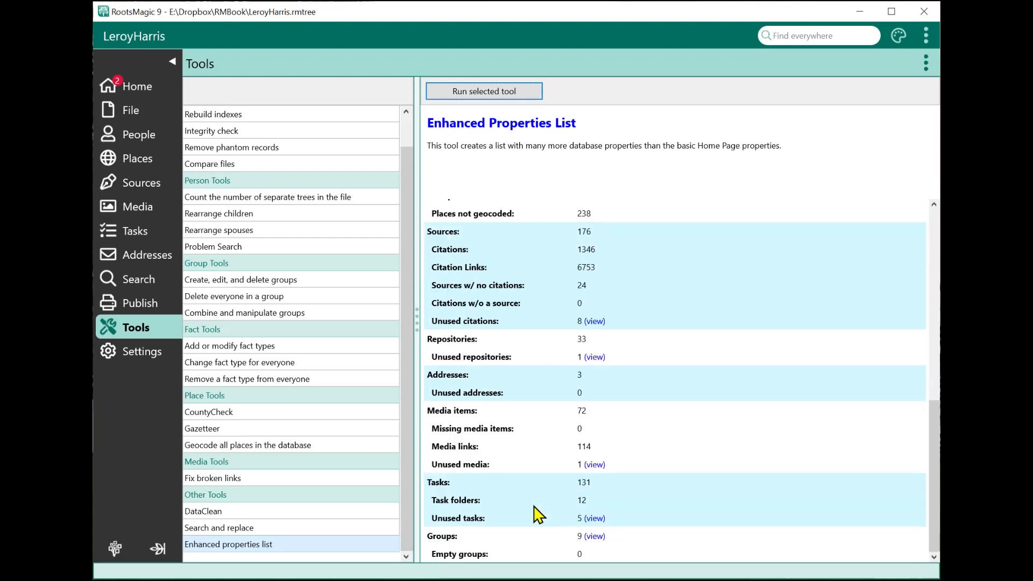
{"action": "mouse_move", "coordinate": [527, 425]}
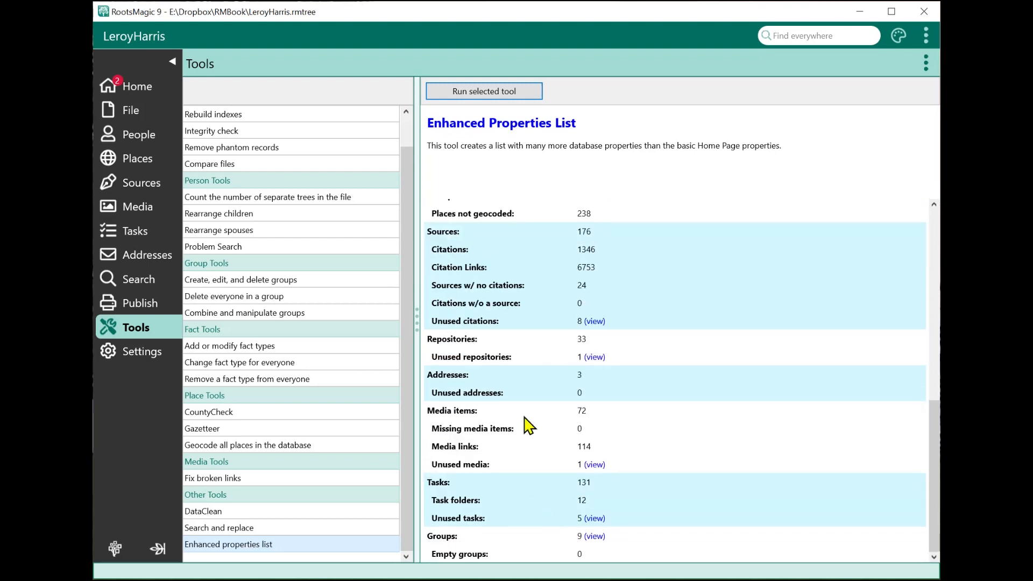
{"action": "mouse_move", "coordinate": [559, 367]}
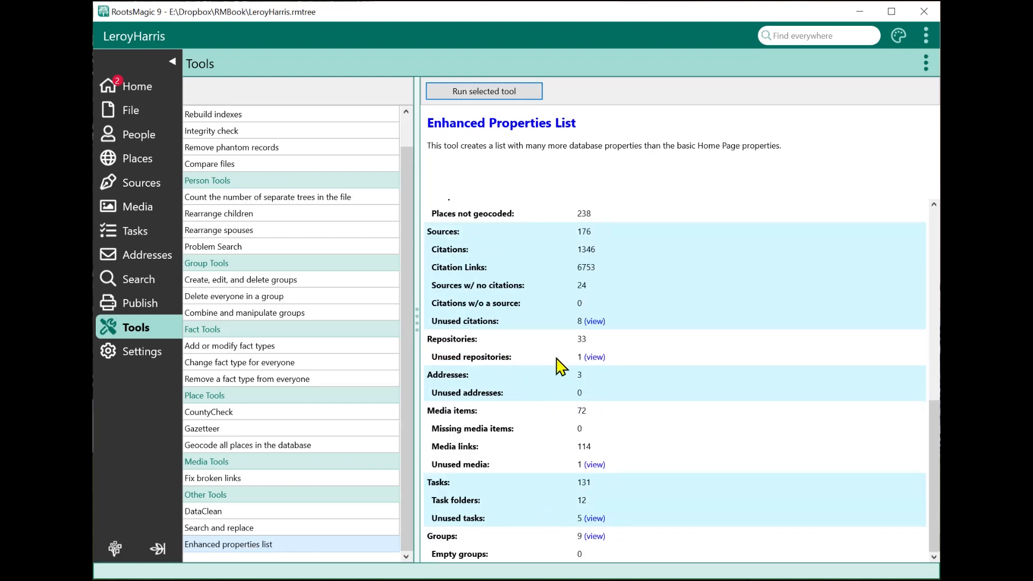
{"action": "mouse_move", "coordinate": [480, 330]}
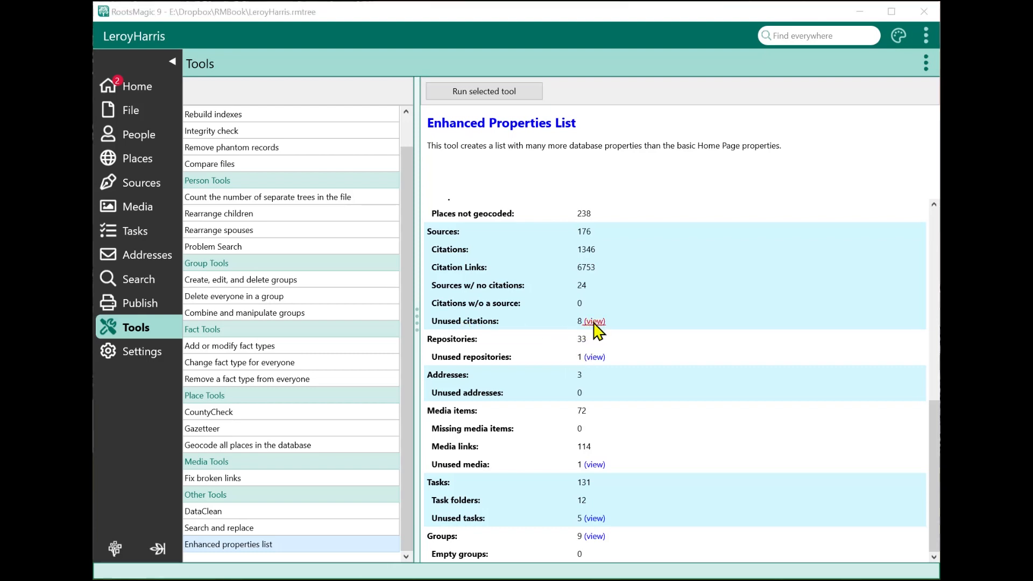
{"action": "left_click", "coordinate": [592, 321]}
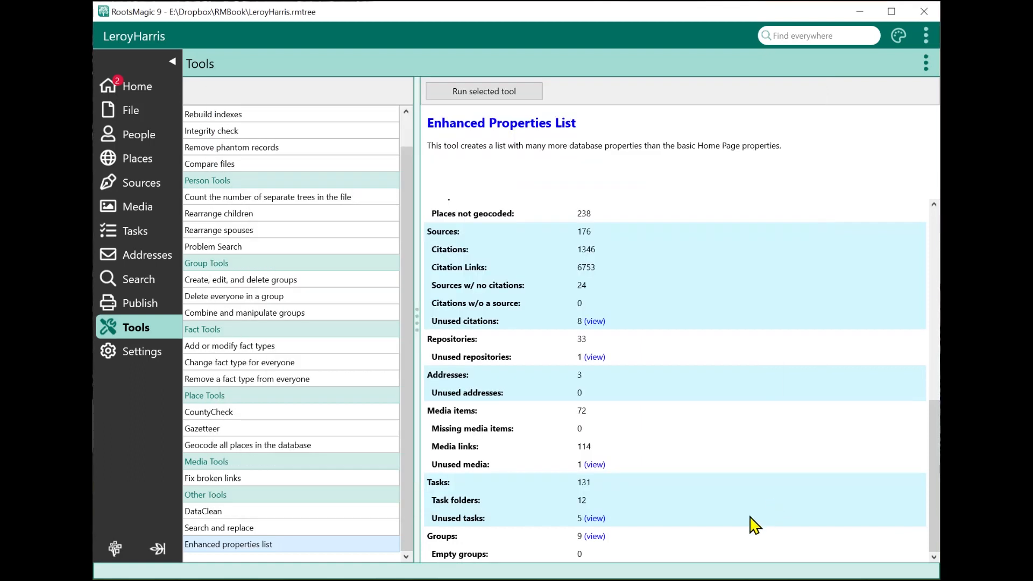
{"action": "mouse_move", "coordinate": [606, 535]}
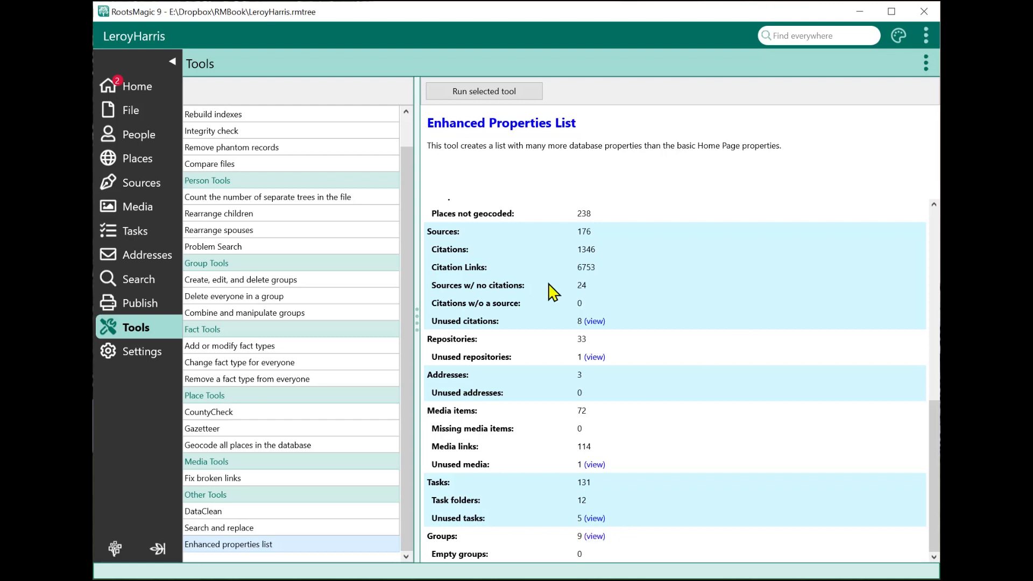
{"action": "mouse_move", "coordinate": [270, 132]}
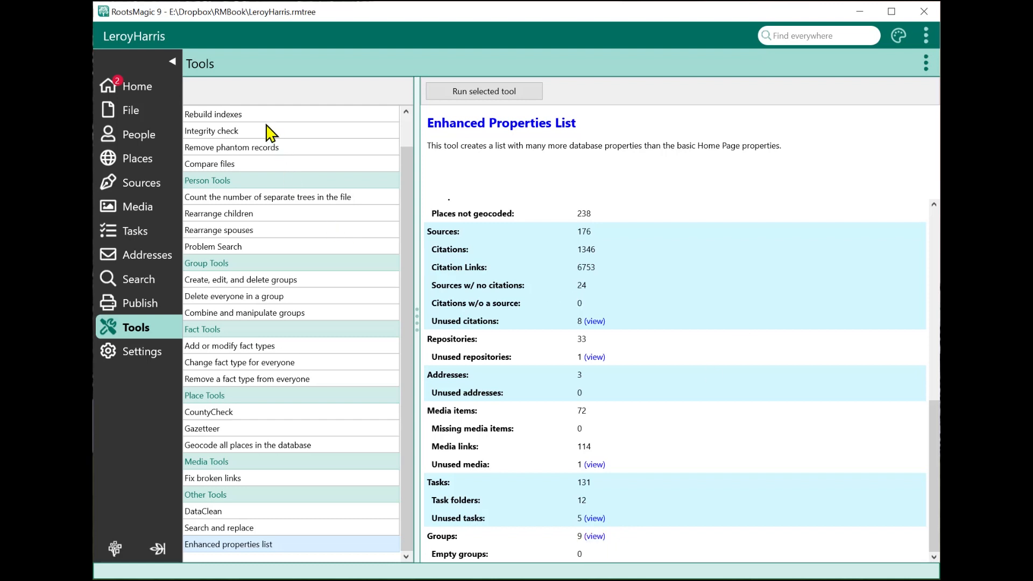